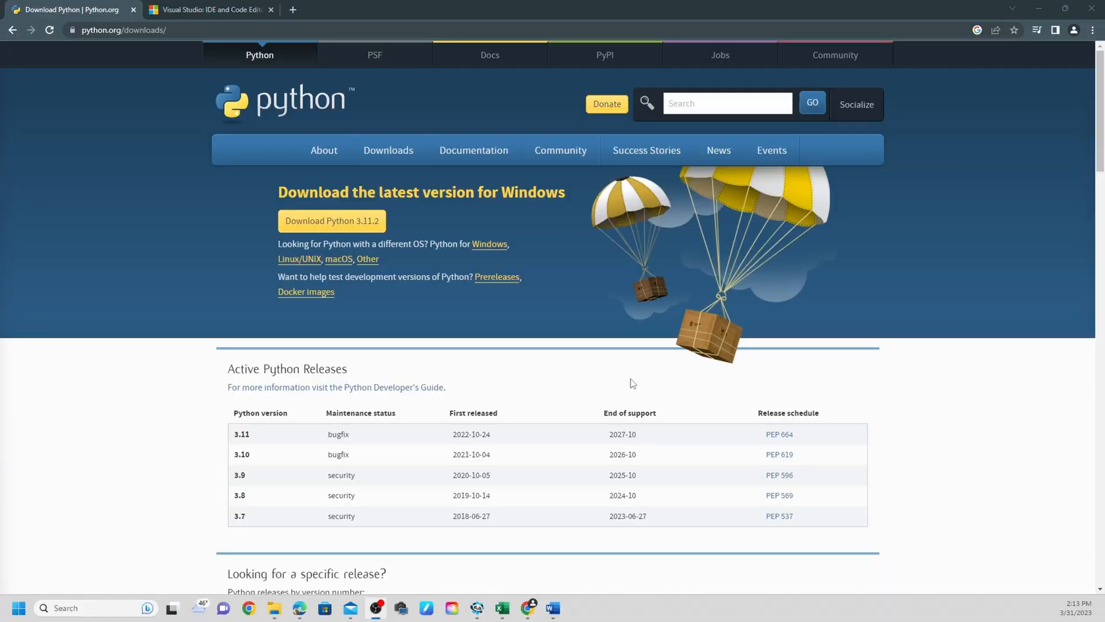
pyautogui.moveTo(634, 360)
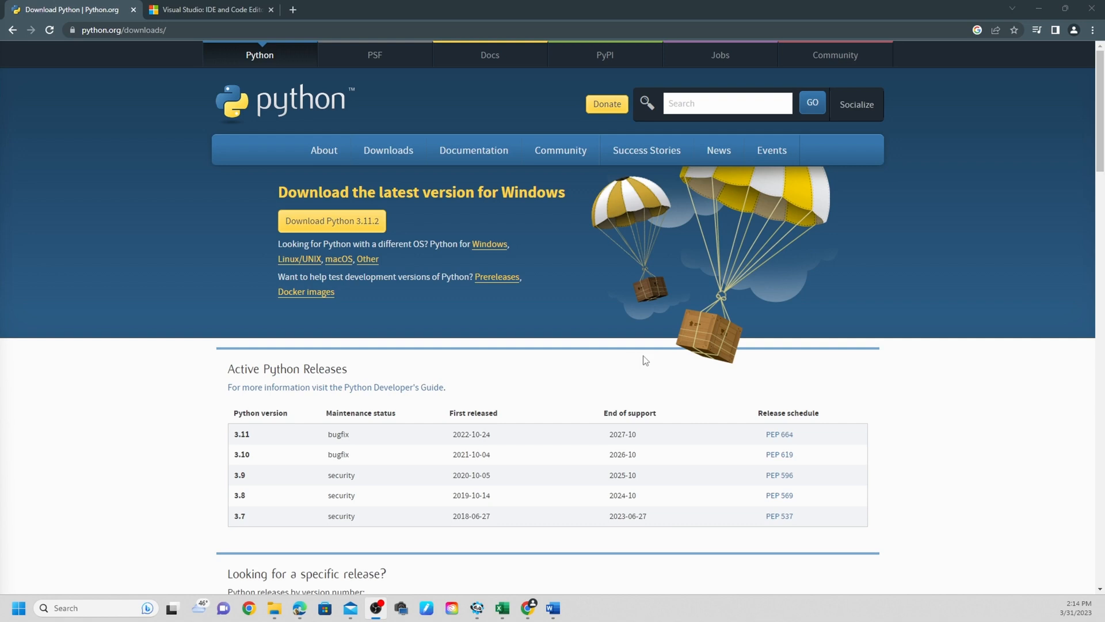
pyautogui.moveTo(490, 350)
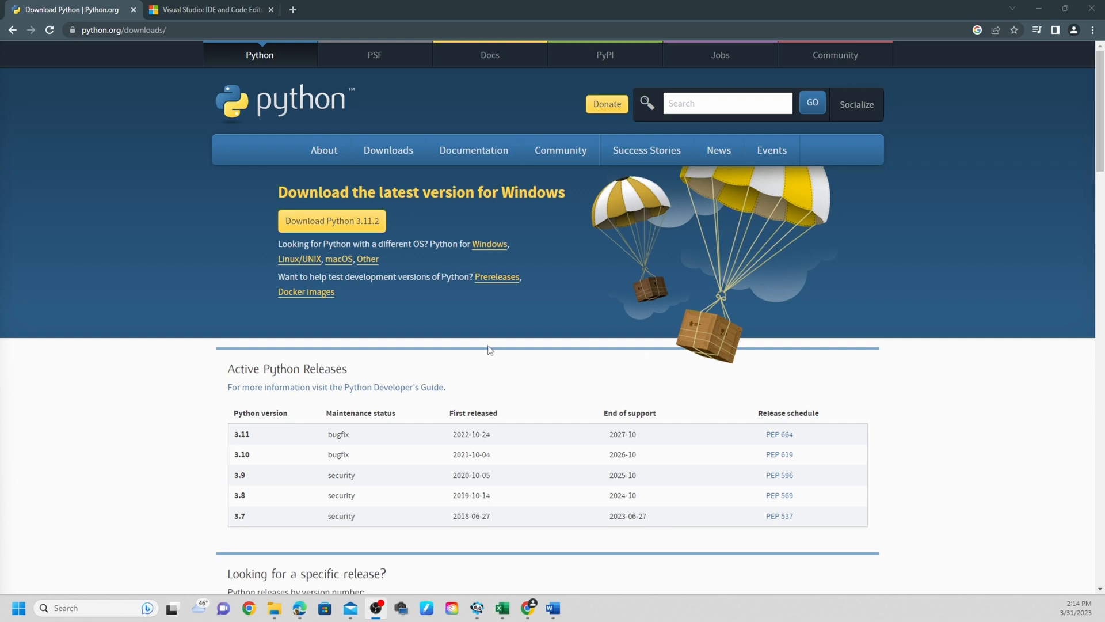
pyautogui.moveTo(587, 357)
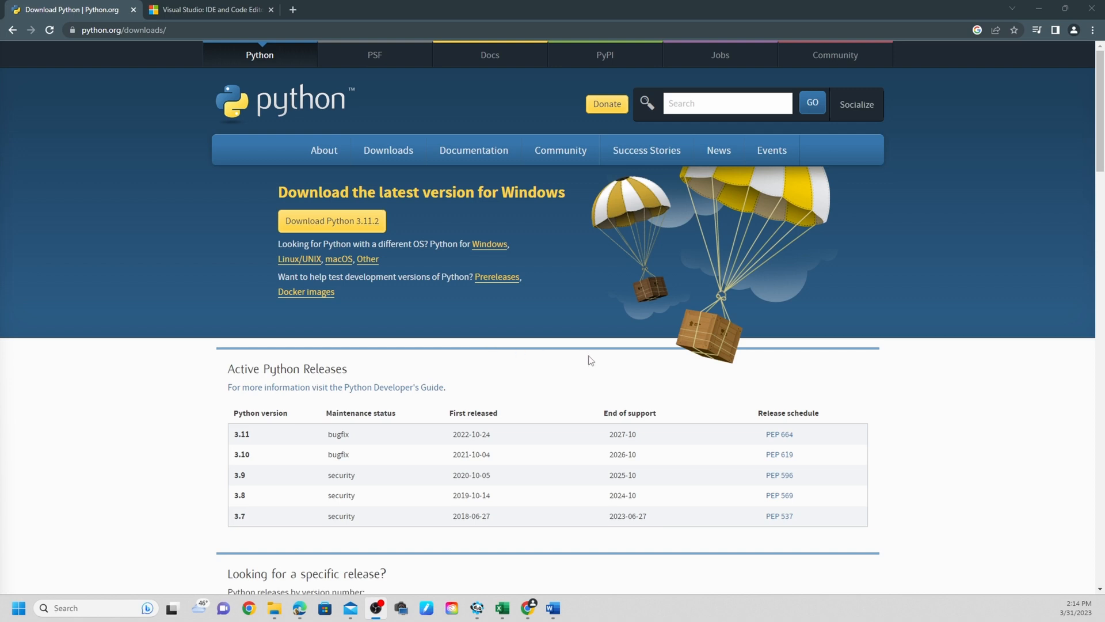
pyautogui.moveTo(305, 315)
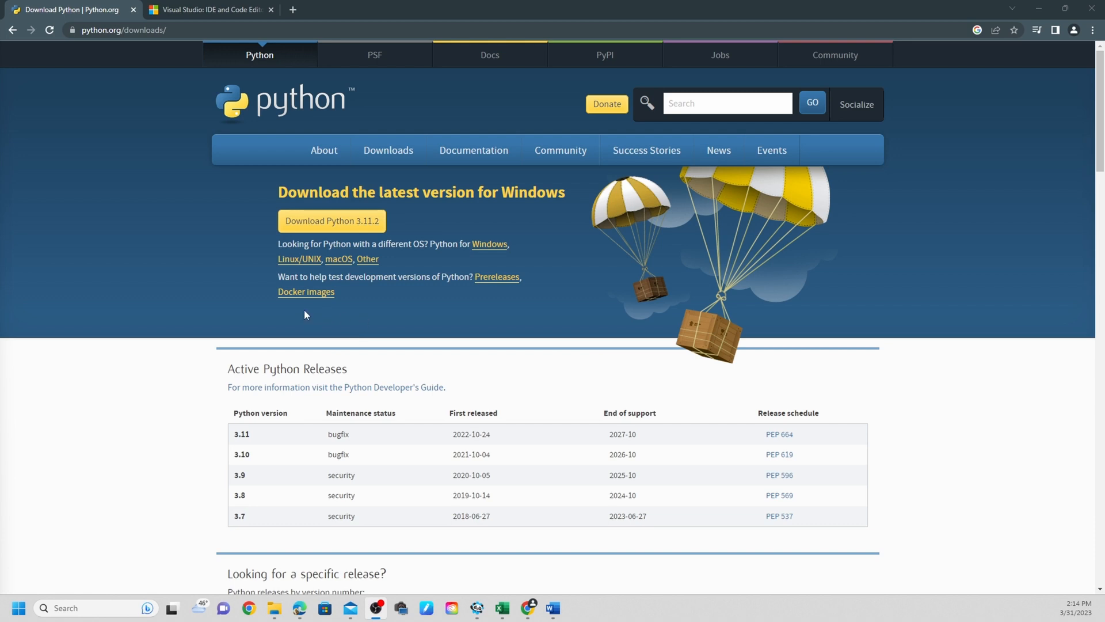
pyautogui.moveTo(287, 122)
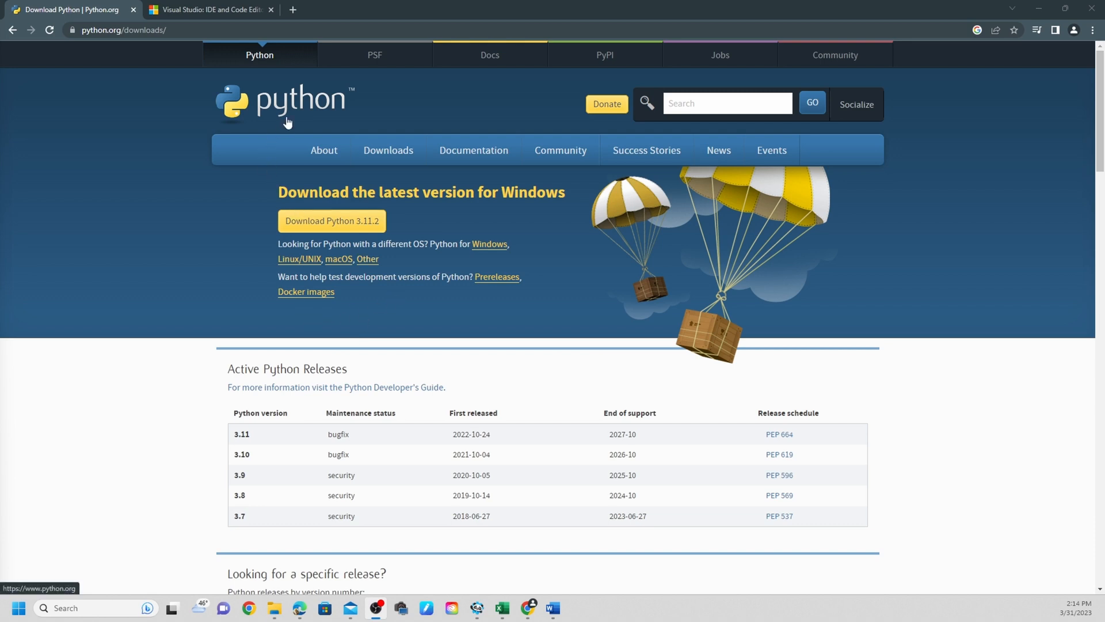
pyautogui.moveTo(291, 121)
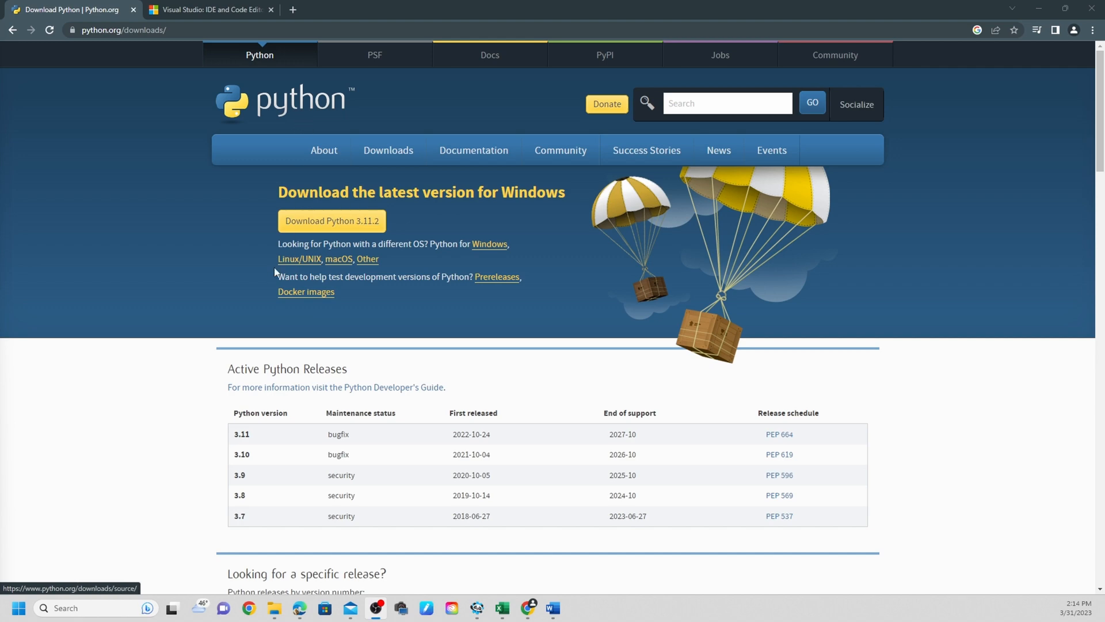
pyautogui.moveTo(609, 321)
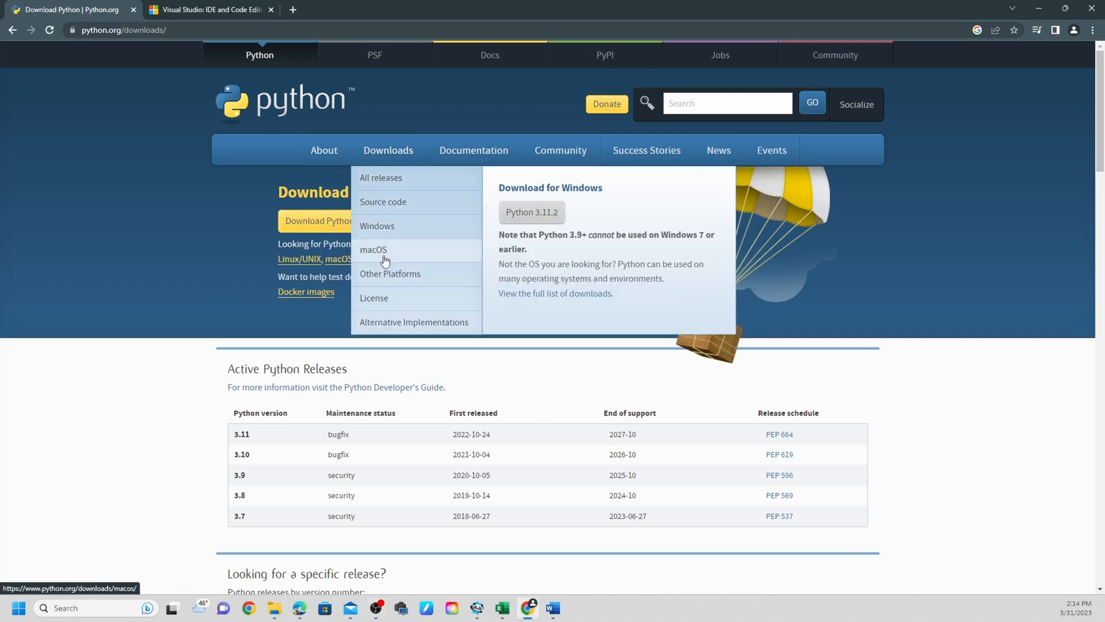
pyautogui.moveTo(373, 255)
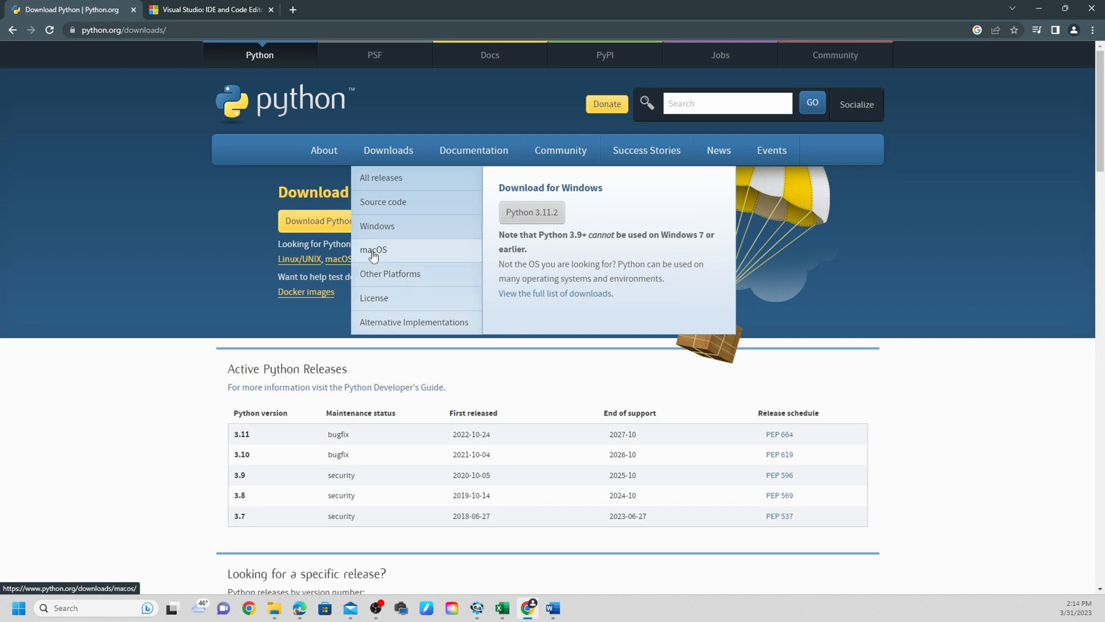
pyautogui.moveTo(377, 230)
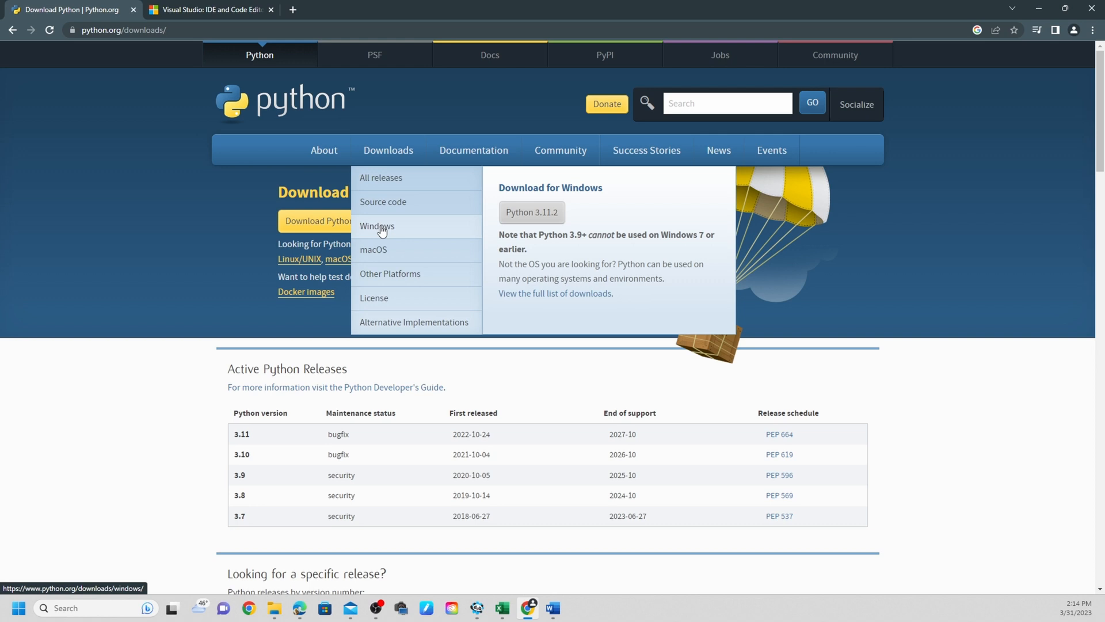
# Step: Go to the Python Releases for Windows page from the Downloads menu
pyautogui.click(376, 225)
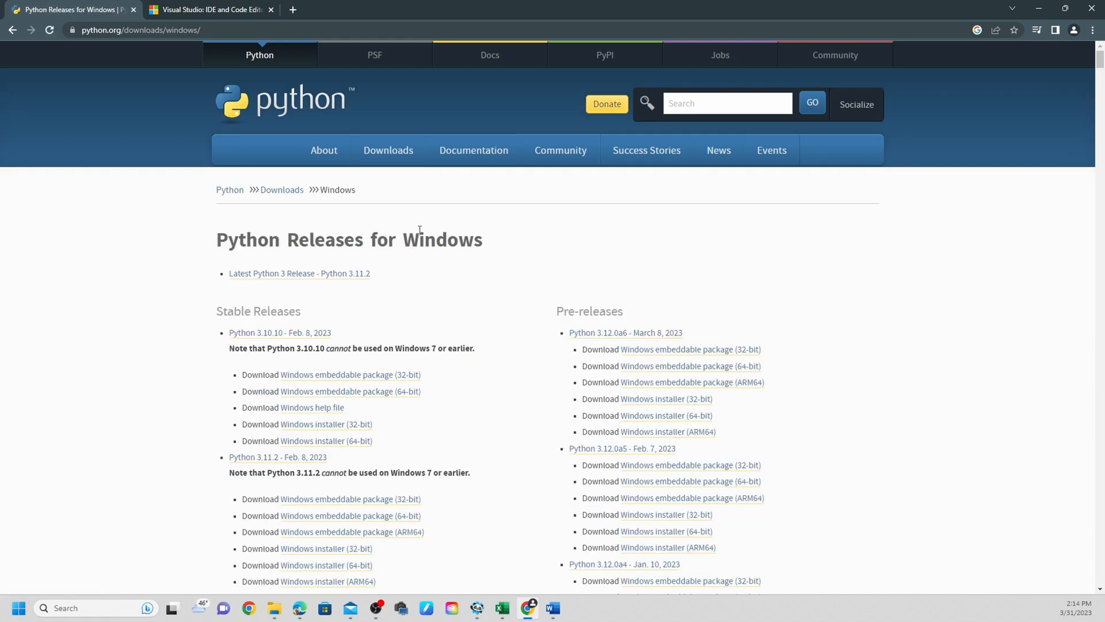
pyautogui.moveTo(772, 370)
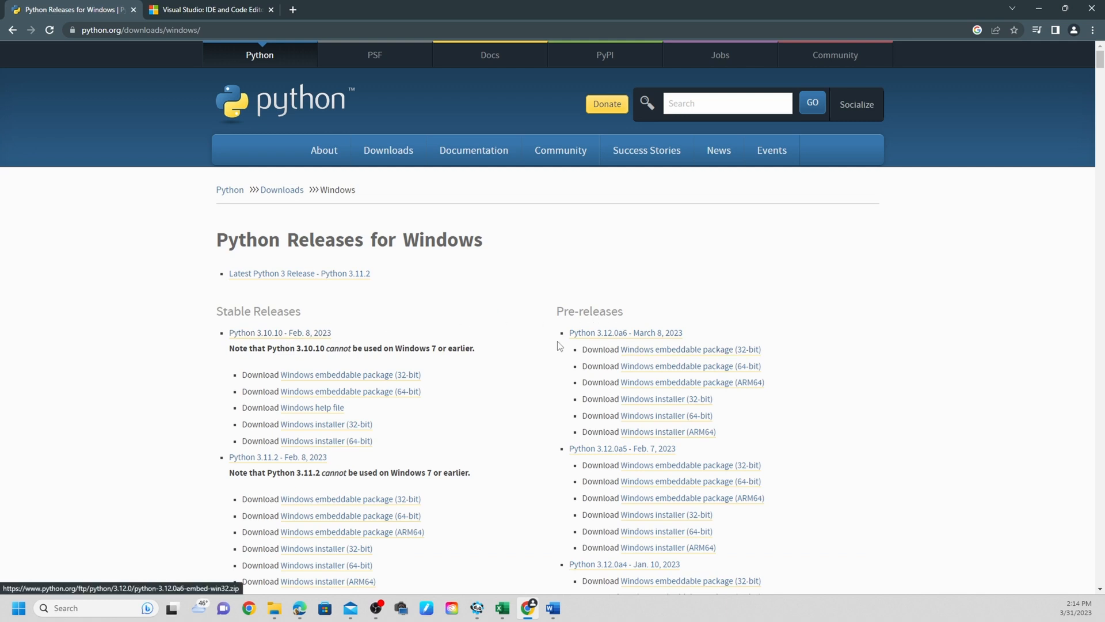
pyautogui.moveTo(279, 333)
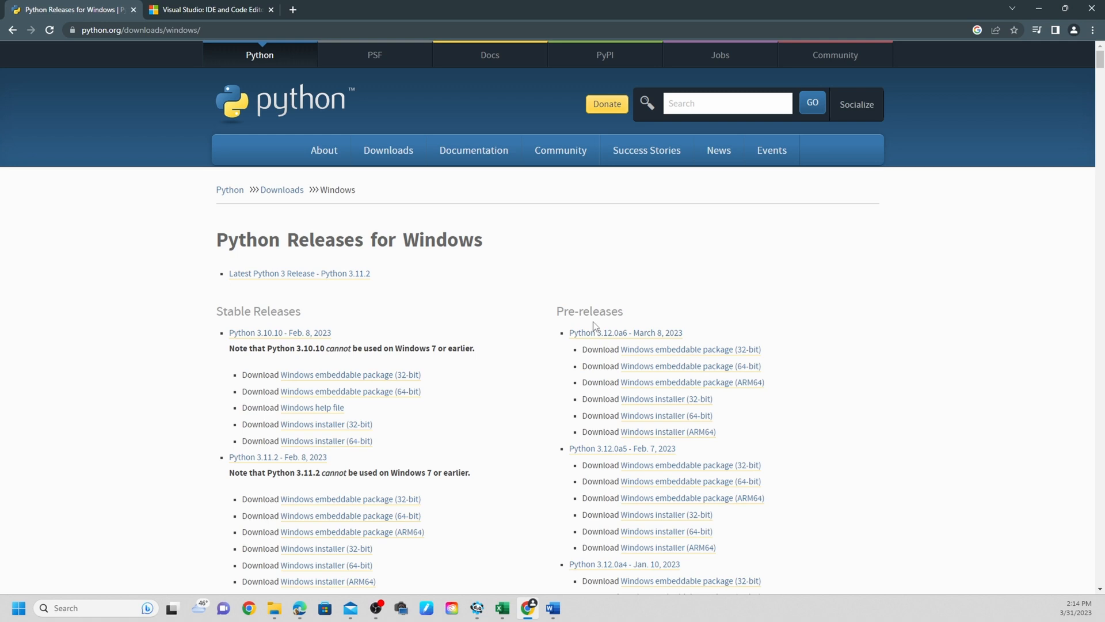
pyautogui.moveTo(668, 380)
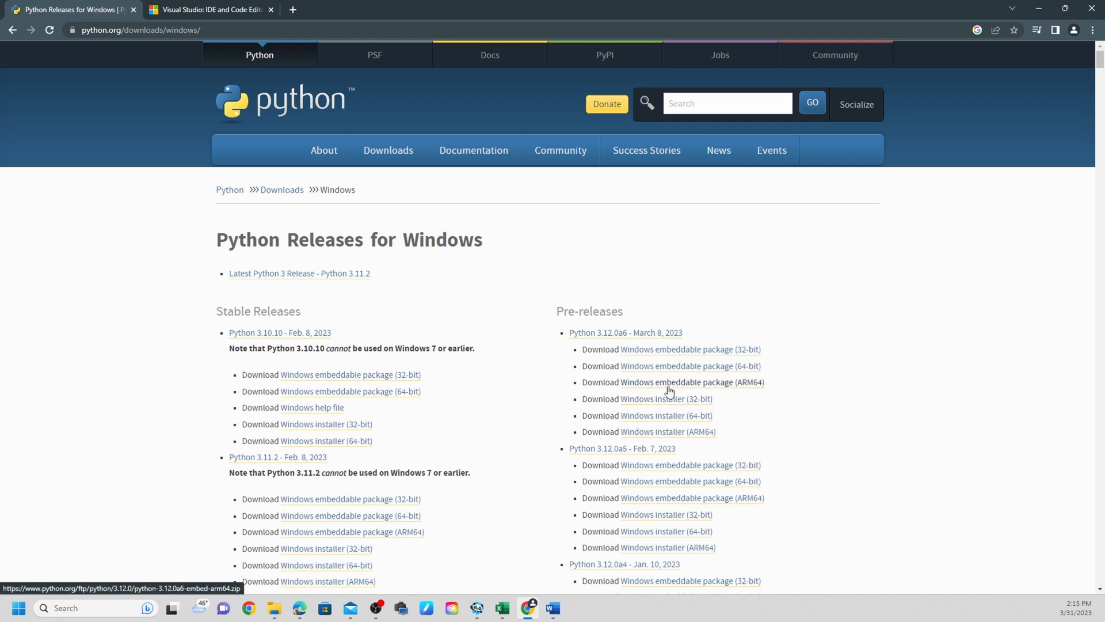
pyautogui.moveTo(665, 388)
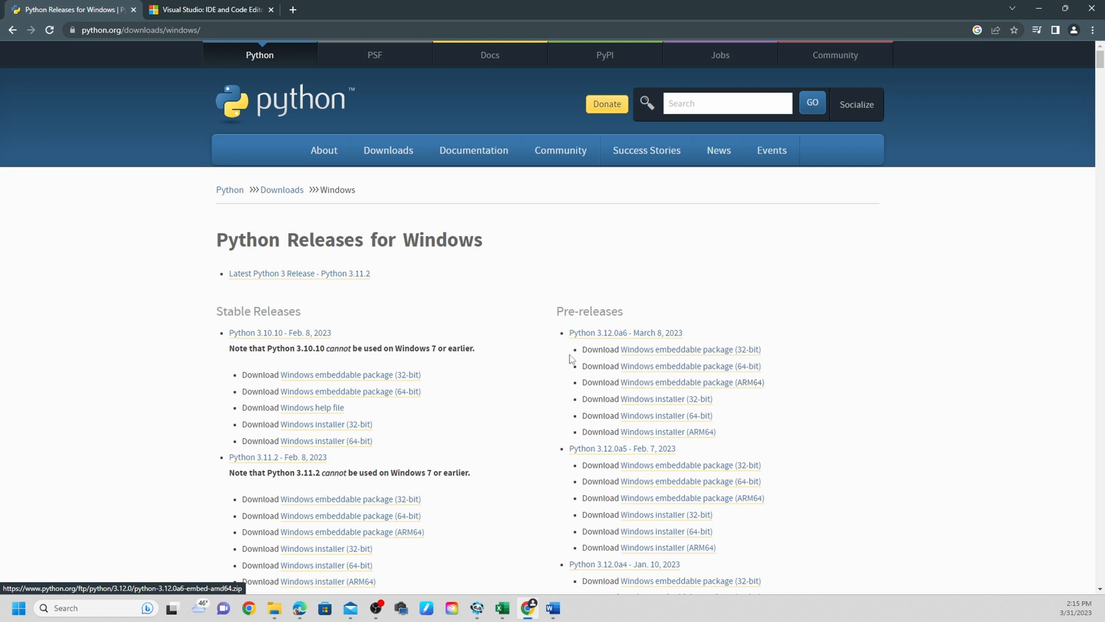
pyautogui.moveTo(321, 319)
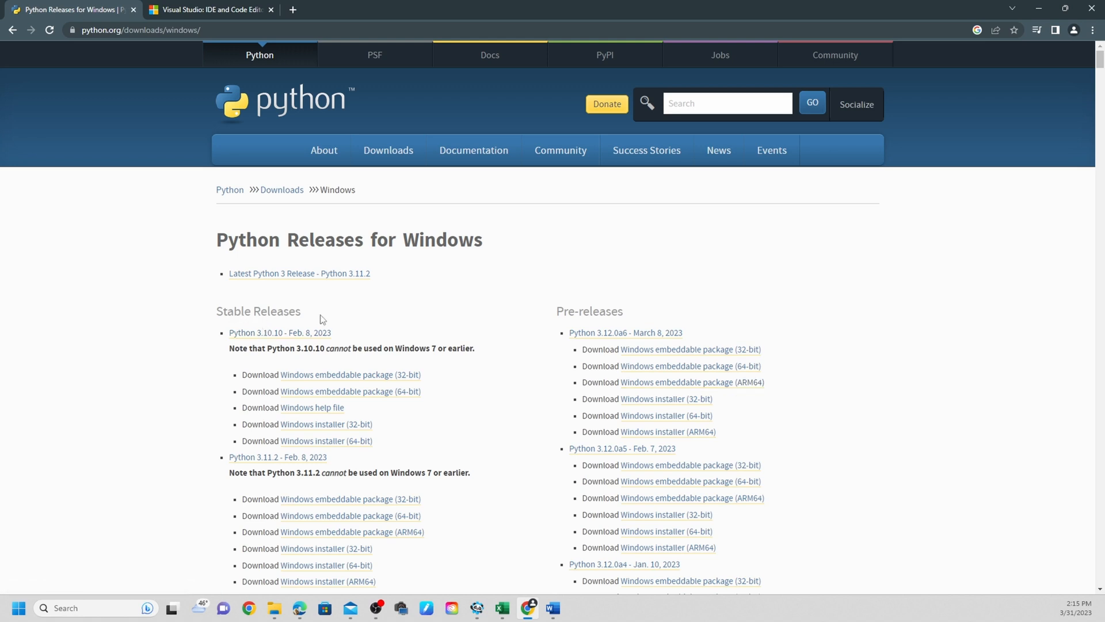
pyautogui.moveTo(333, 374)
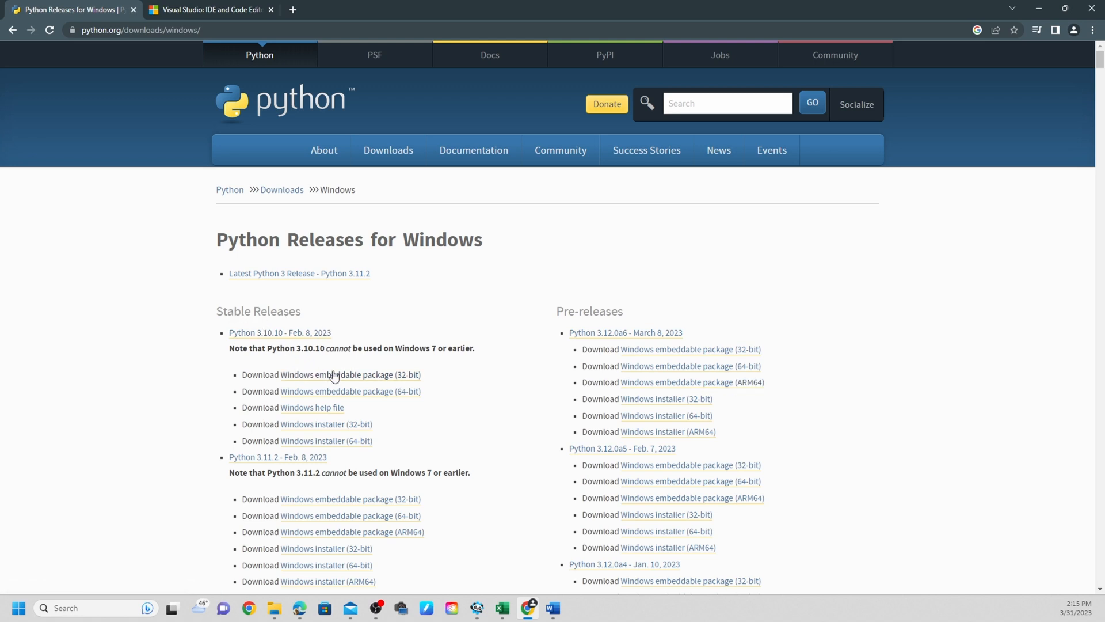
pyautogui.moveTo(369, 372)
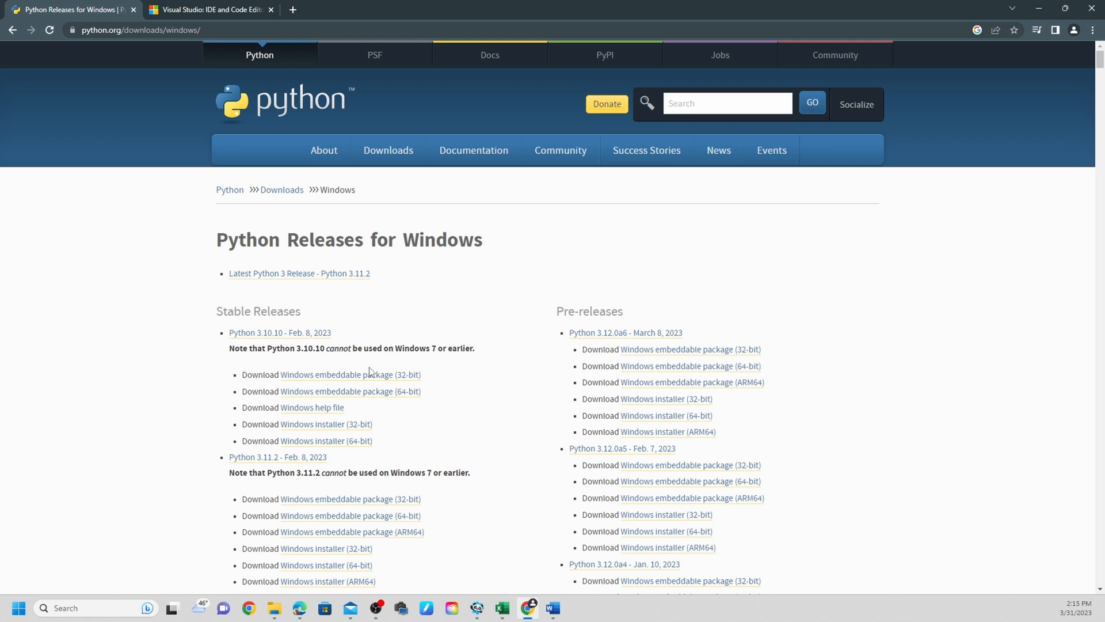
pyautogui.moveTo(384, 370)
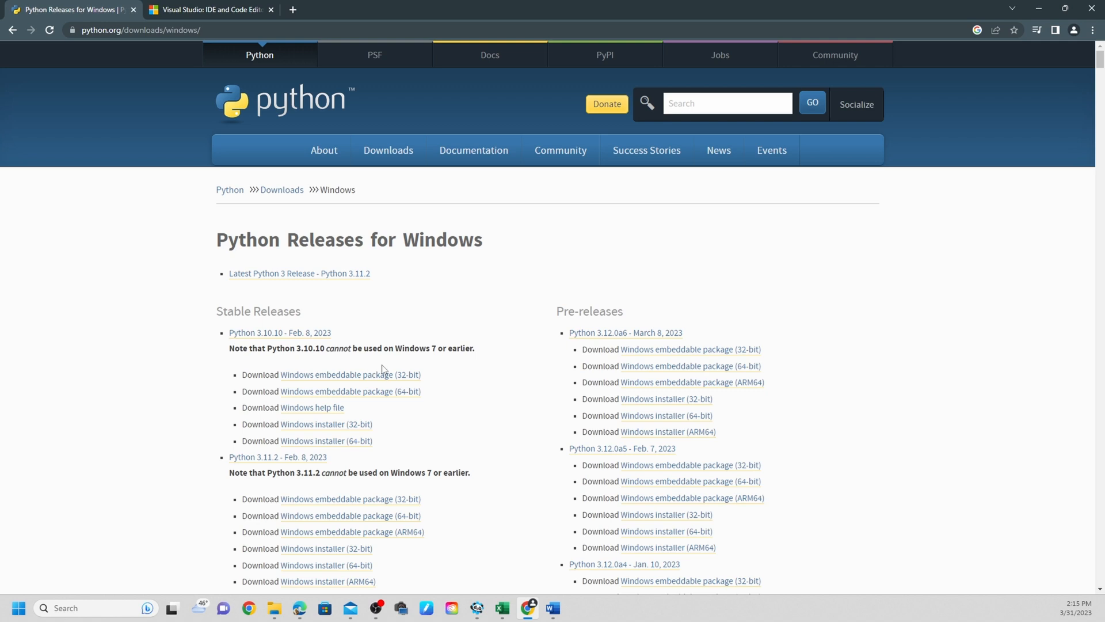
pyautogui.moveTo(525, 365)
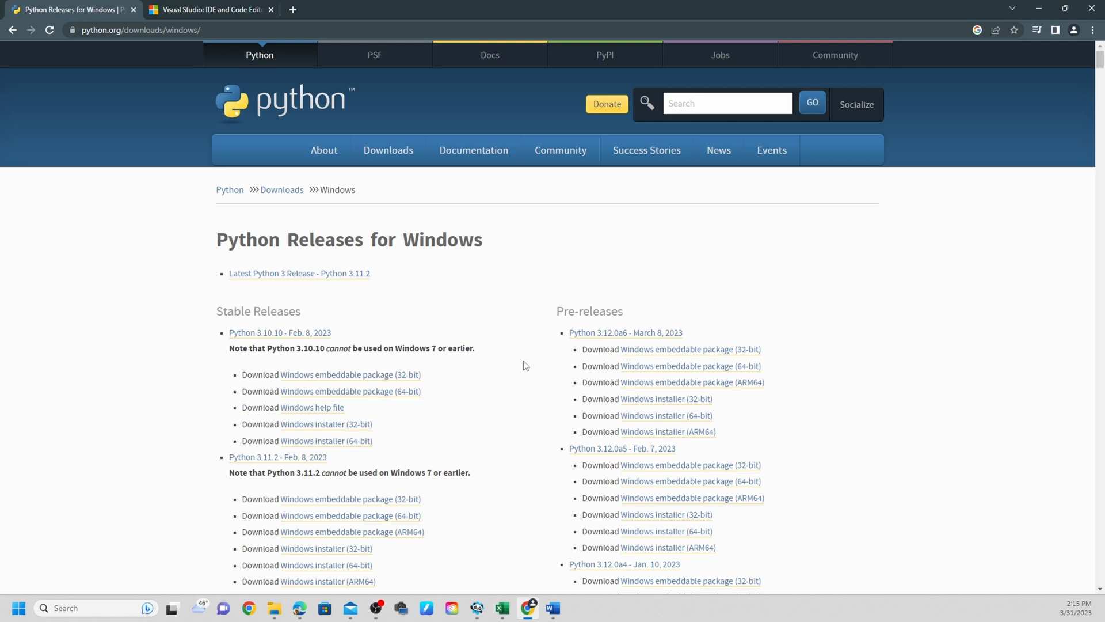
pyautogui.moveTo(361, 456)
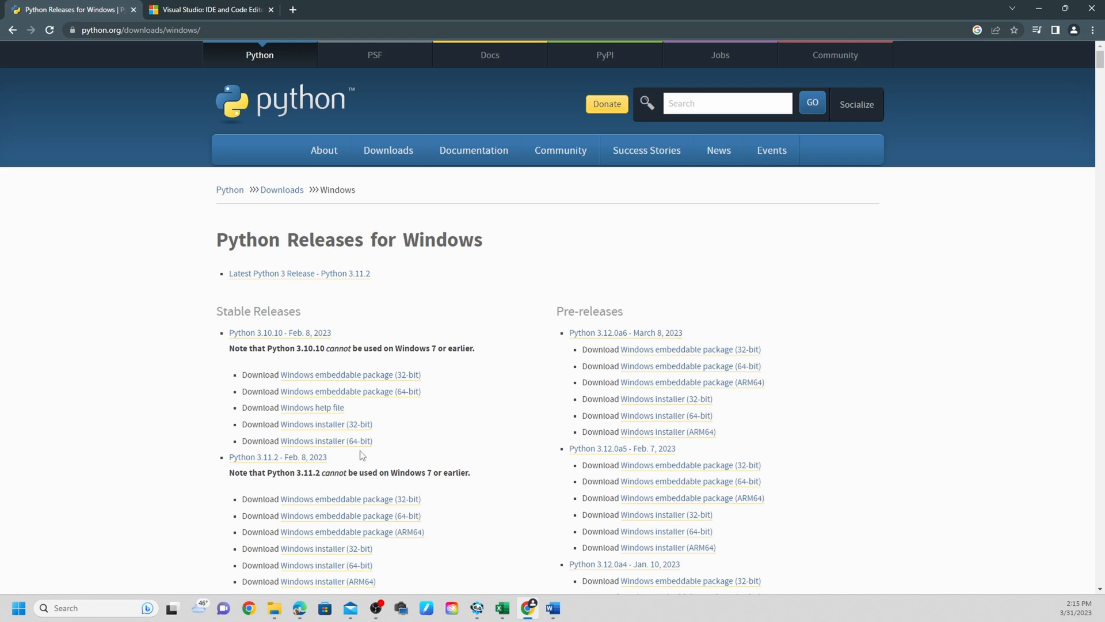
pyautogui.moveTo(420, 416)
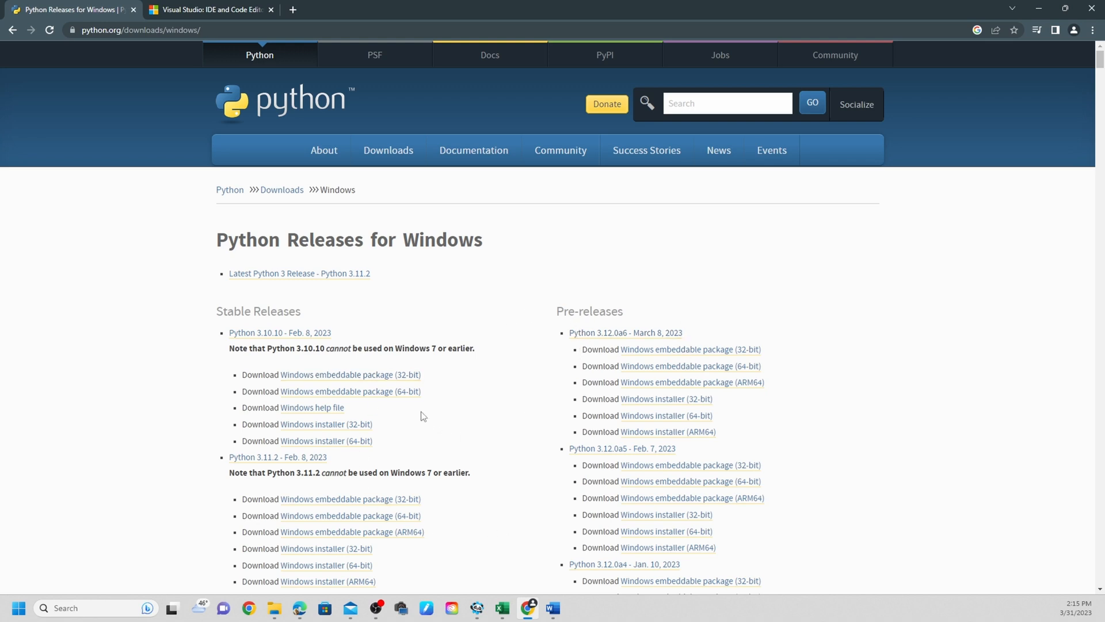
pyautogui.moveTo(430, 371)
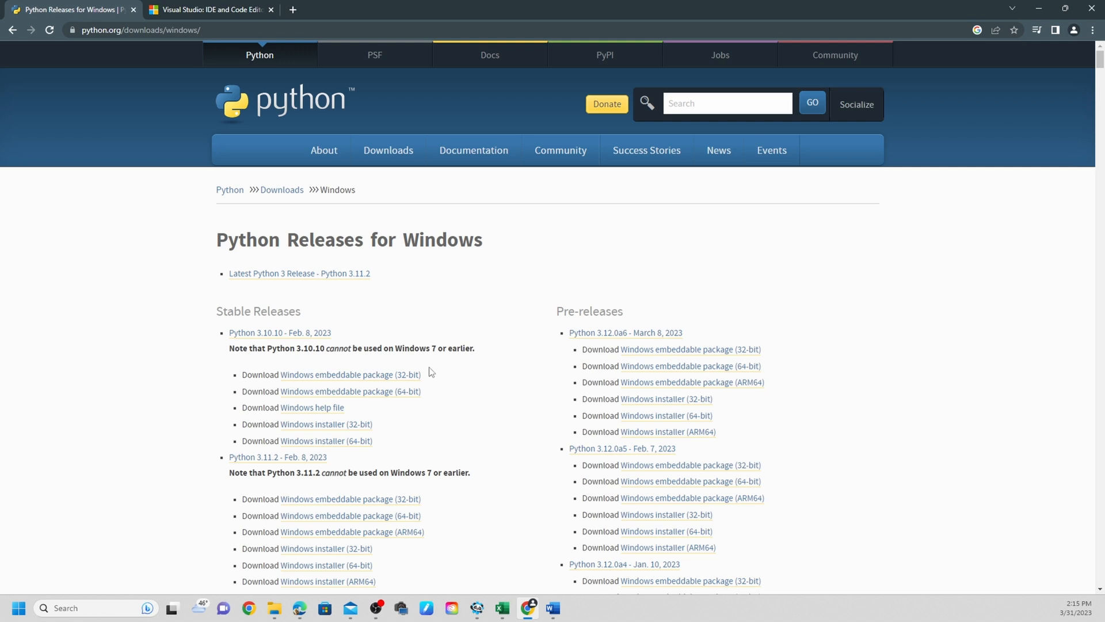
pyautogui.moveTo(392, 392)
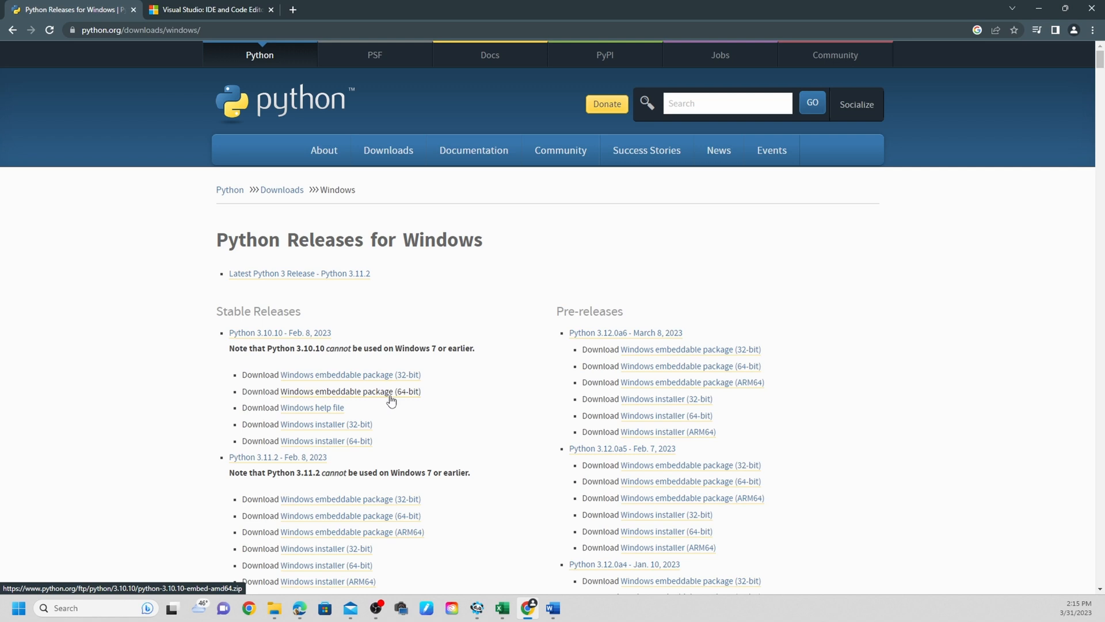
pyautogui.moveTo(387, 407)
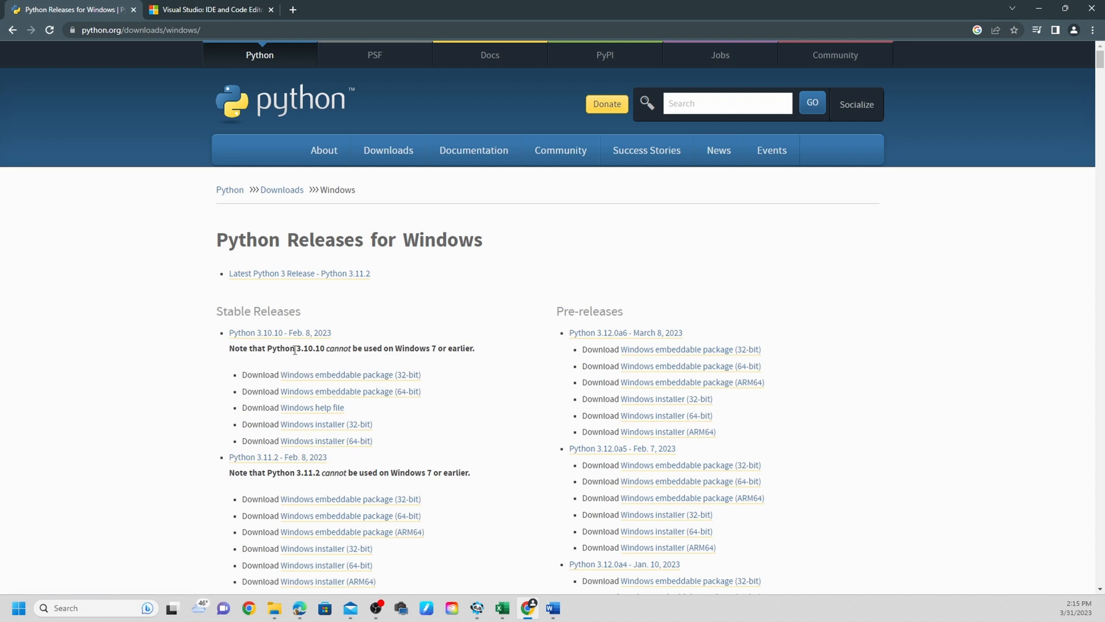
# Step: Highlight the note that Python 3.10.10 cannot be used on Windows 7 or earlier
pyautogui.doubleClick(310, 348)
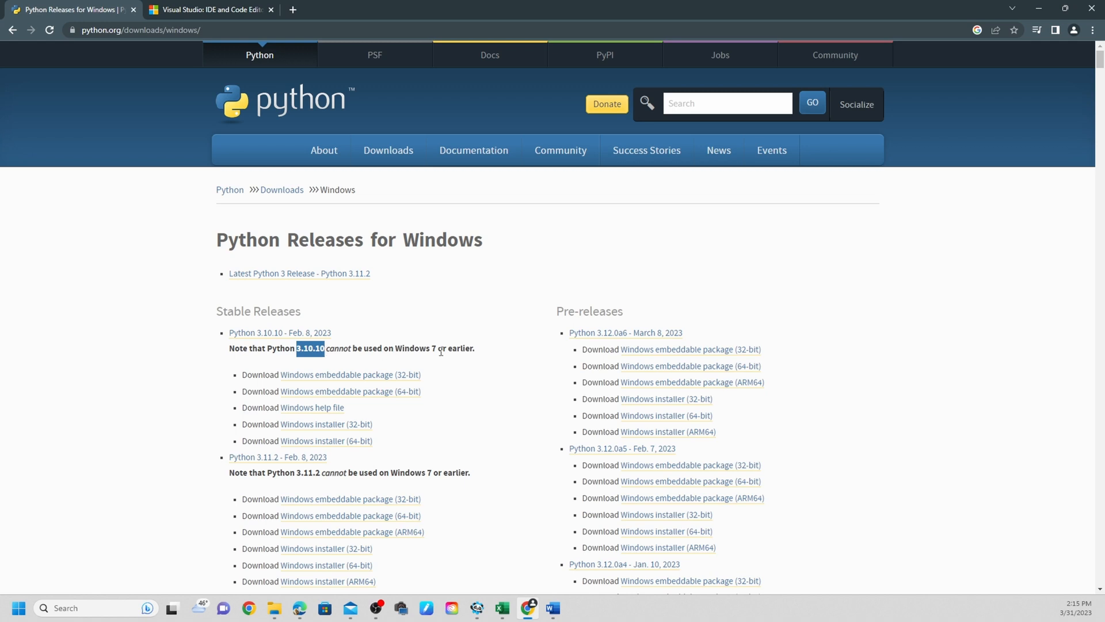
pyautogui.moveTo(409, 346)
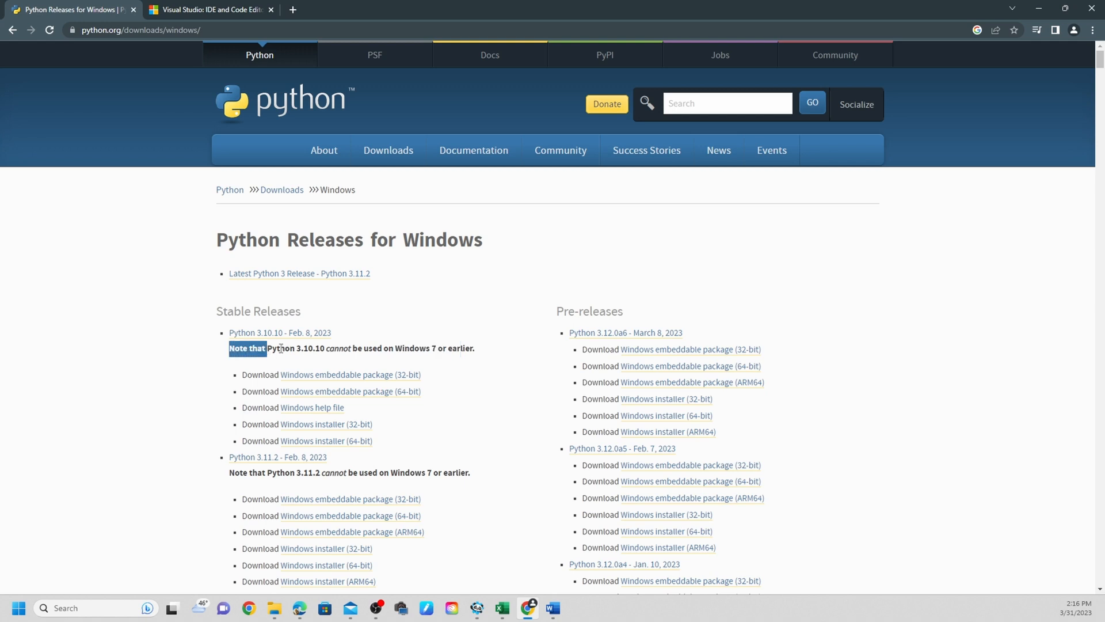
pyautogui.moveTo(247, 347); pyautogui.dragTo(308, 348)
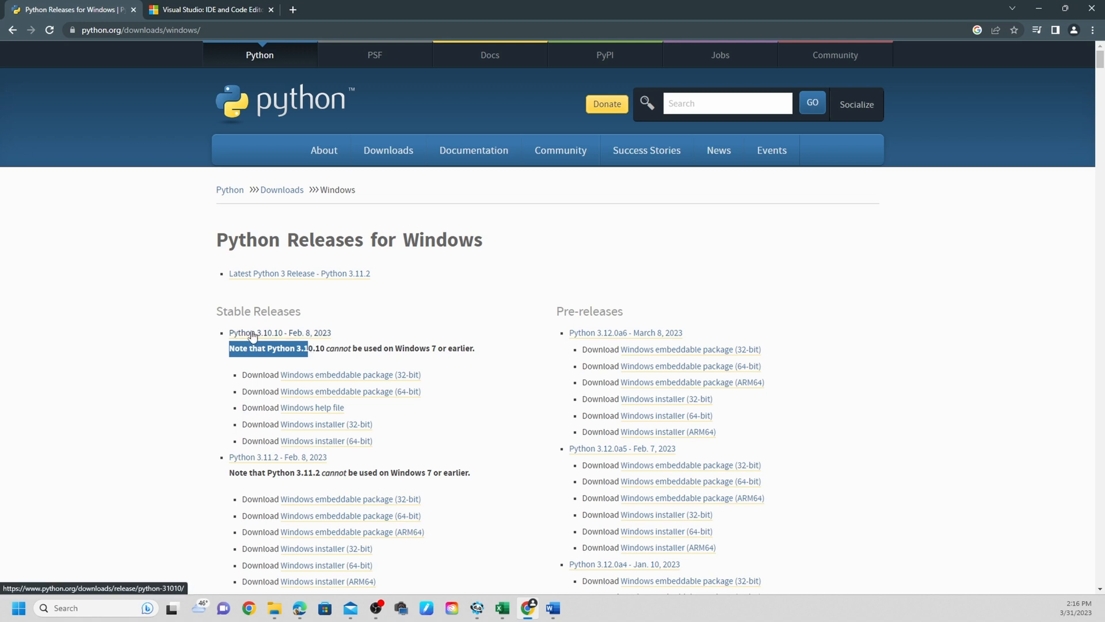
pyautogui.moveTo(307, 360)
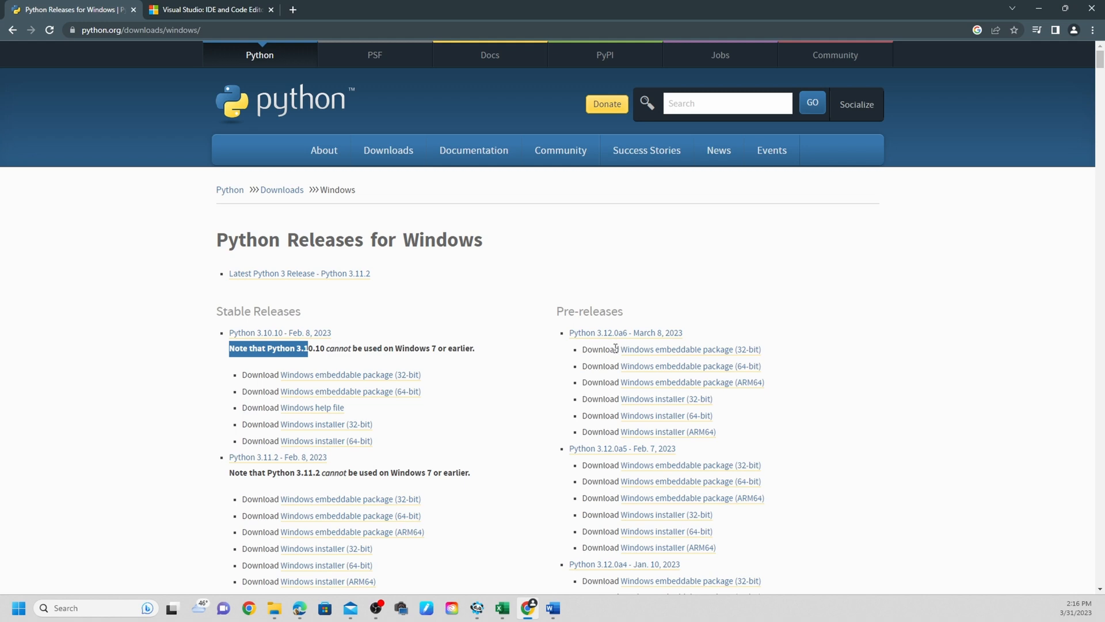
pyautogui.moveTo(610, 342)
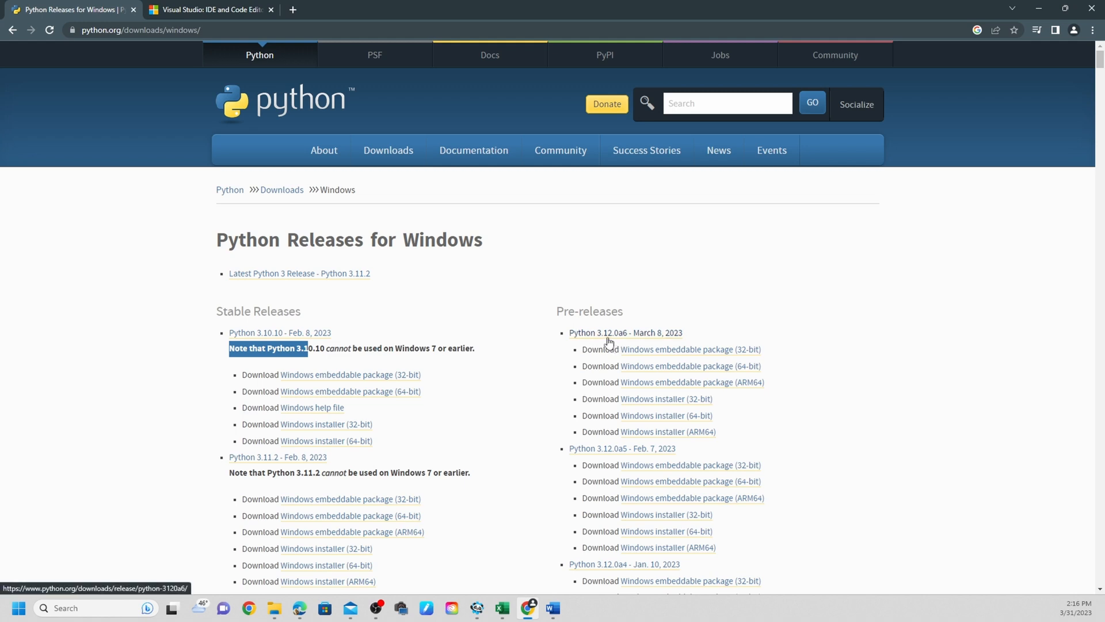
pyautogui.moveTo(335, 374)
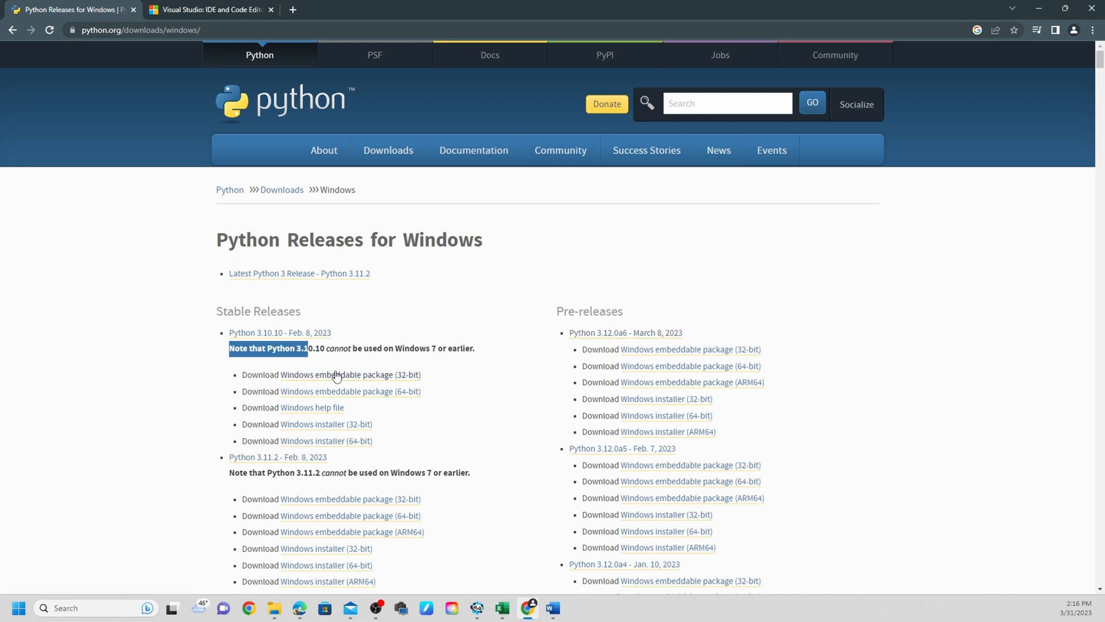
pyautogui.moveTo(345, 377)
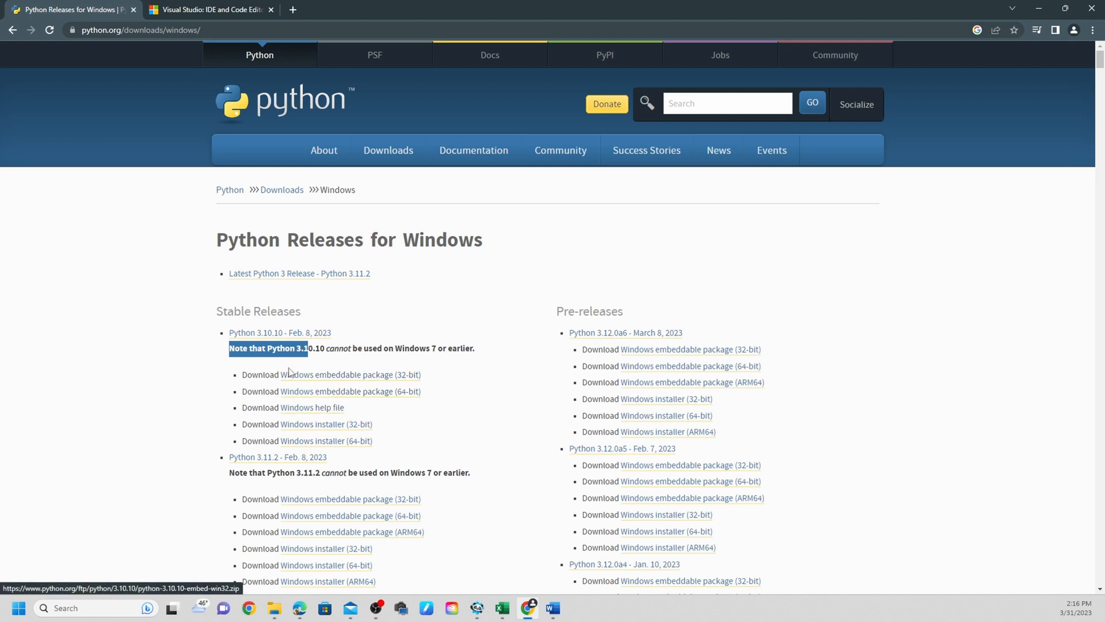
pyautogui.moveTo(343, 388)
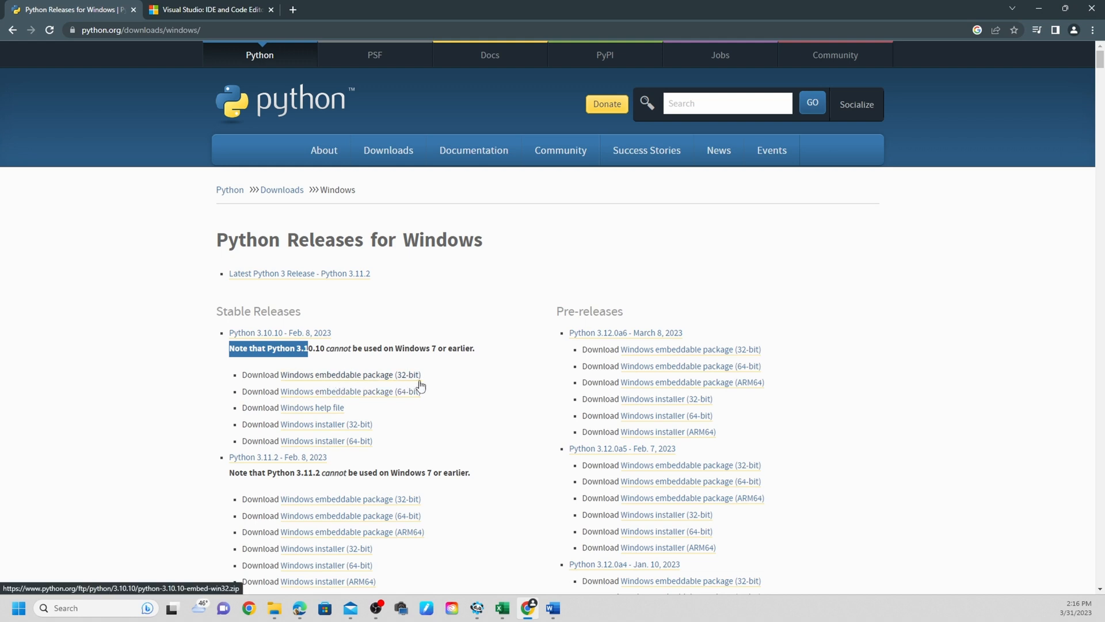
pyautogui.moveTo(411, 393)
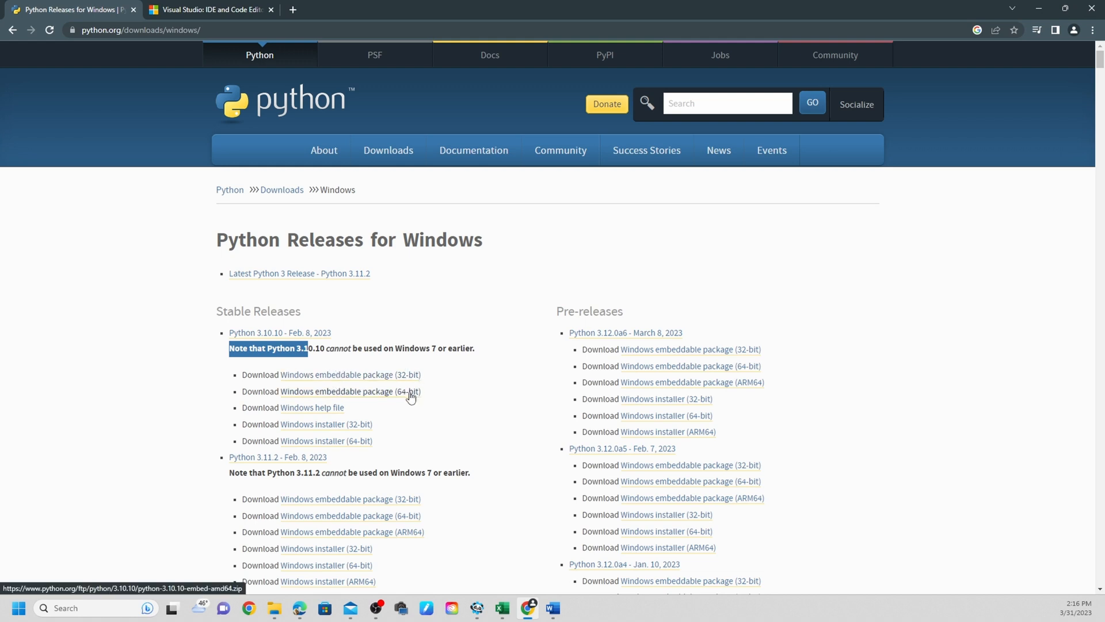
pyautogui.moveTo(314, 408)
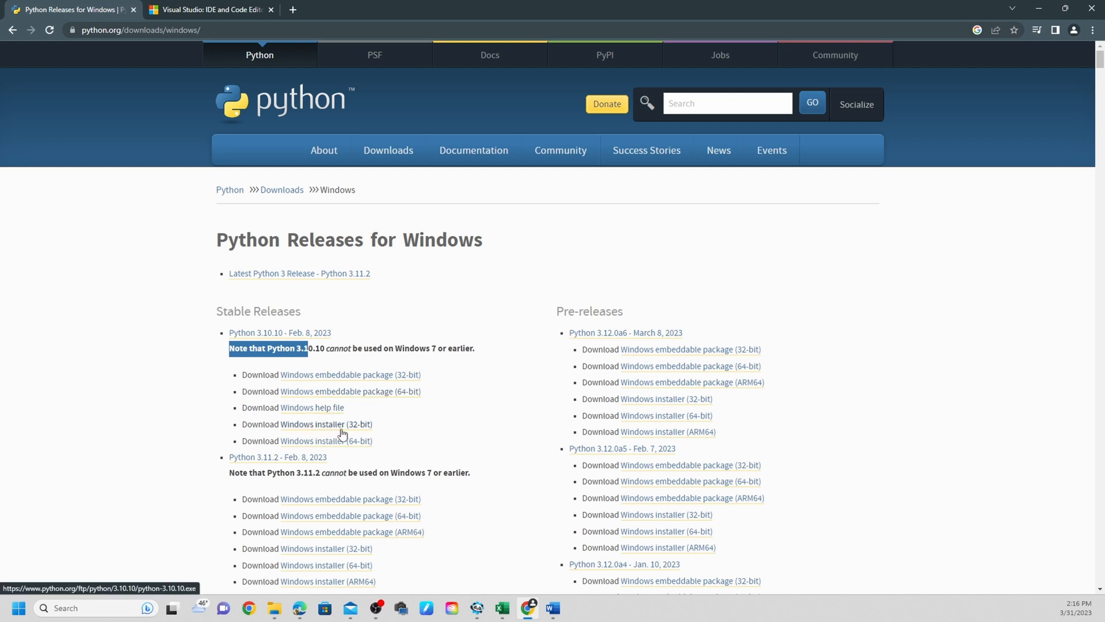
pyautogui.moveTo(306, 441)
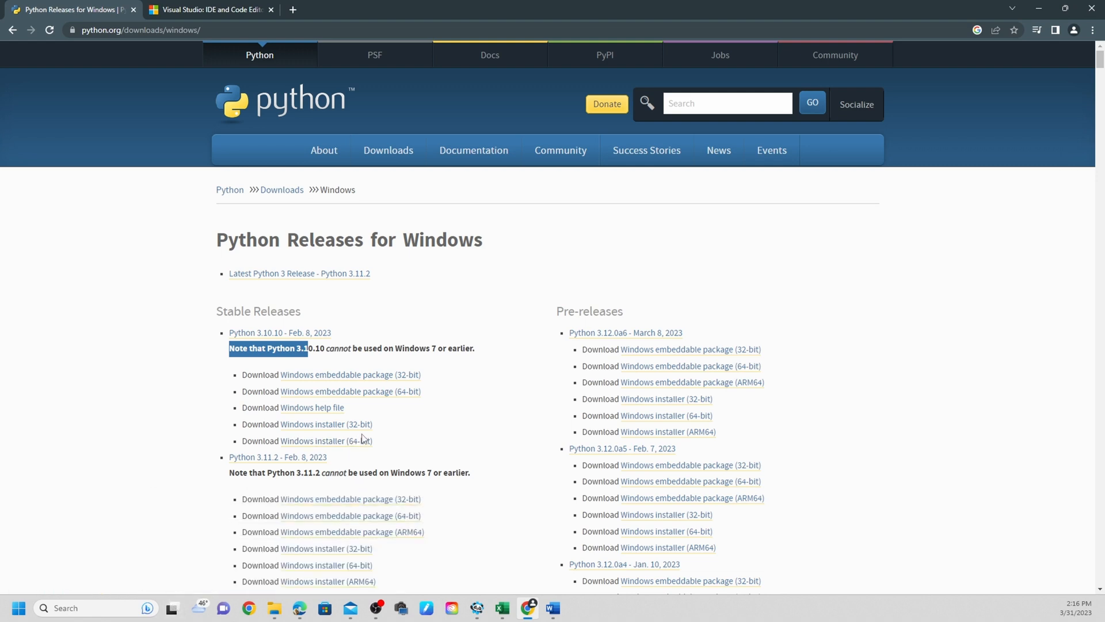
pyautogui.moveTo(88, 590)
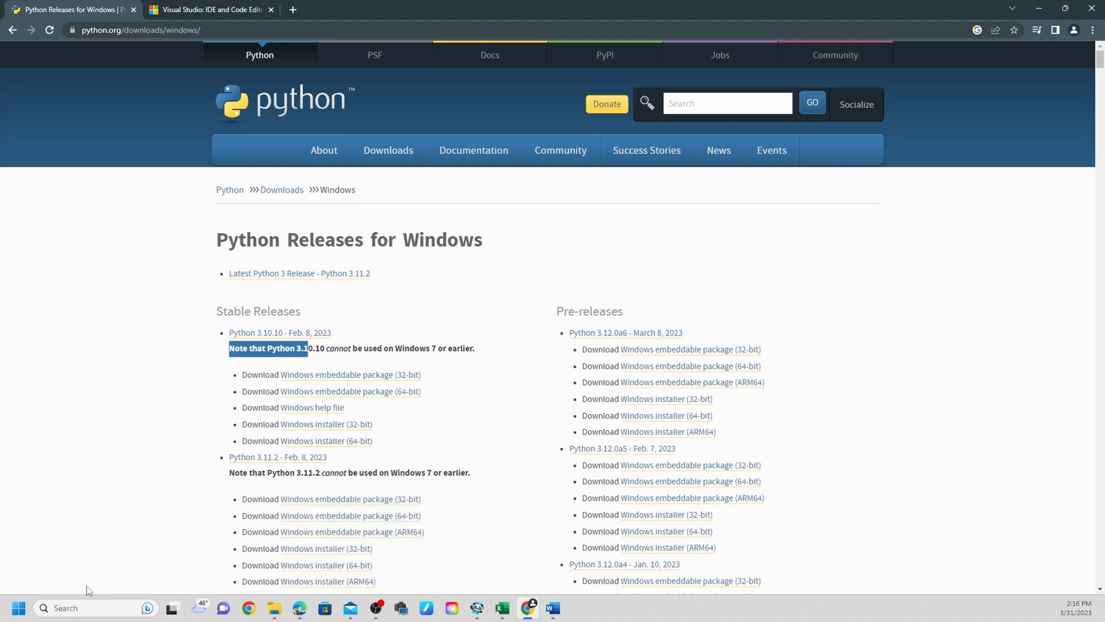
pyautogui.moveTo(321, 441)
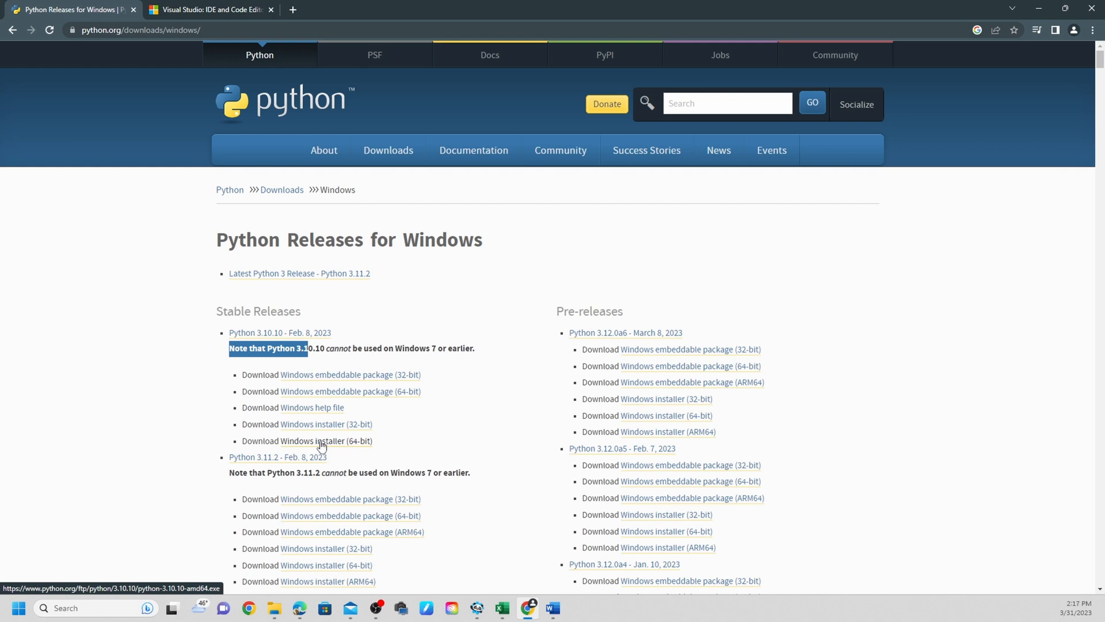
pyautogui.moveTo(324, 424)
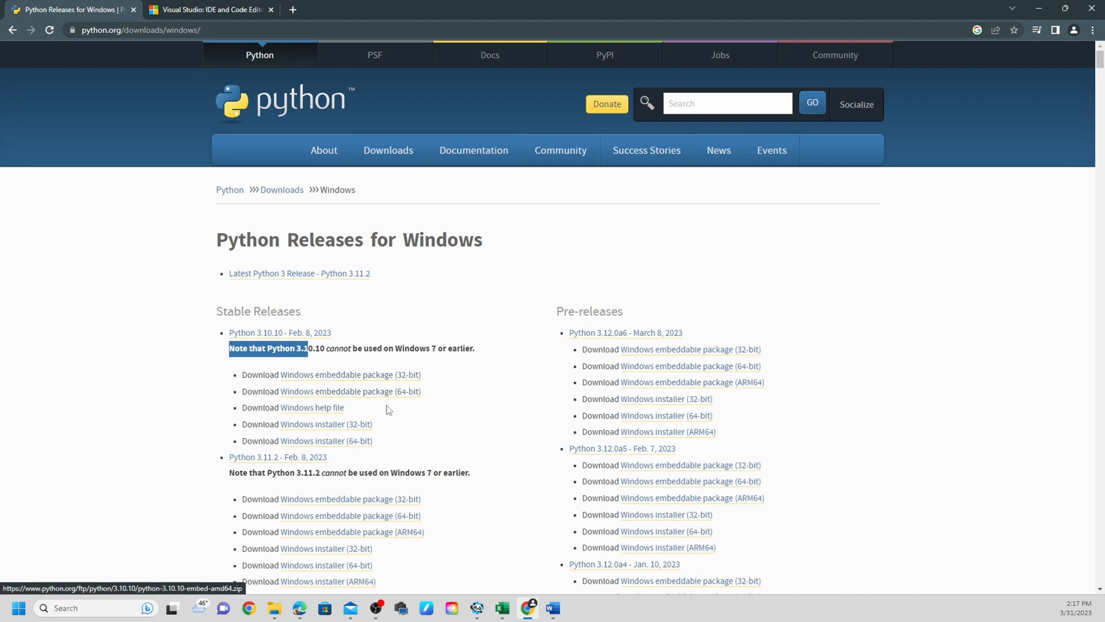
pyautogui.moveTo(327, 440)
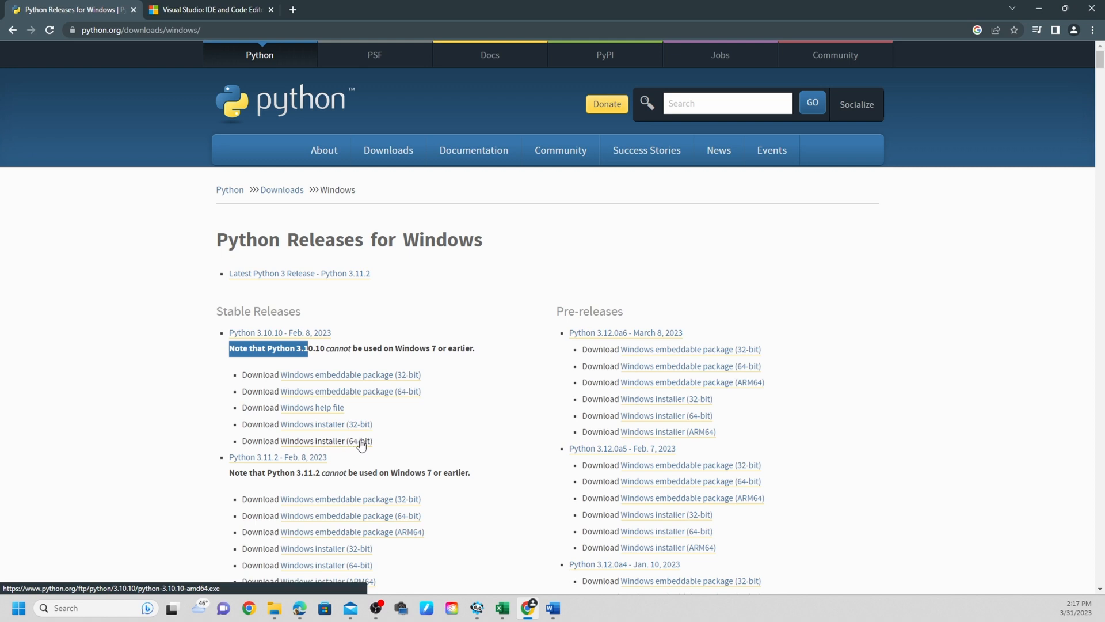
# Step: Download the Windows installer (64-bit) for Python 3.10.10
pyautogui.click(326, 441)
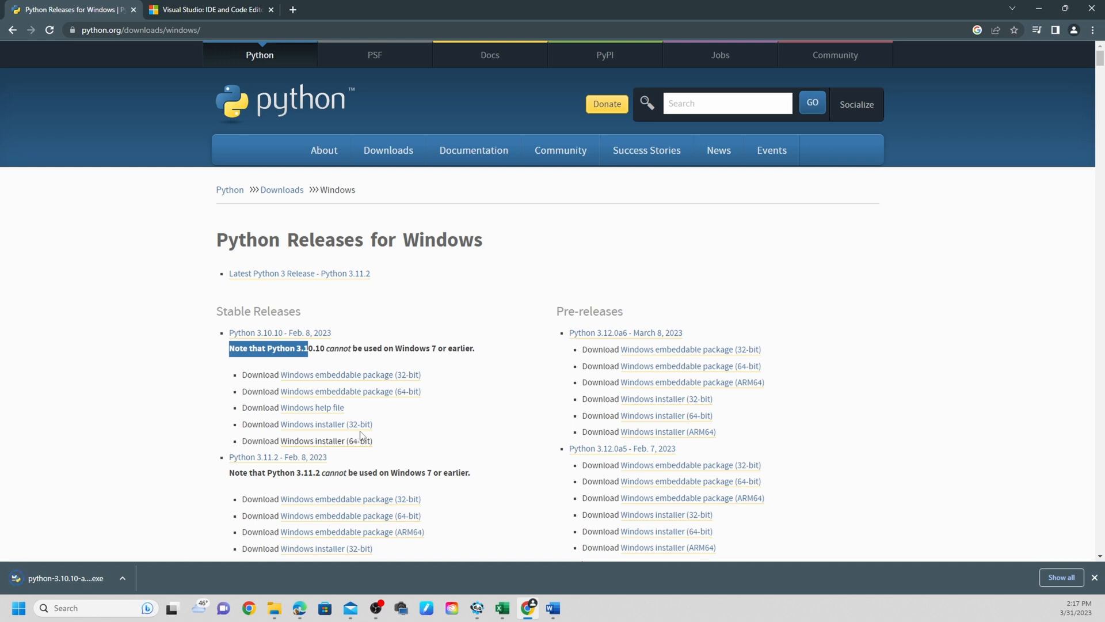
pyautogui.moveTo(169, 540)
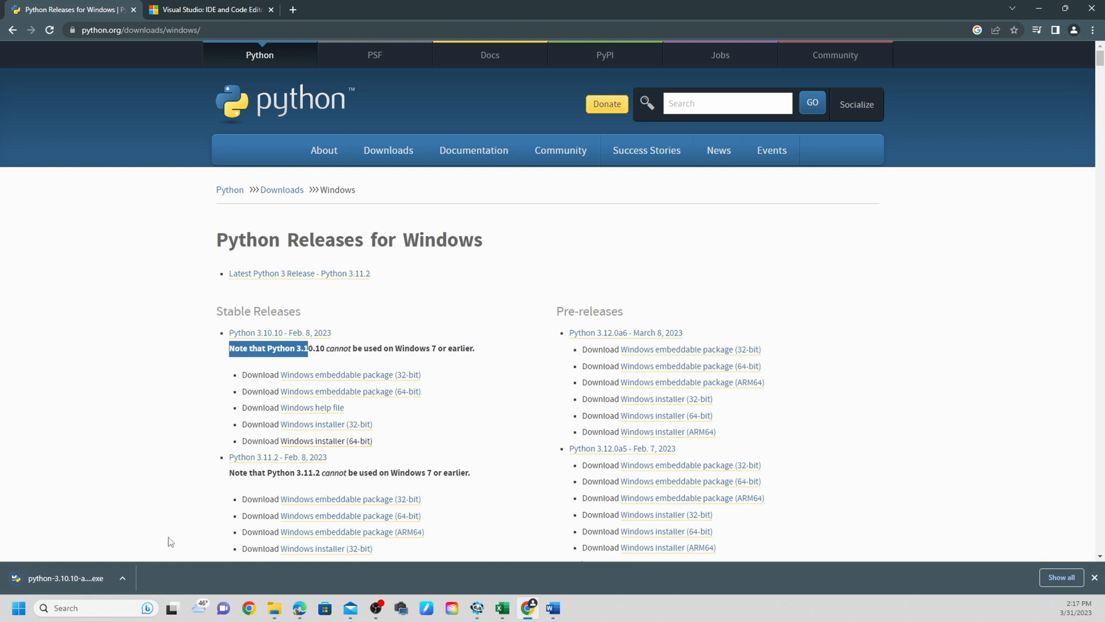
pyautogui.moveTo(148, 557)
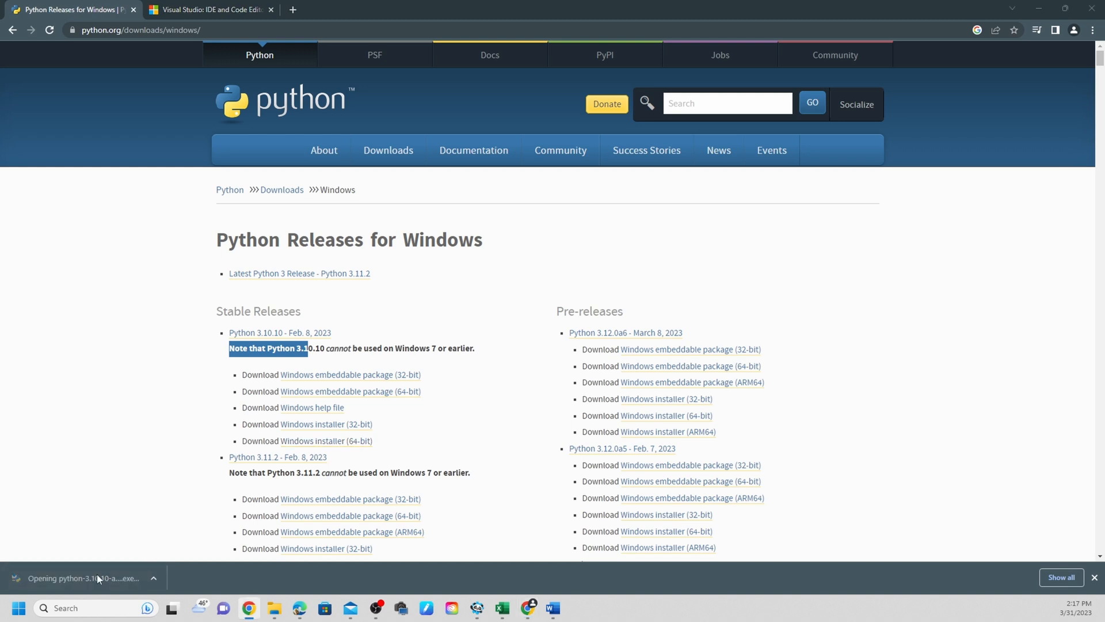
# Step: Run the downloaded installer and install Python 3.10.10 with python.exe added to PATH
pyautogui.click(82, 578)
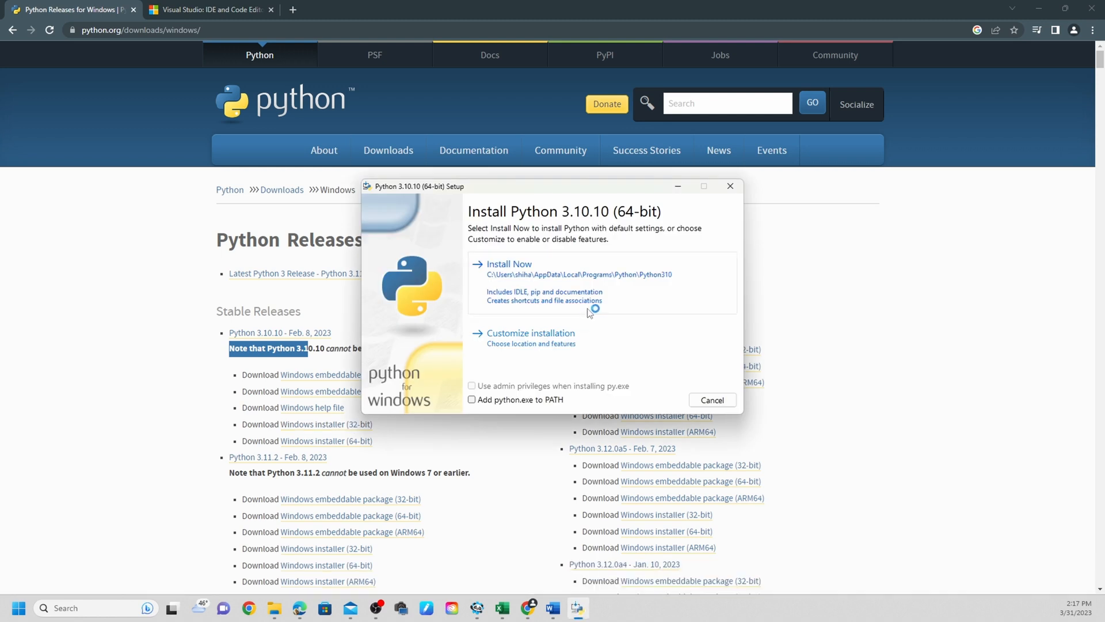
pyautogui.moveTo(590, 313)
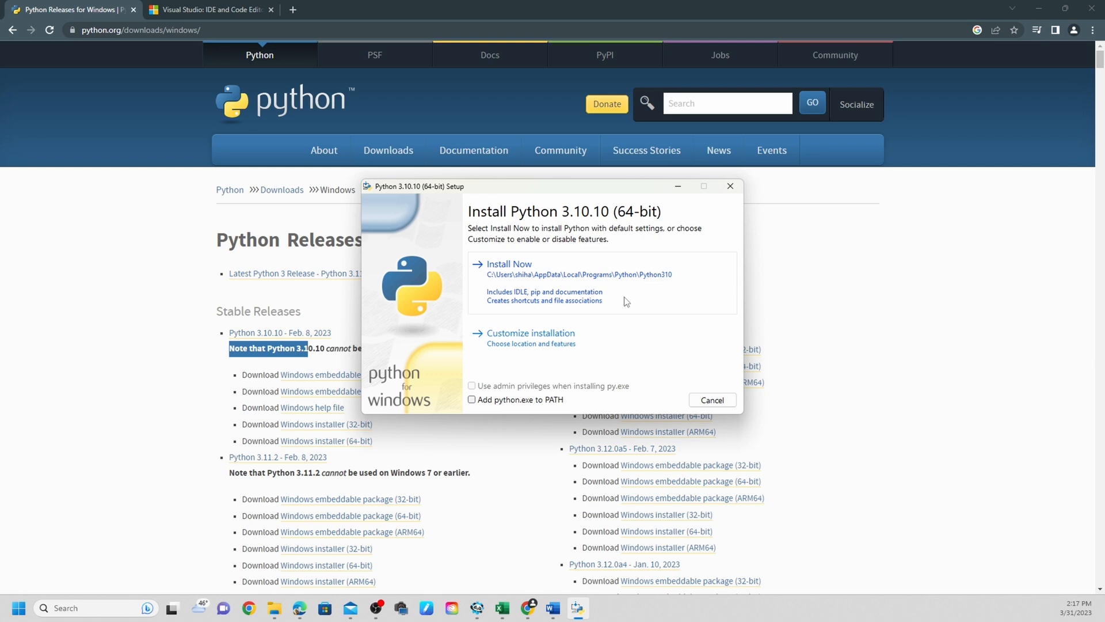
pyautogui.moveTo(621, 320)
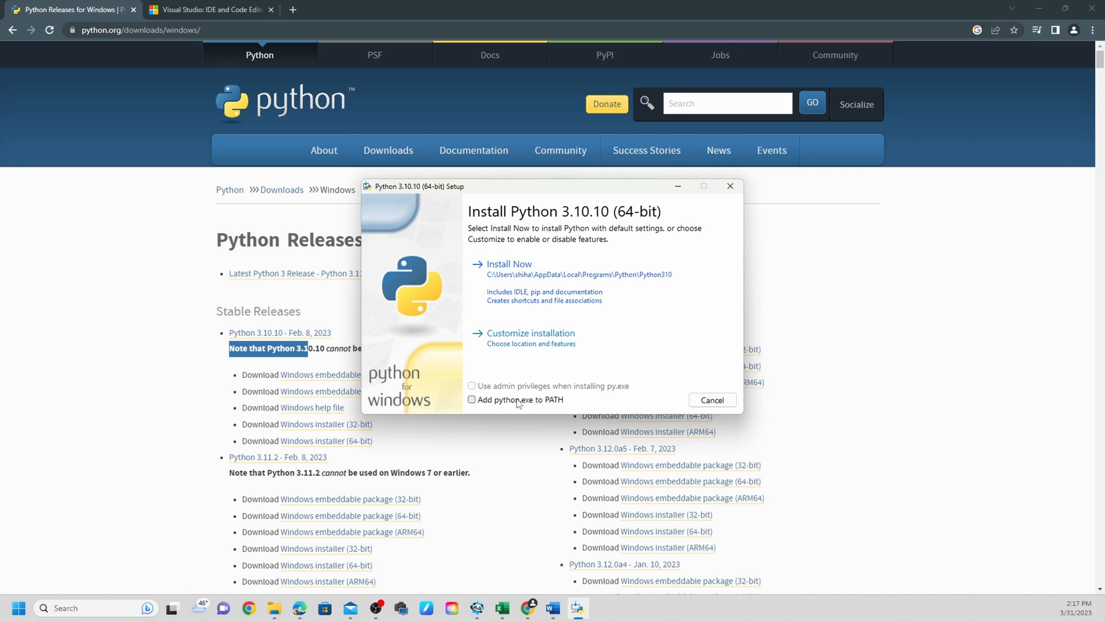
pyautogui.moveTo(483, 406)
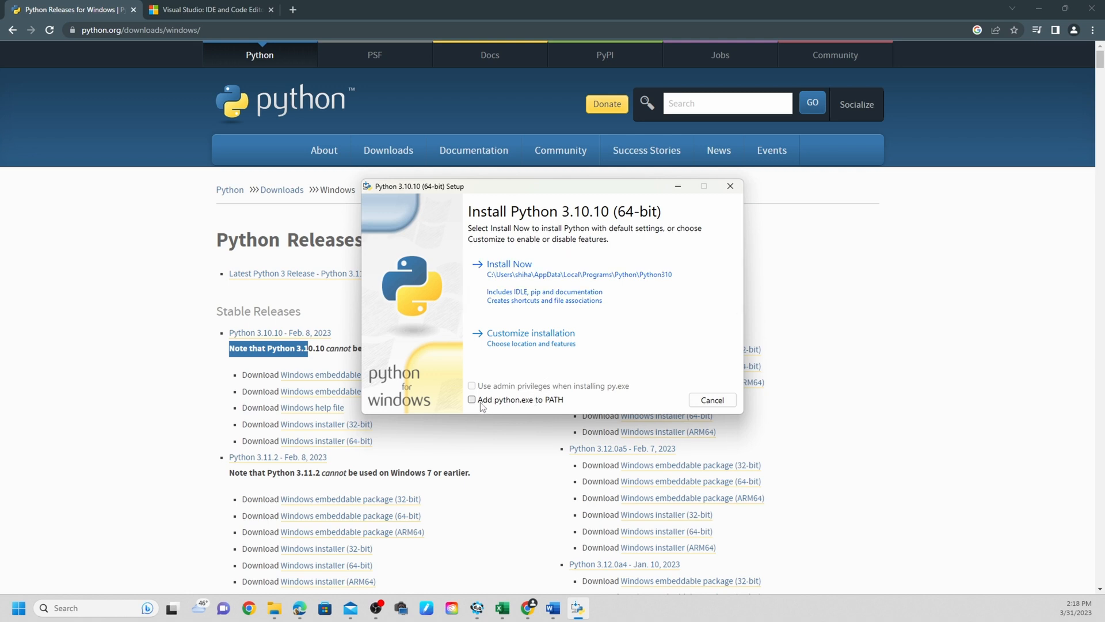
pyautogui.click(472, 400)
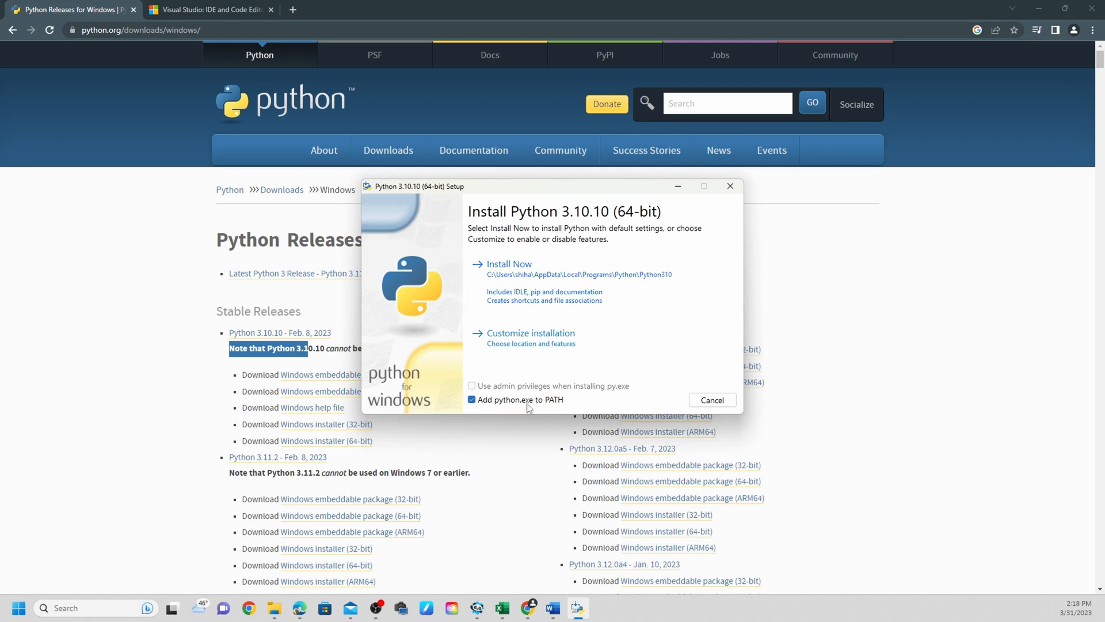
pyautogui.moveTo(553, 408)
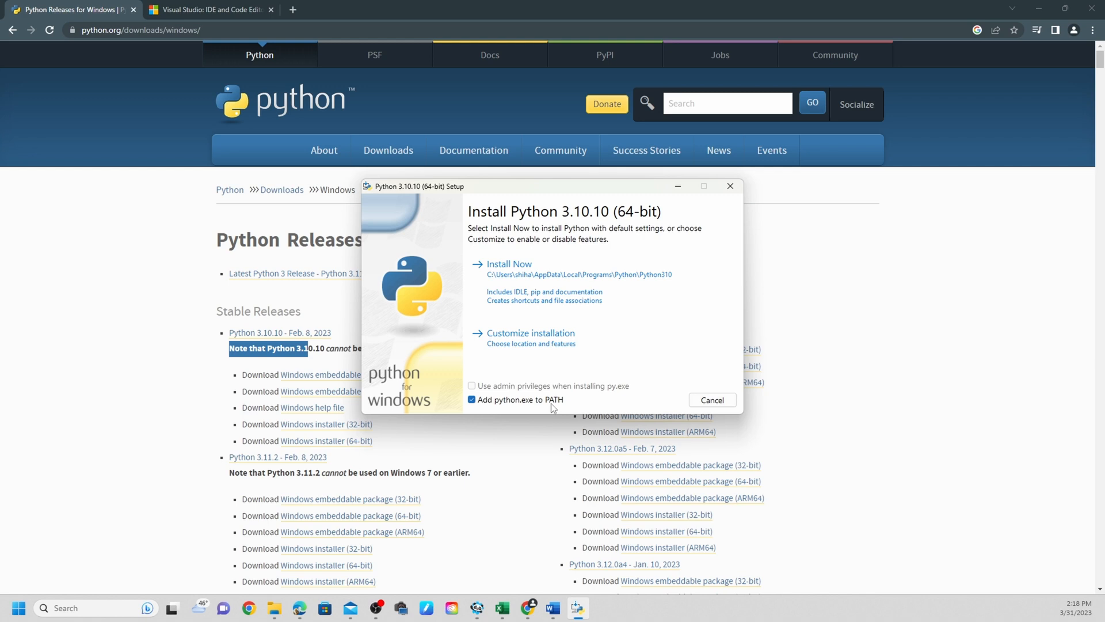
pyautogui.click(509, 264)
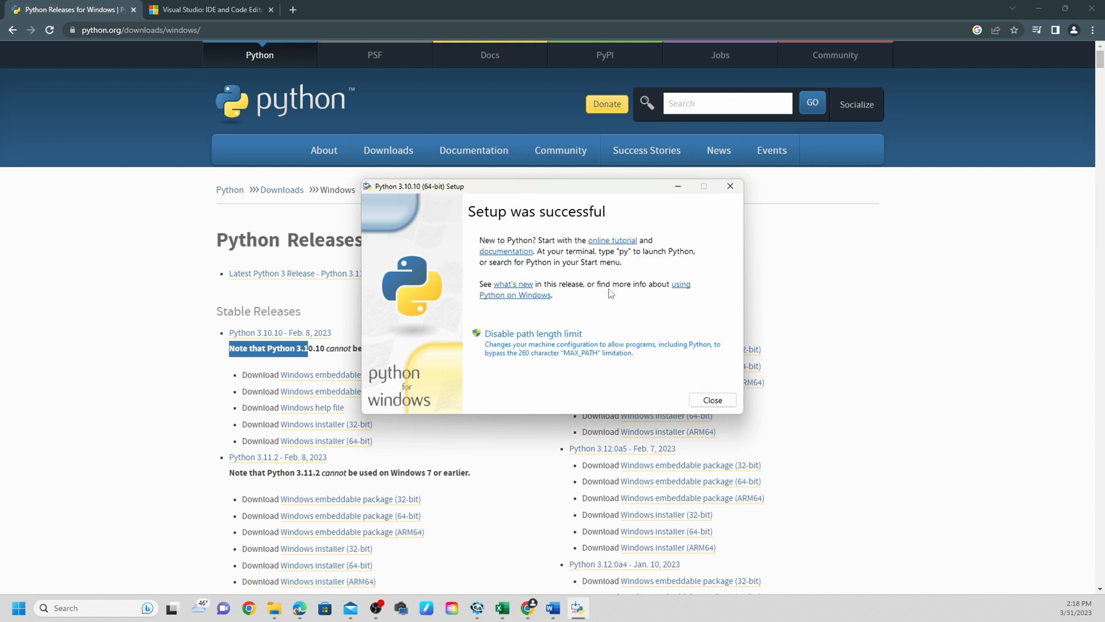
pyautogui.moveTo(493, 238)
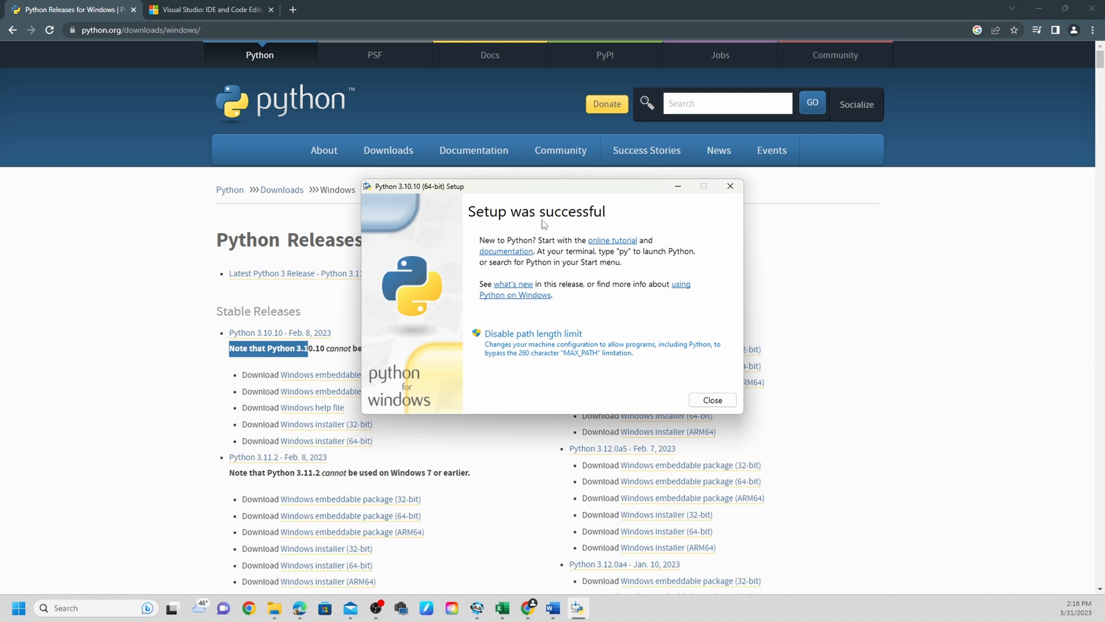
pyautogui.moveTo(537, 250)
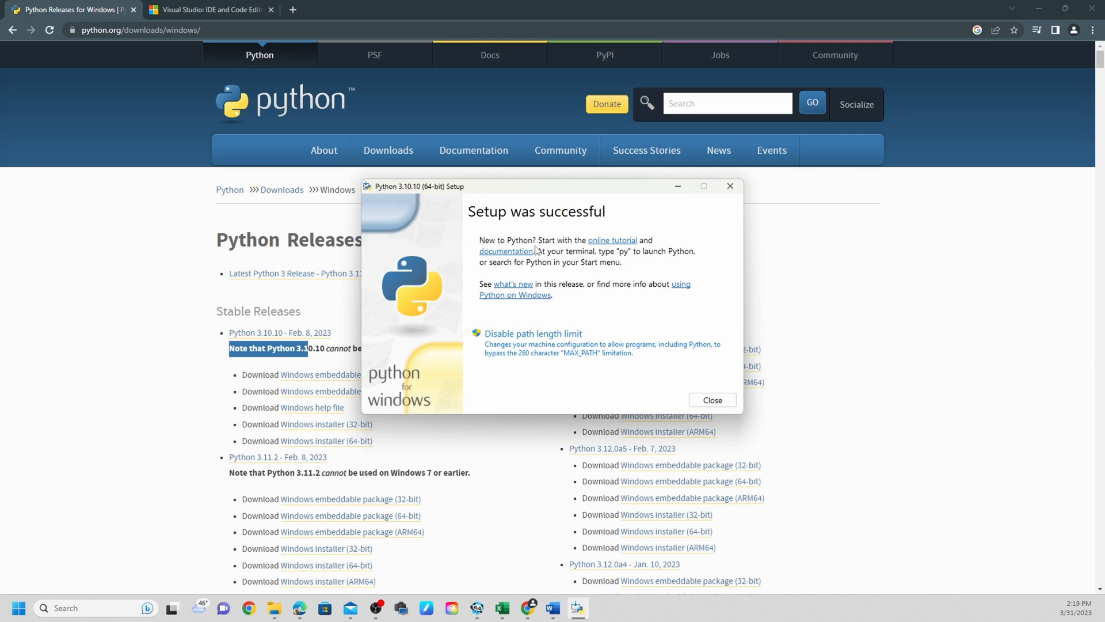
pyautogui.moveTo(619, 251)
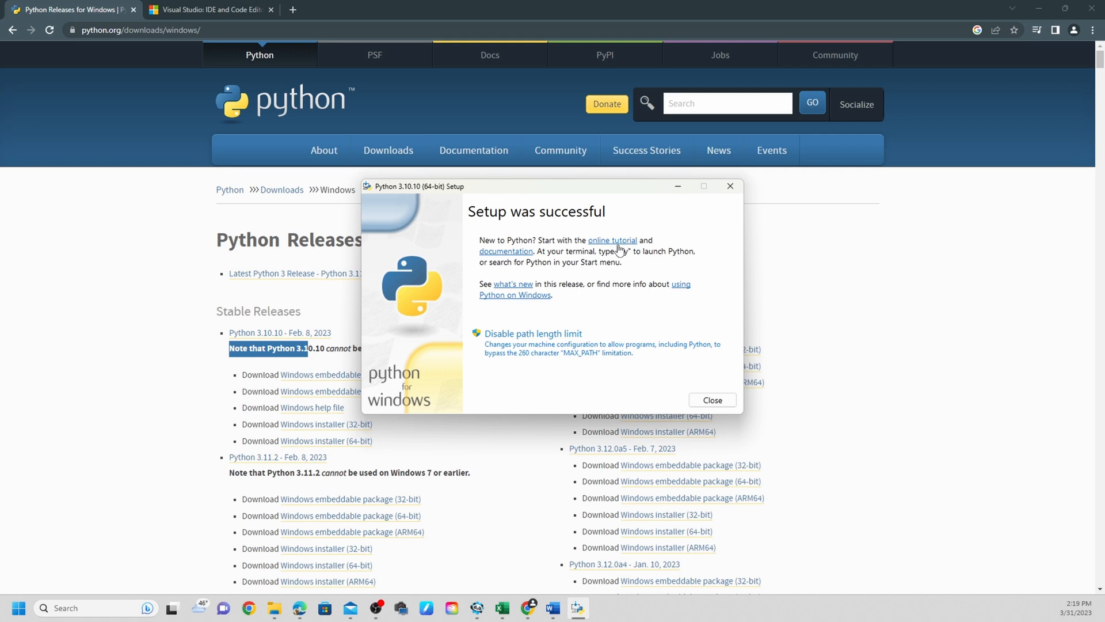
pyautogui.moveTo(621, 265)
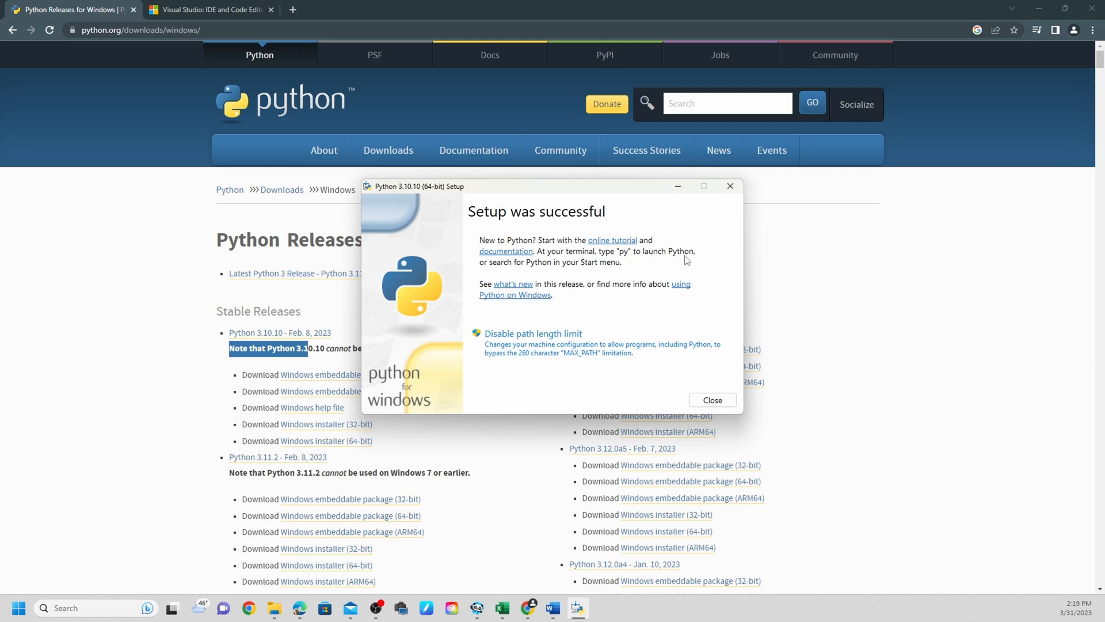
pyautogui.moveTo(597, 271)
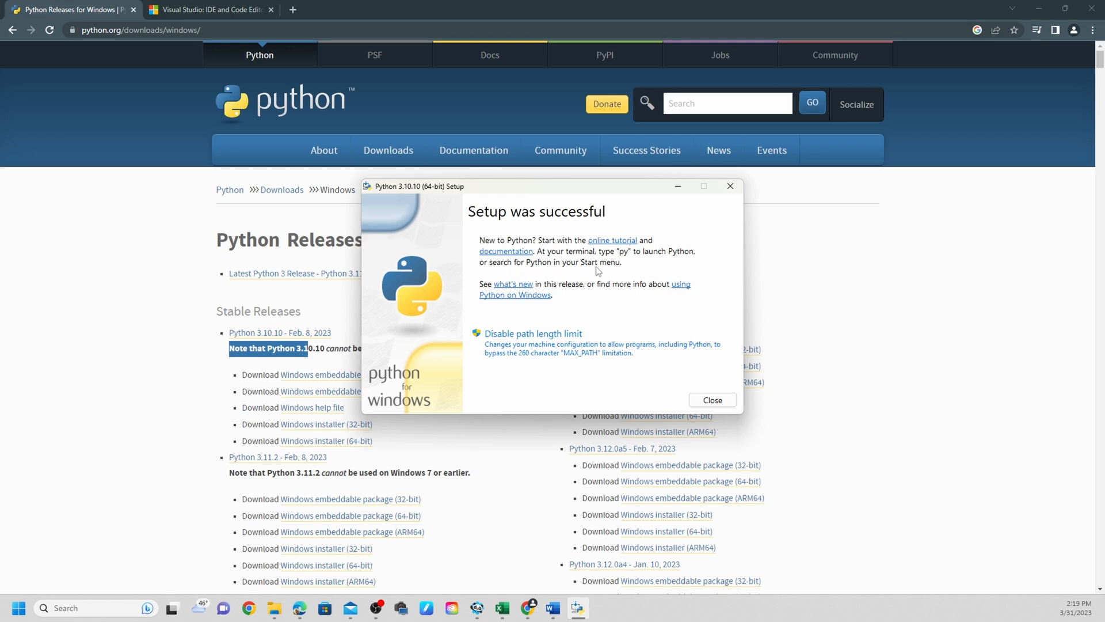
pyautogui.moveTo(602, 322)
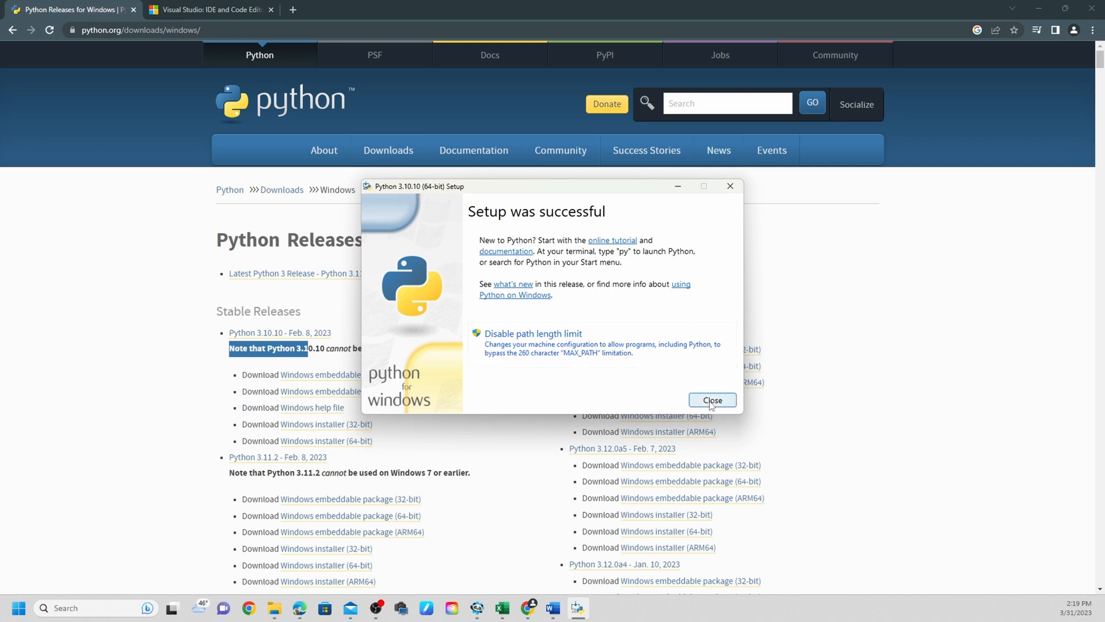
# Step: Close the 'Setup was successful' Python installer window
pyautogui.click(713, 399)
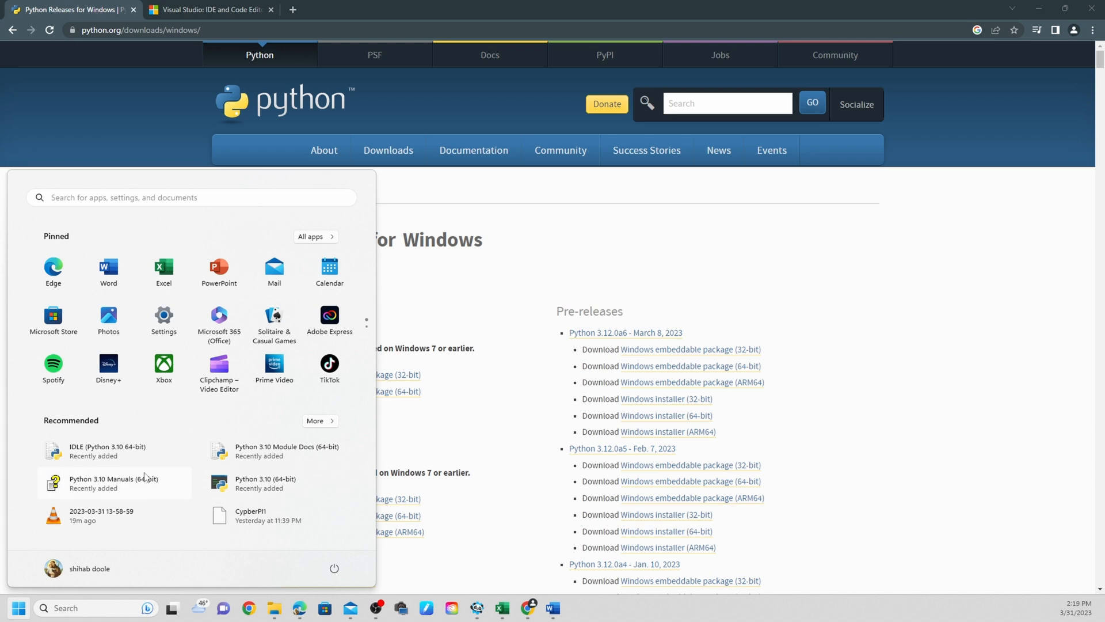
pyautogui.moveTo(847, 318)
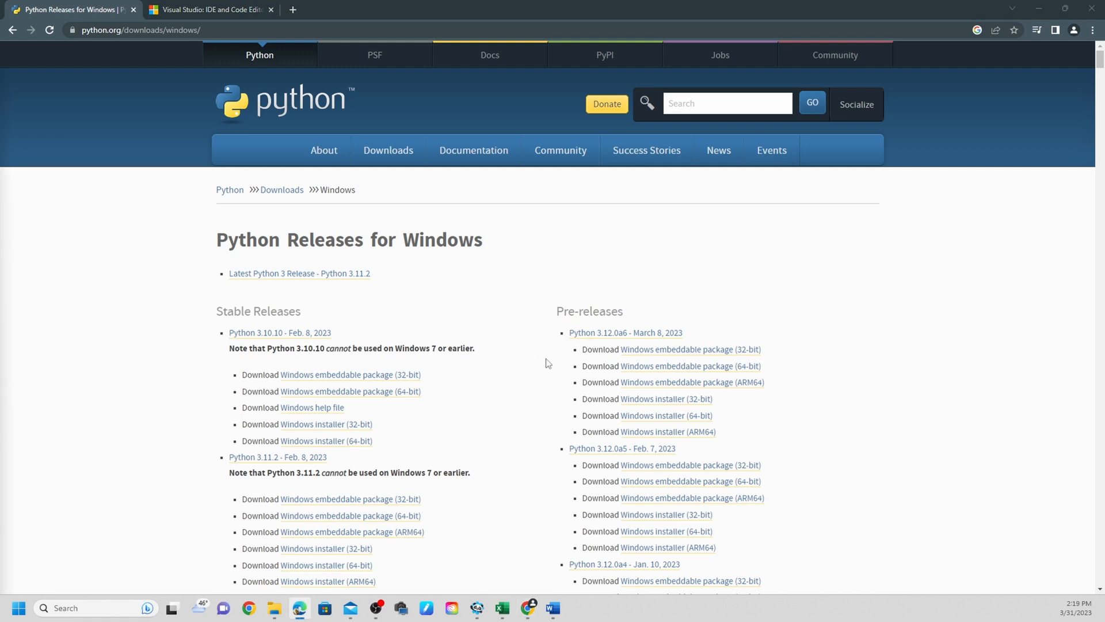
pyautogui.moveTo(506, 373)
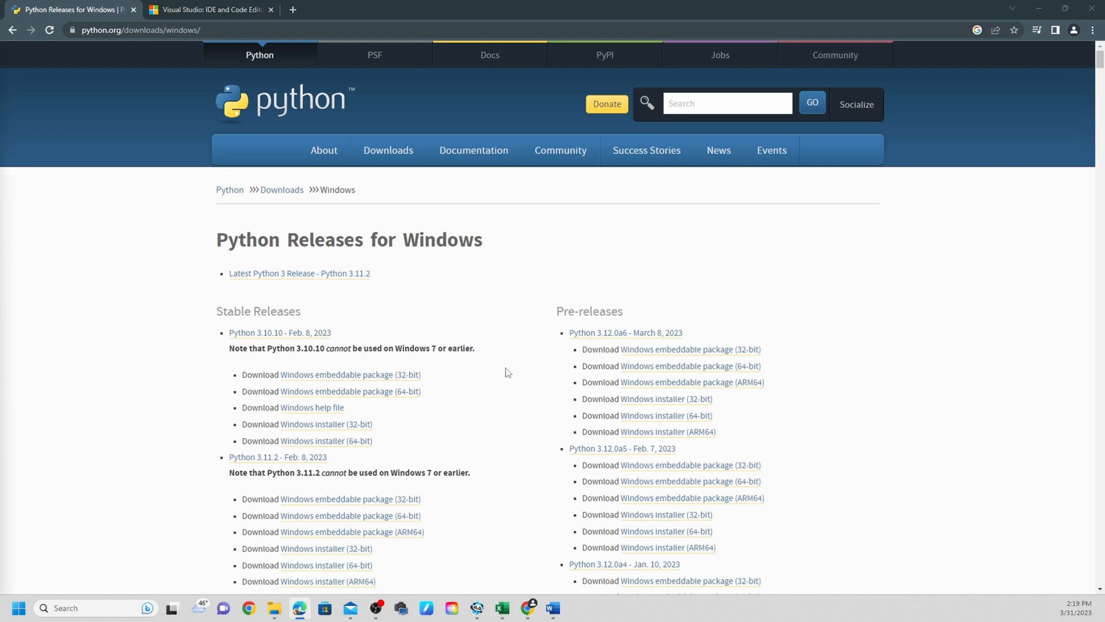
pyautogui.click(209, 9)
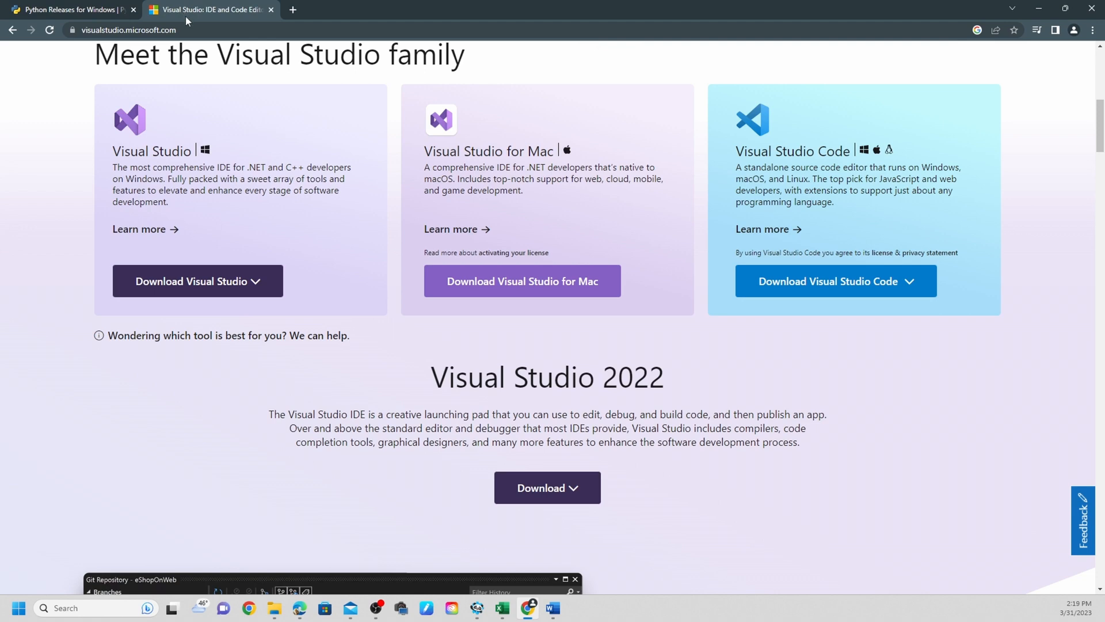
pyautogui.moveTo(323, 299)
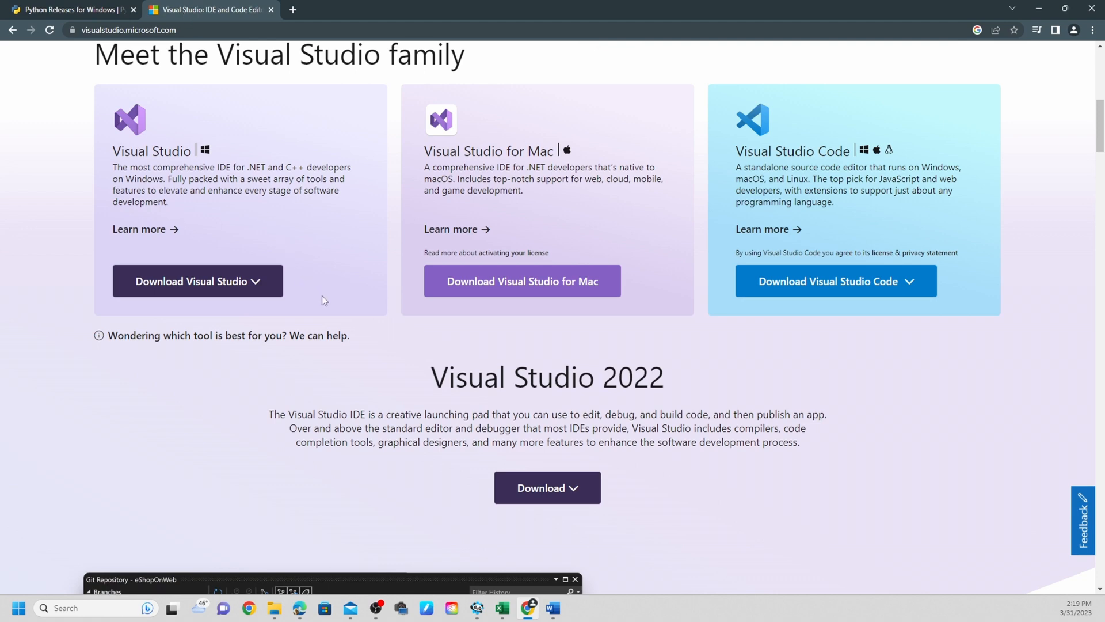
pyautogui.moveTo(322, 287)
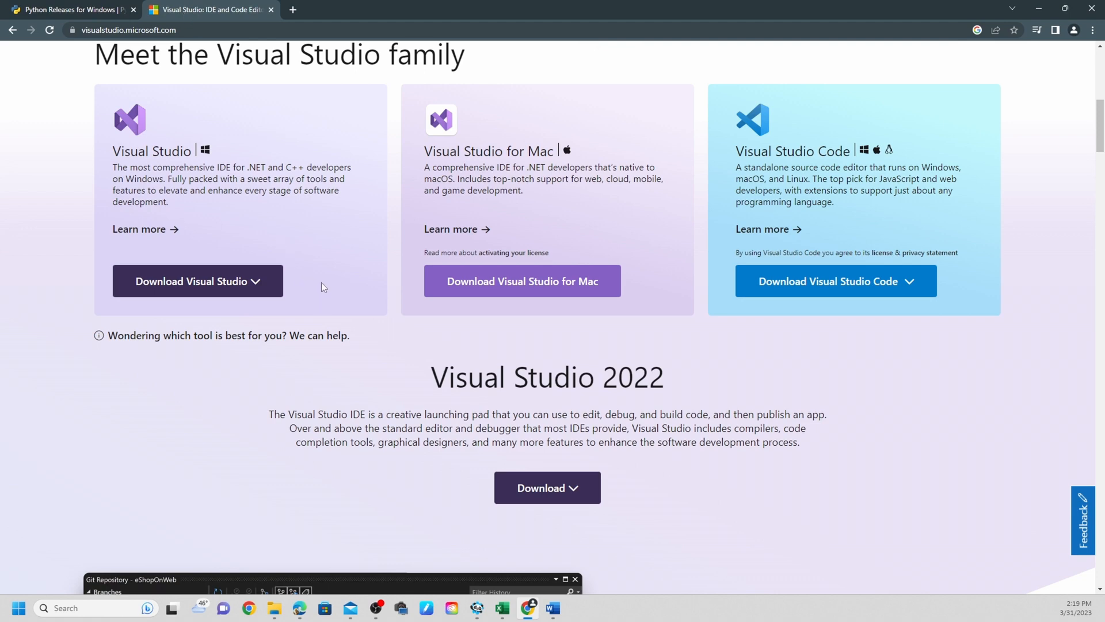
pyautogui.moveTo(325, 293)
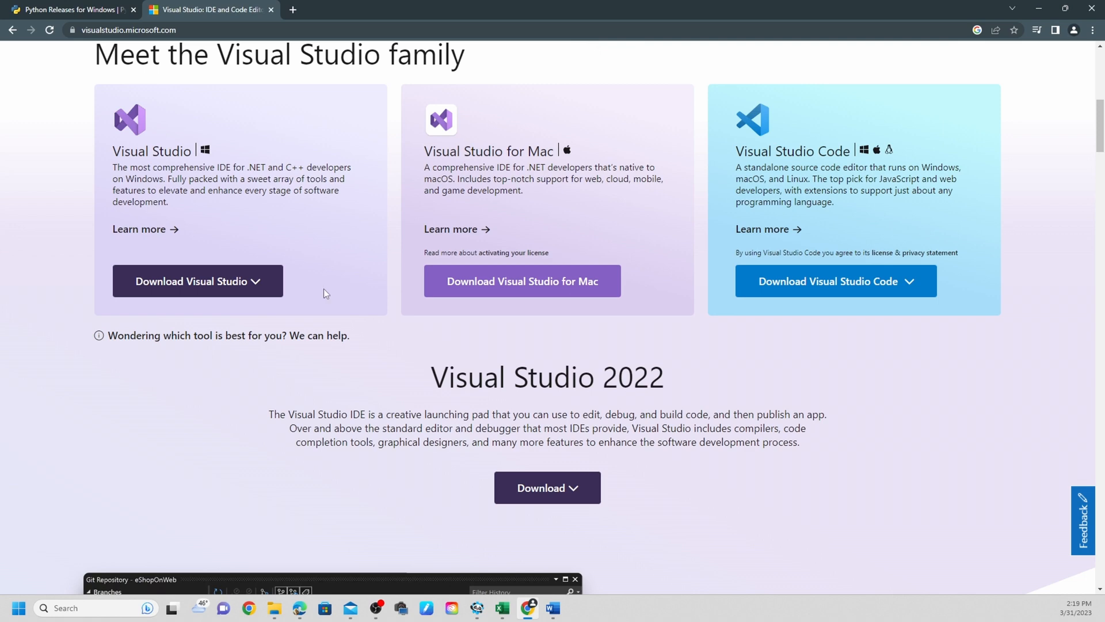
pyautogui.moveTo(484, 311)
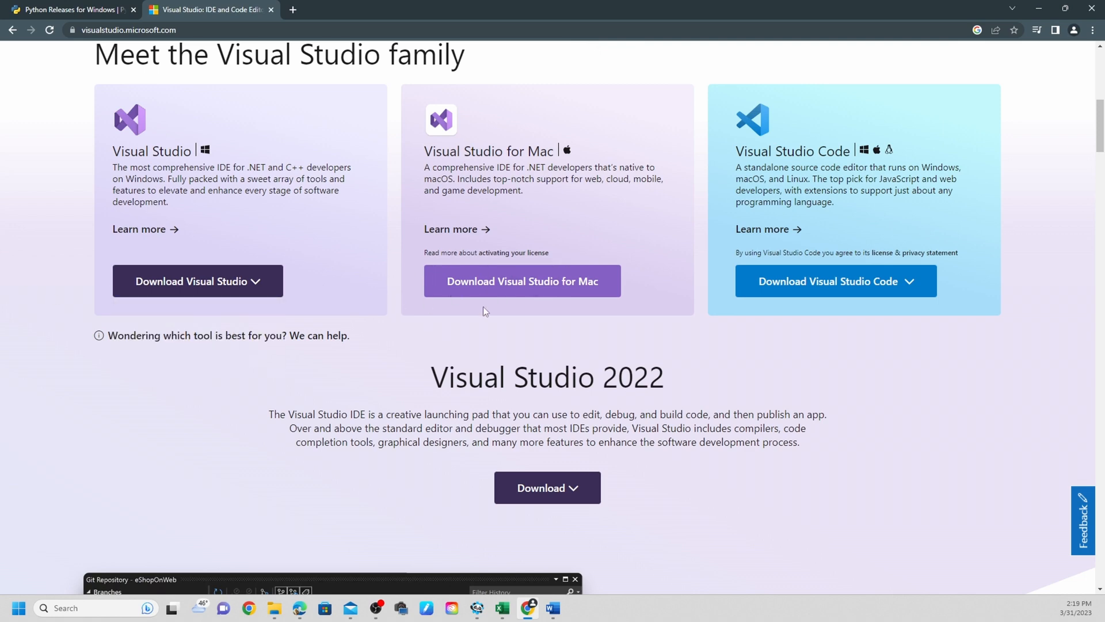
pyautogui.click(835, 280)
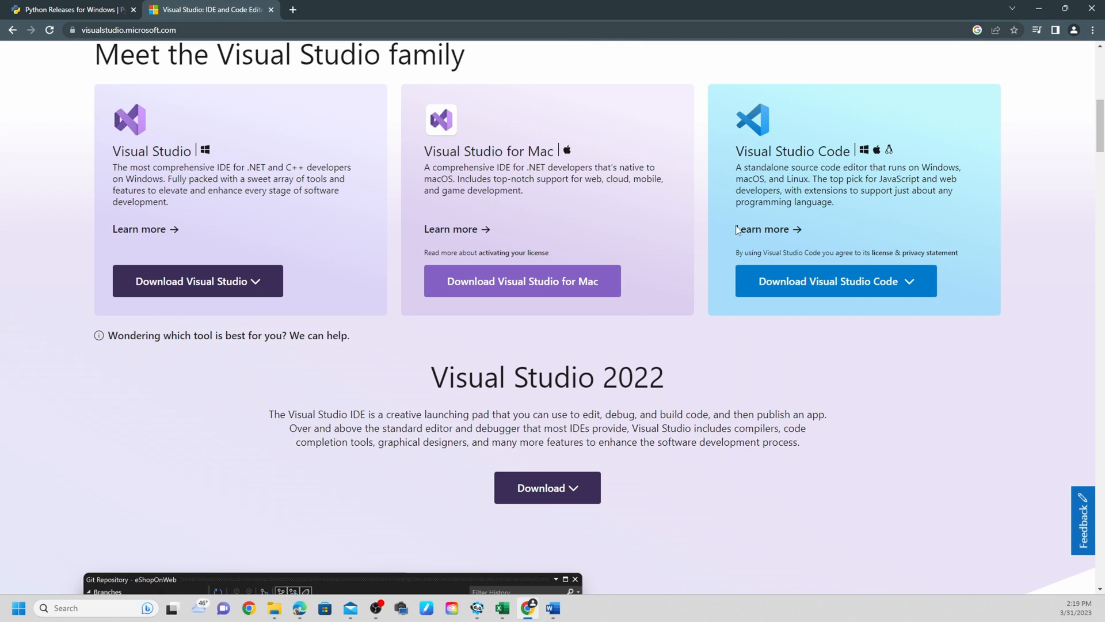
pyautogui.click(835, 280)
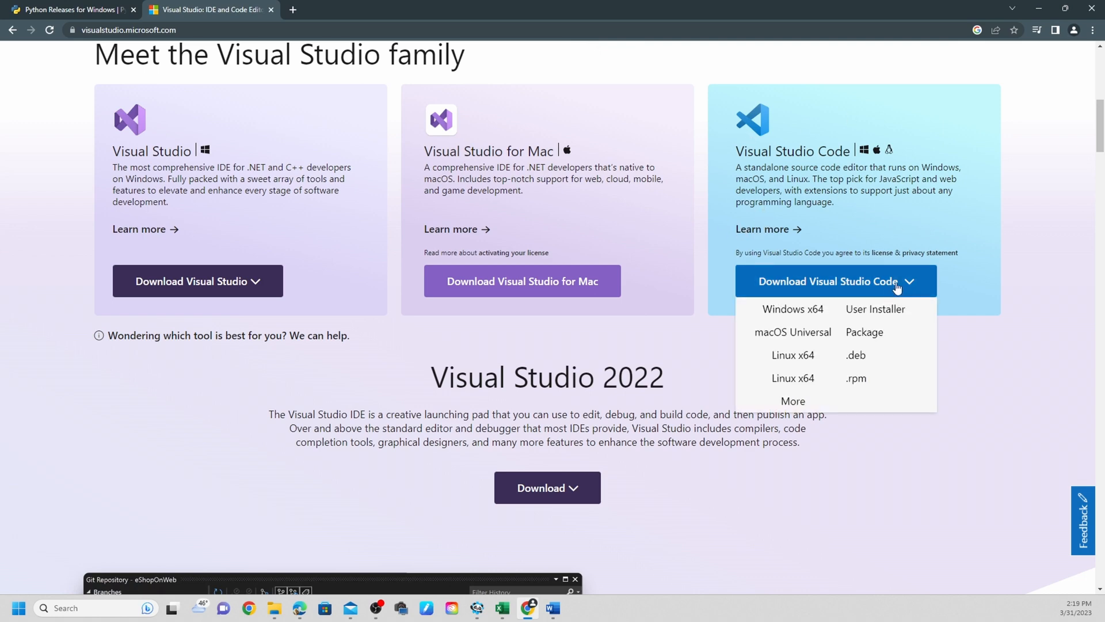
pyautogui.click(190, 30)
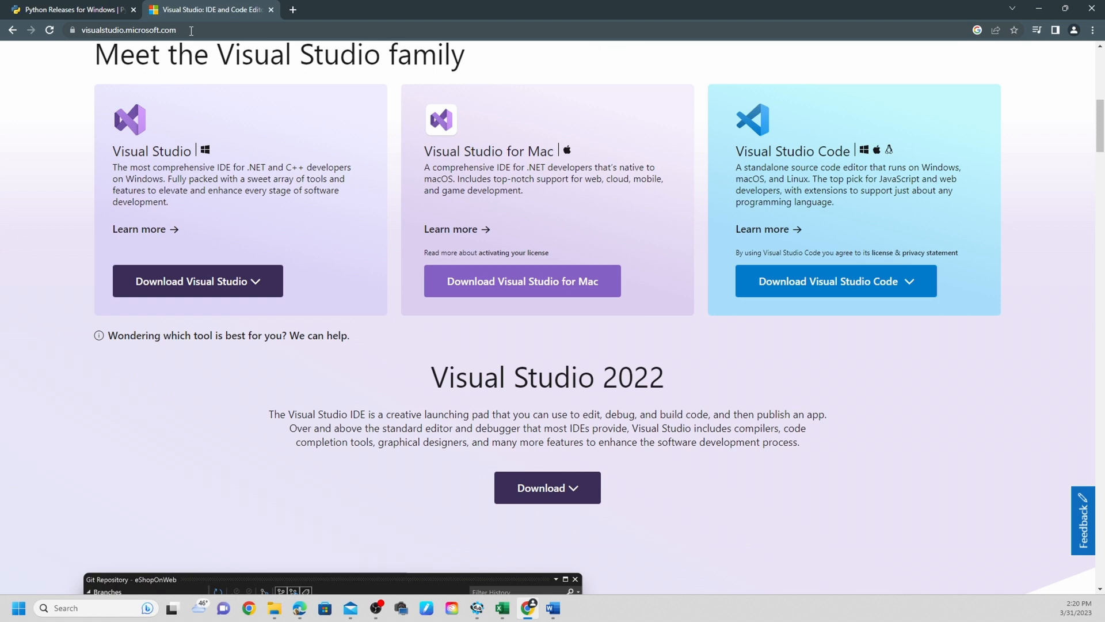
pyautogui.moveTo(144, 44)
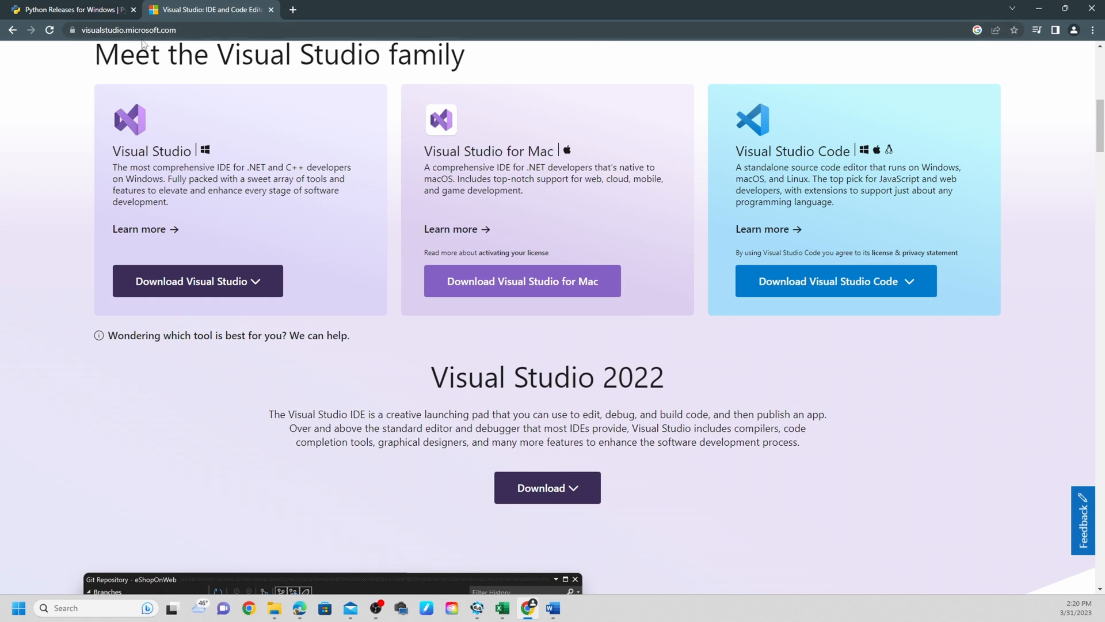
pyautogui.moveTo(167, 30)
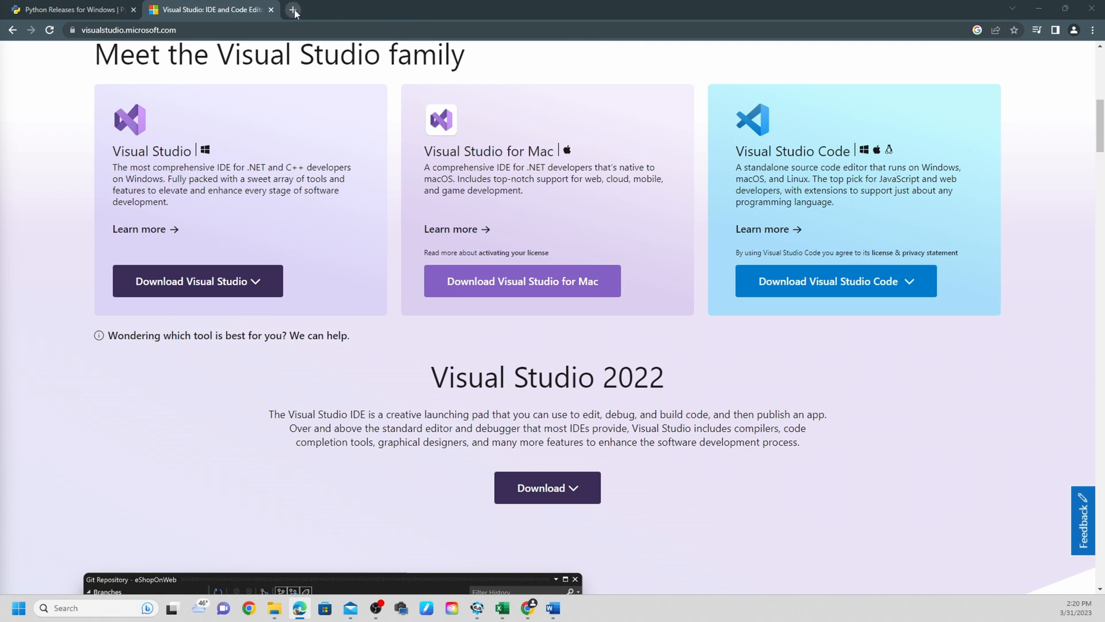
# Step: Add a tab with code.visualstudio.com, then flip between the Python, VS Code and Visual Studio tabs
pyautogui.click(293, 12)
pyautogui.write('code.visualstudio.com')
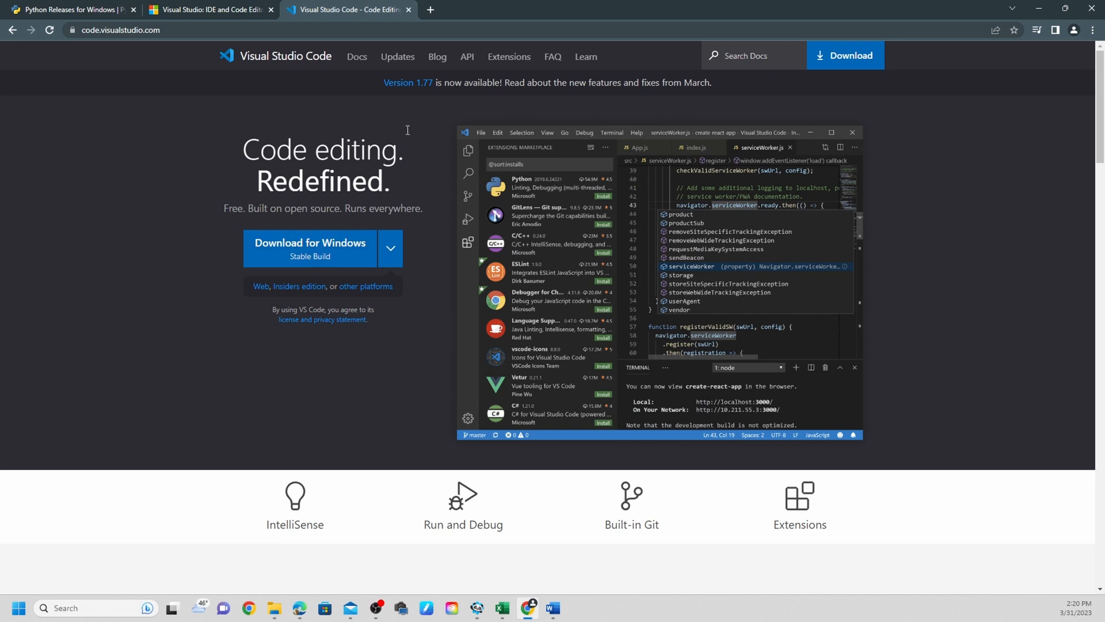
pyautogui.moveTo(411, 93)
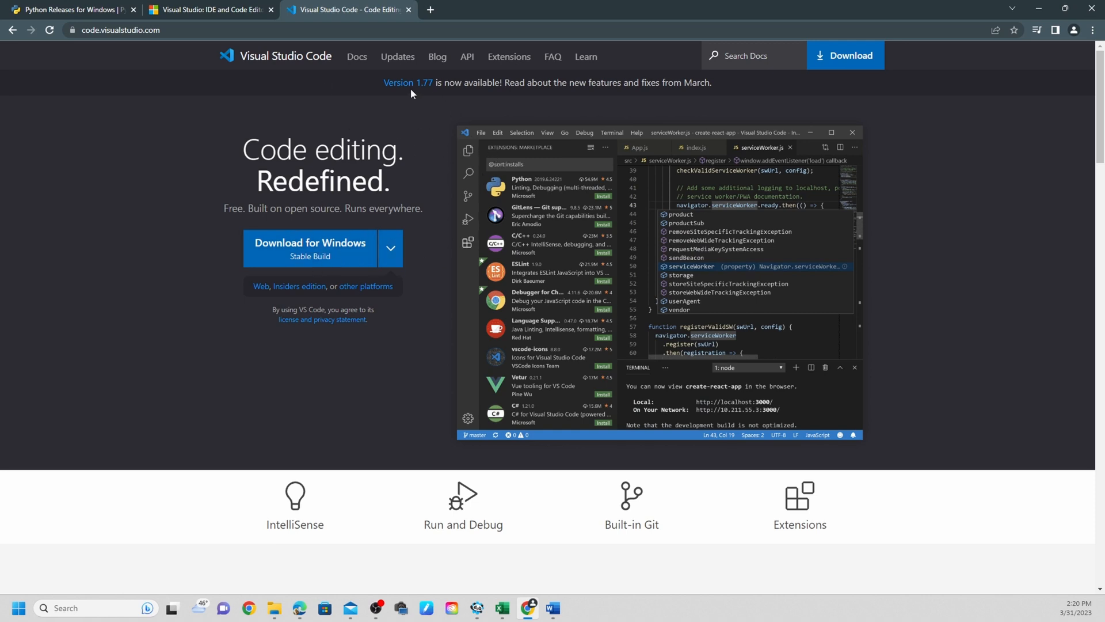
pyautogui.moveTo(464, 85)
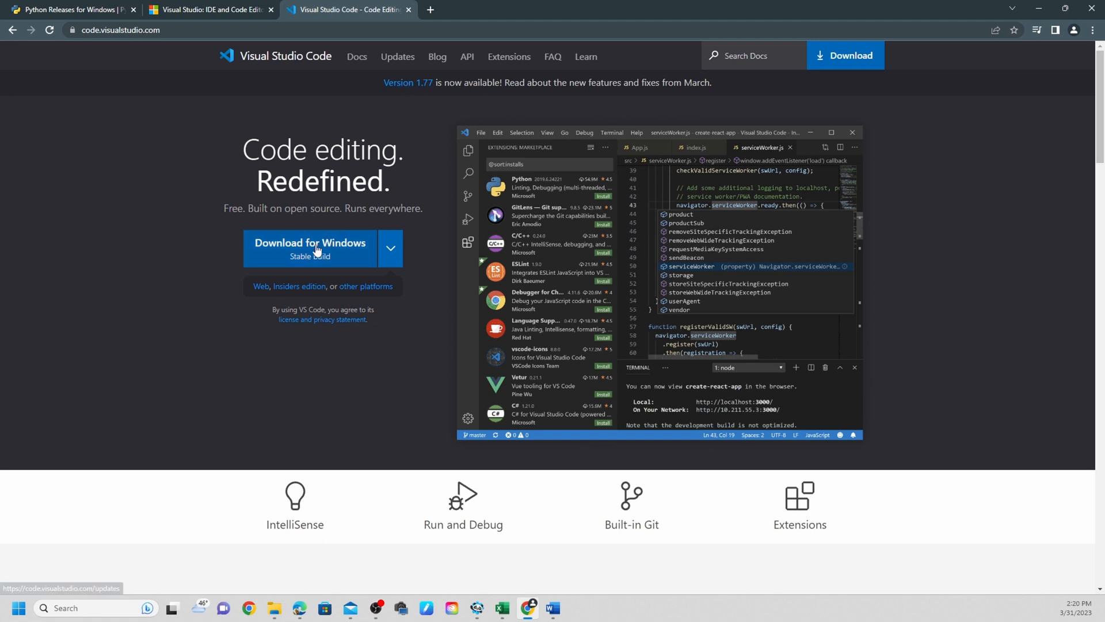
pyautogui.moveTo(313, 263)
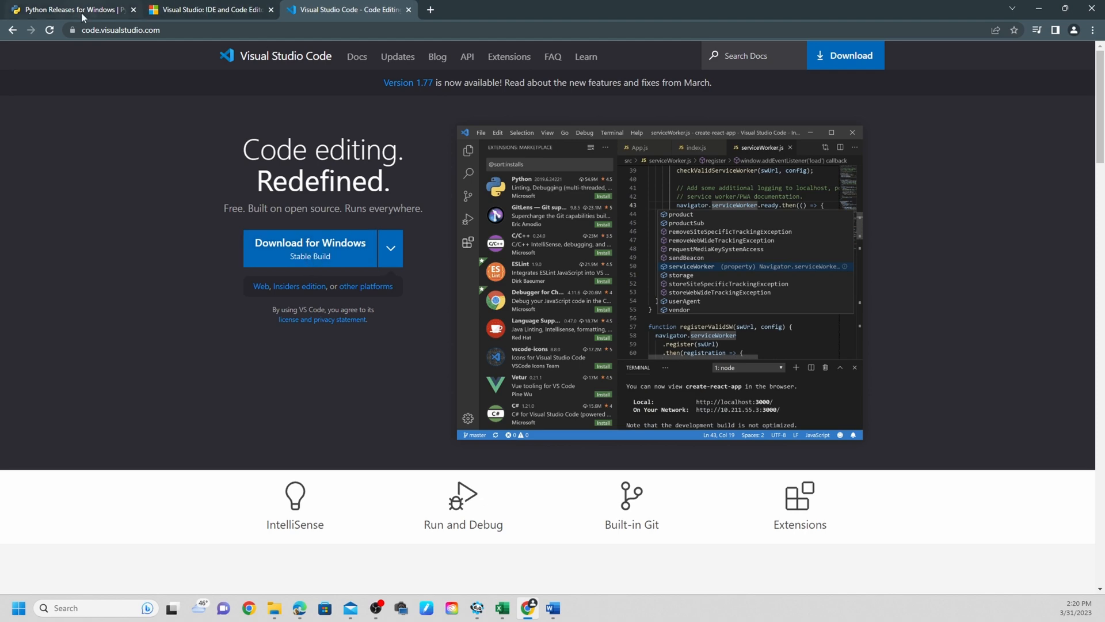
pyautogui.click(66, 10)
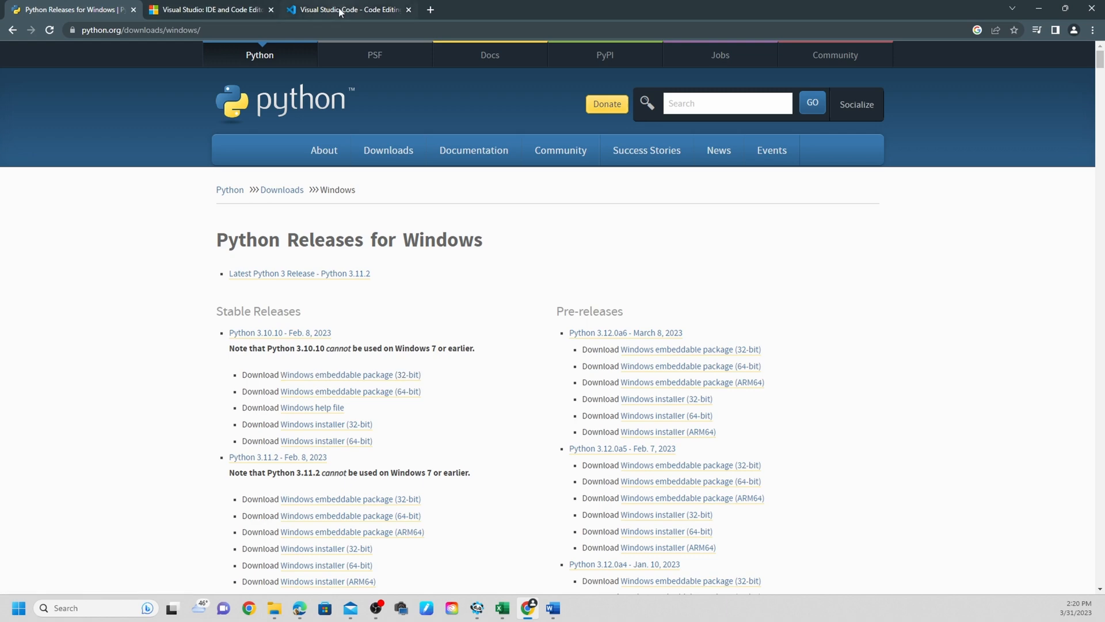
pyautogui.click(348, 9)
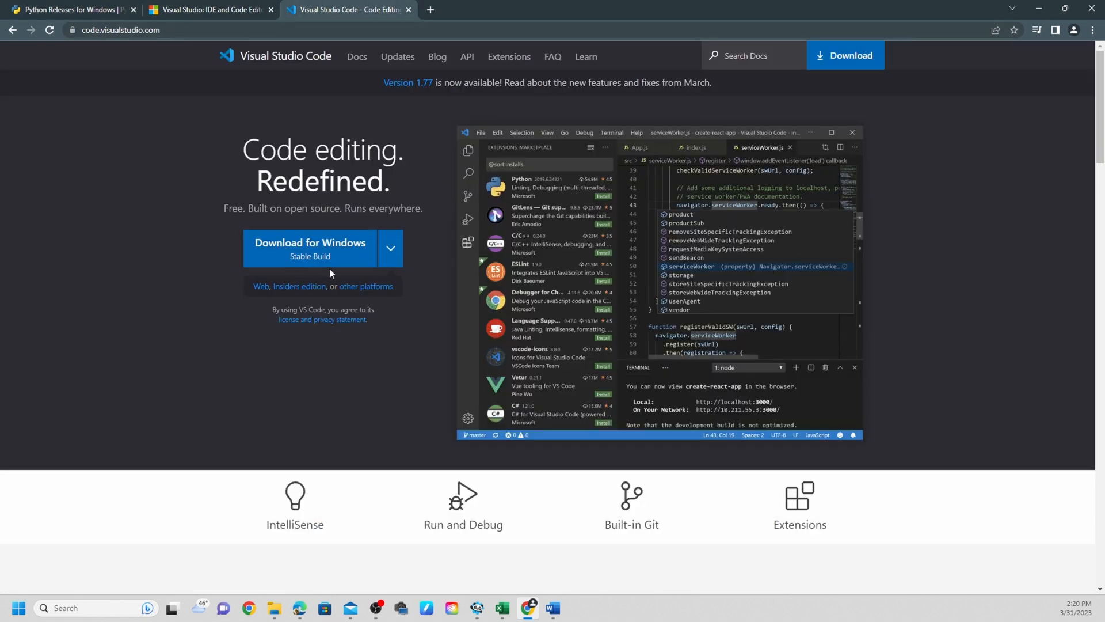
pyautogui.moveTo(316, 264)
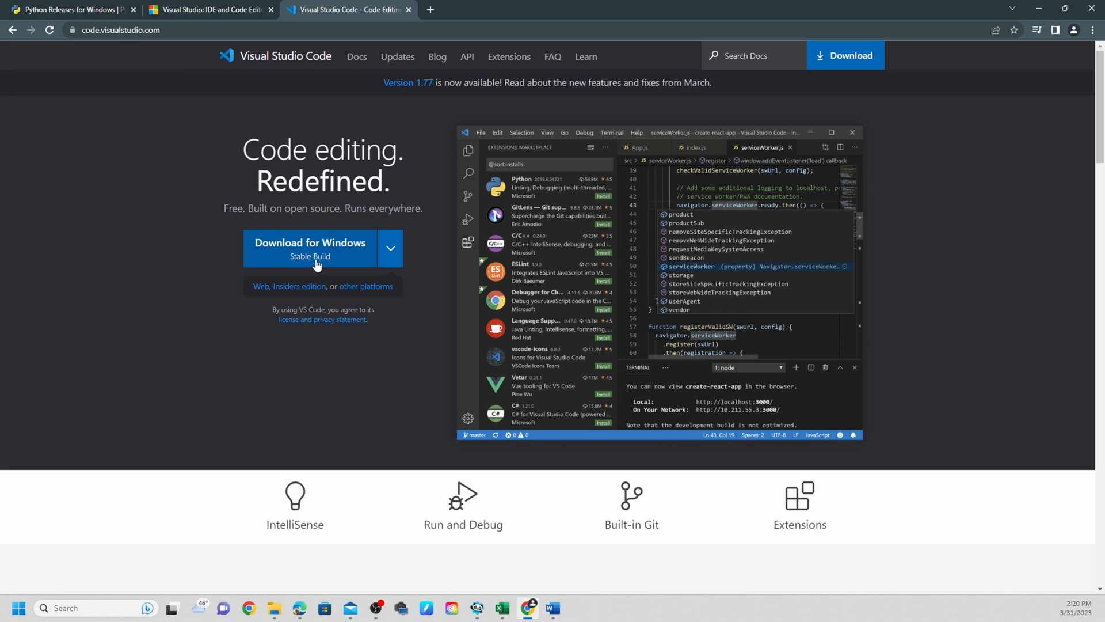
pyautogui.click(208, 9)
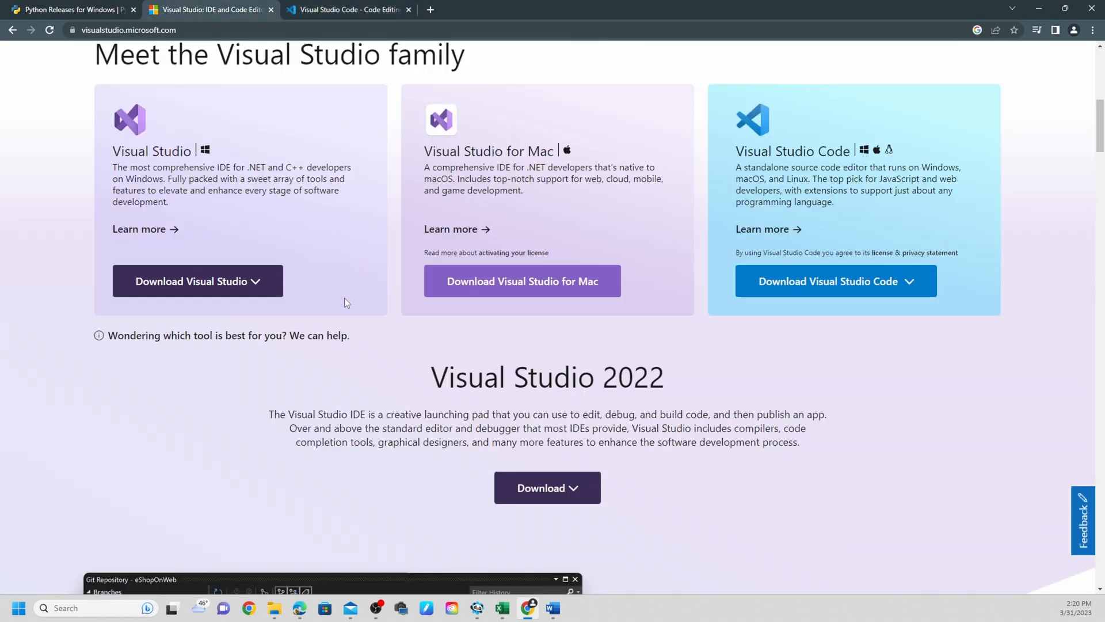
pyautogui.moveTo(541, 183)
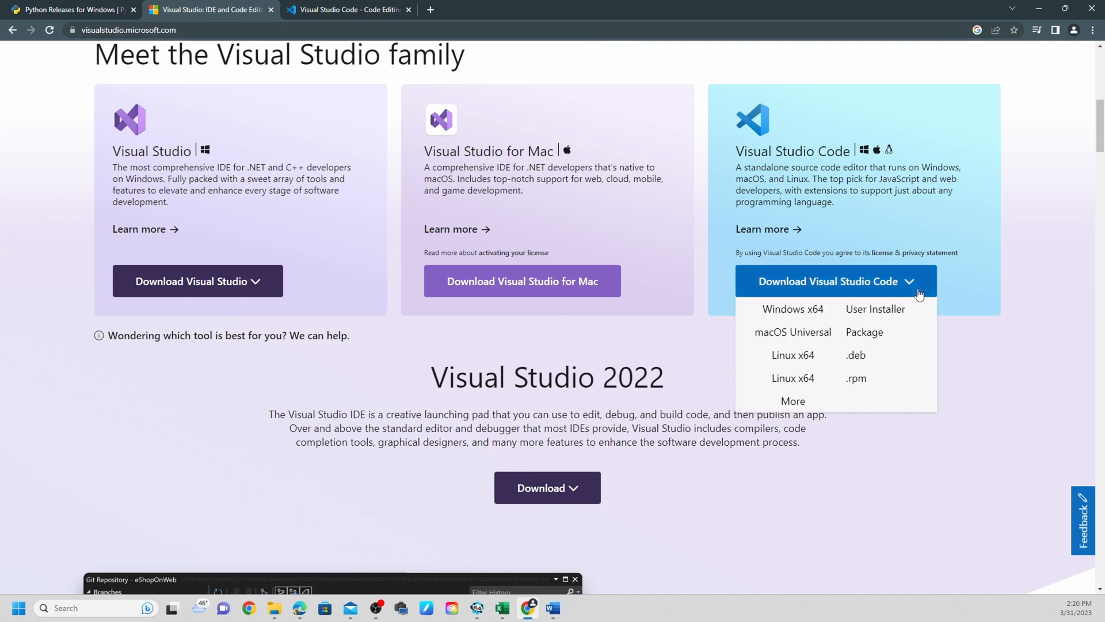
pyautogui.click(888, 161)
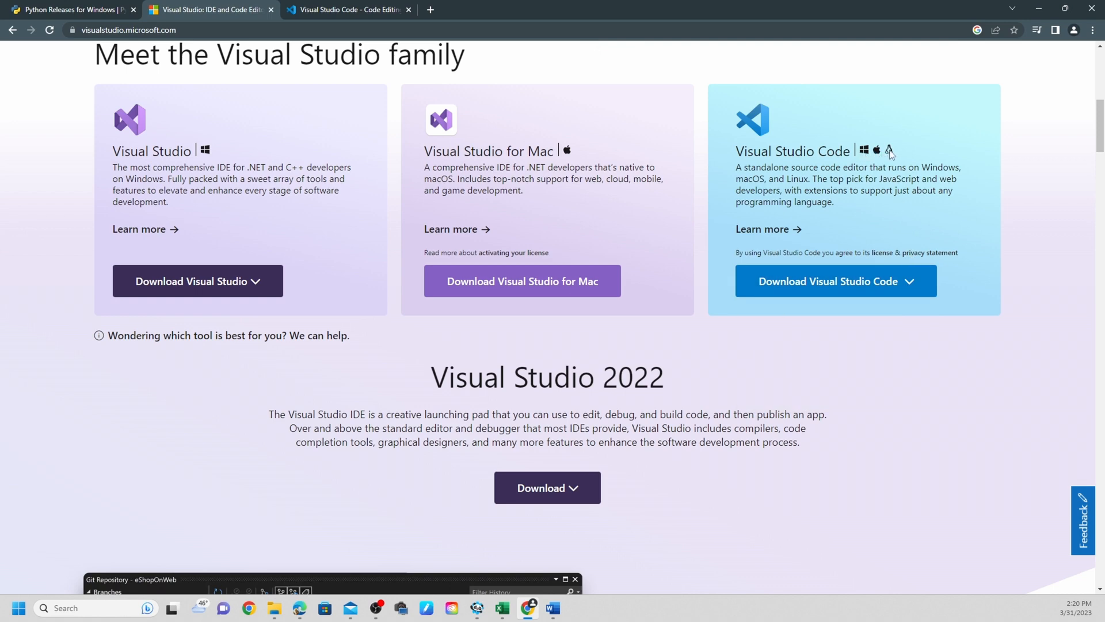
pyautogui.moveTo(881, 156)
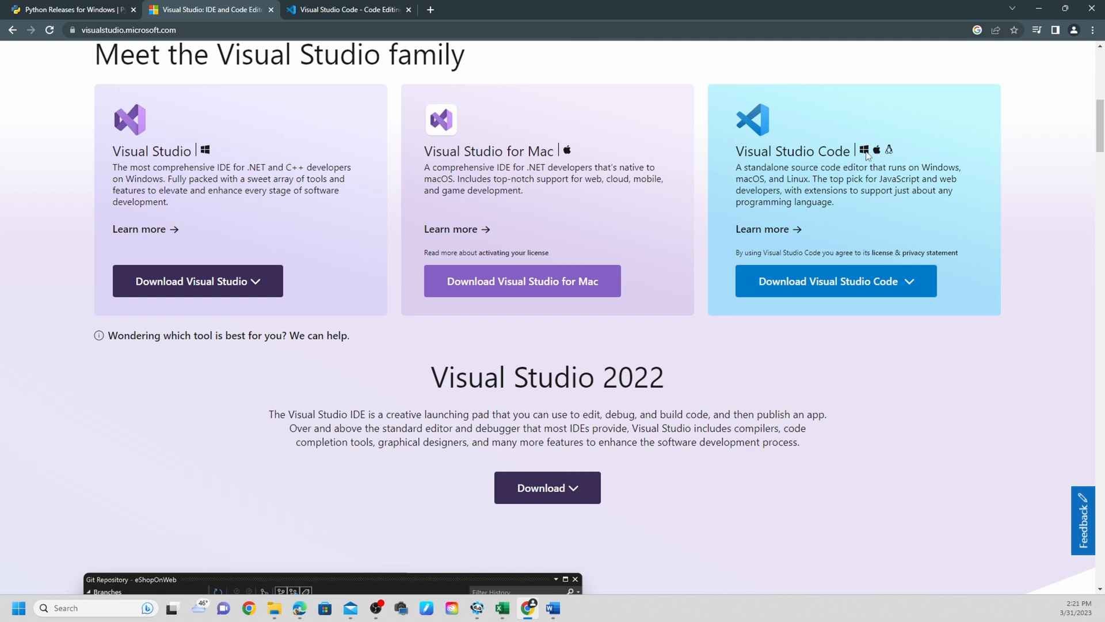
pyautogui.moveTo(900, 160)
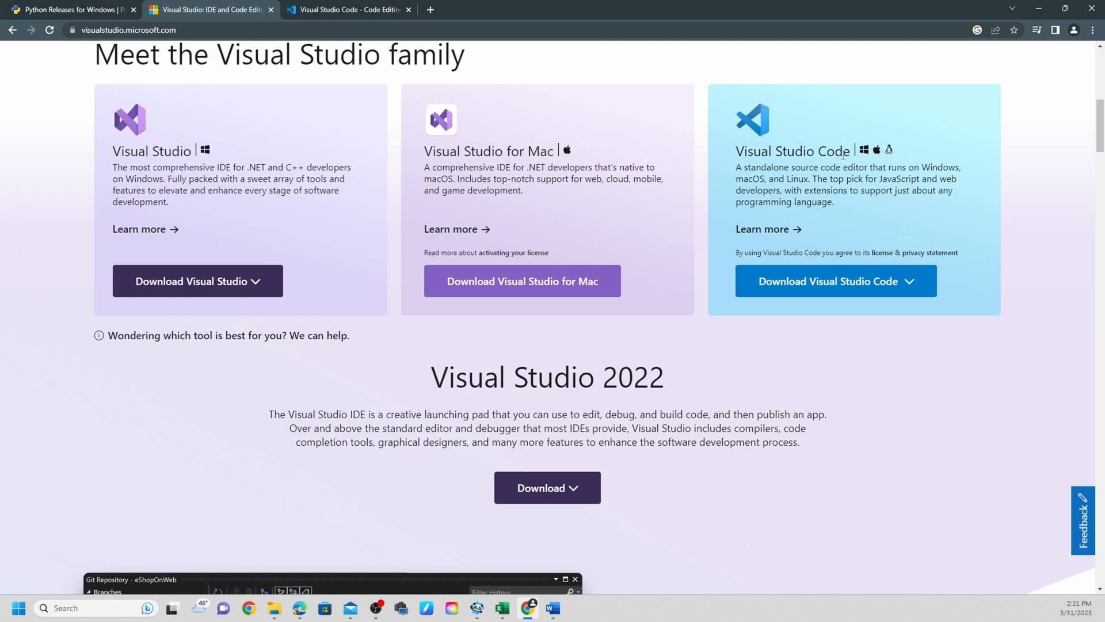
pyautogui.moveTo(593, 154)
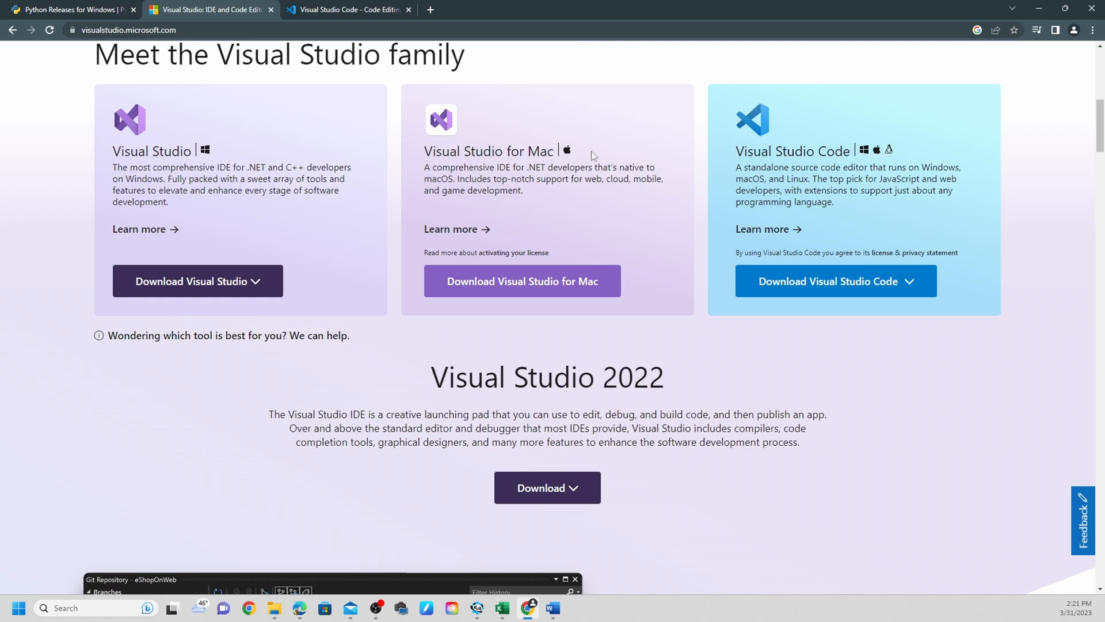
pyautogui.moveTo(115, 185)
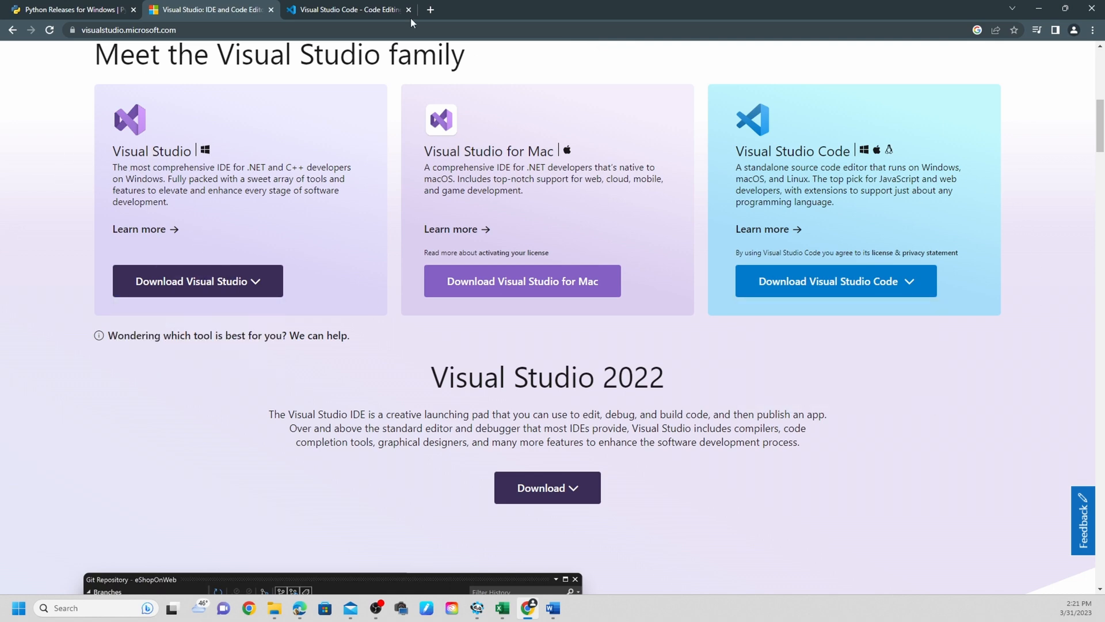
pyautogui.moveTo(346, 10)
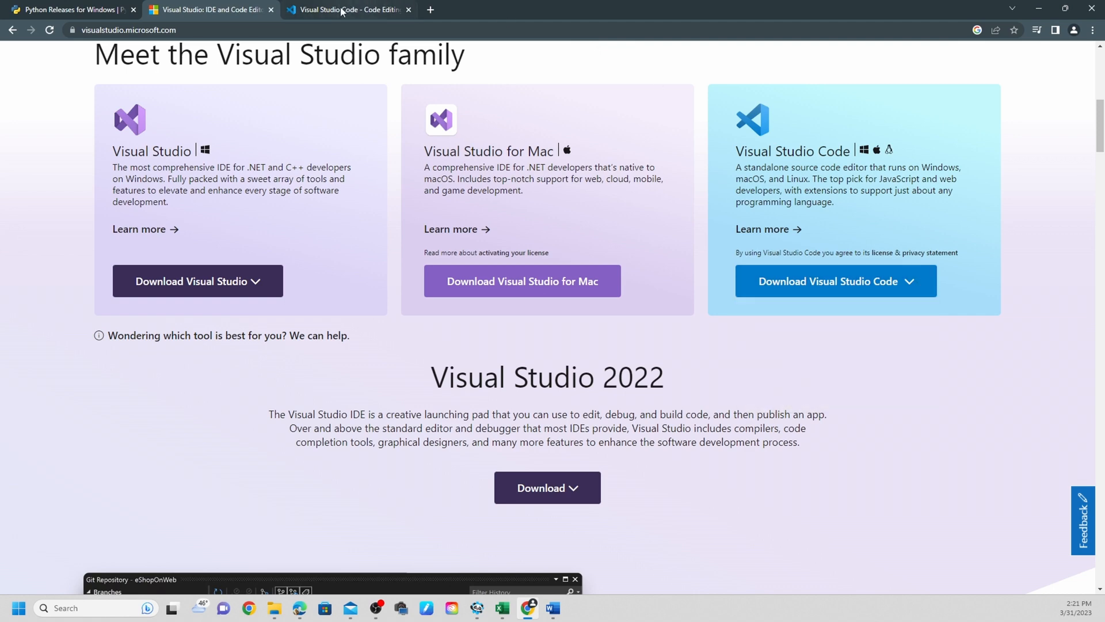
pyautogui.click(346, 10)
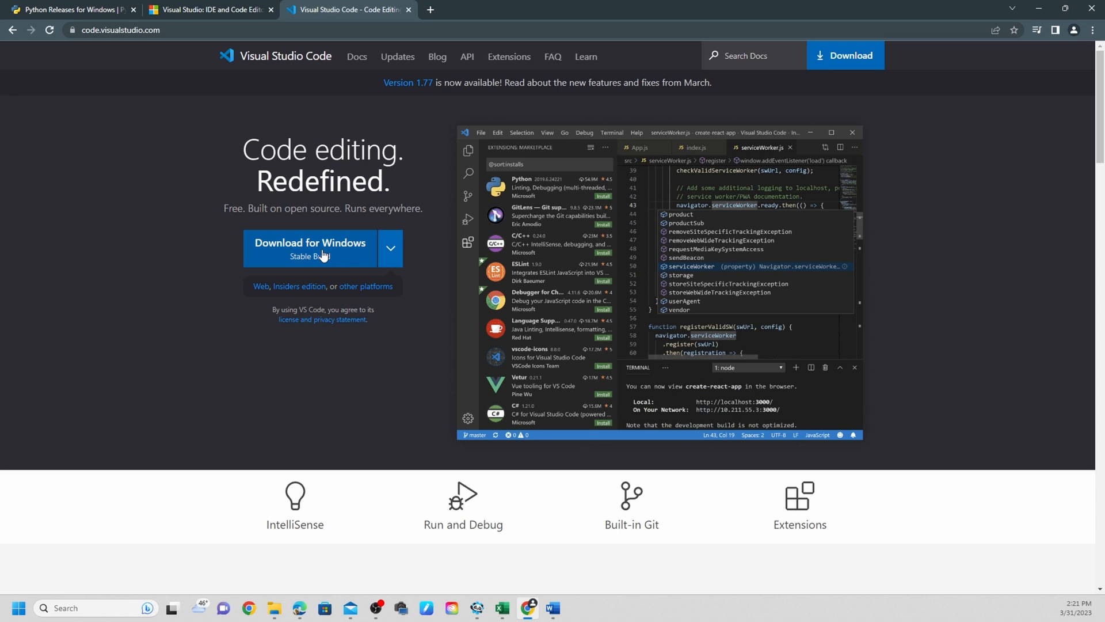
pyautogui.moveTo(324, 255)
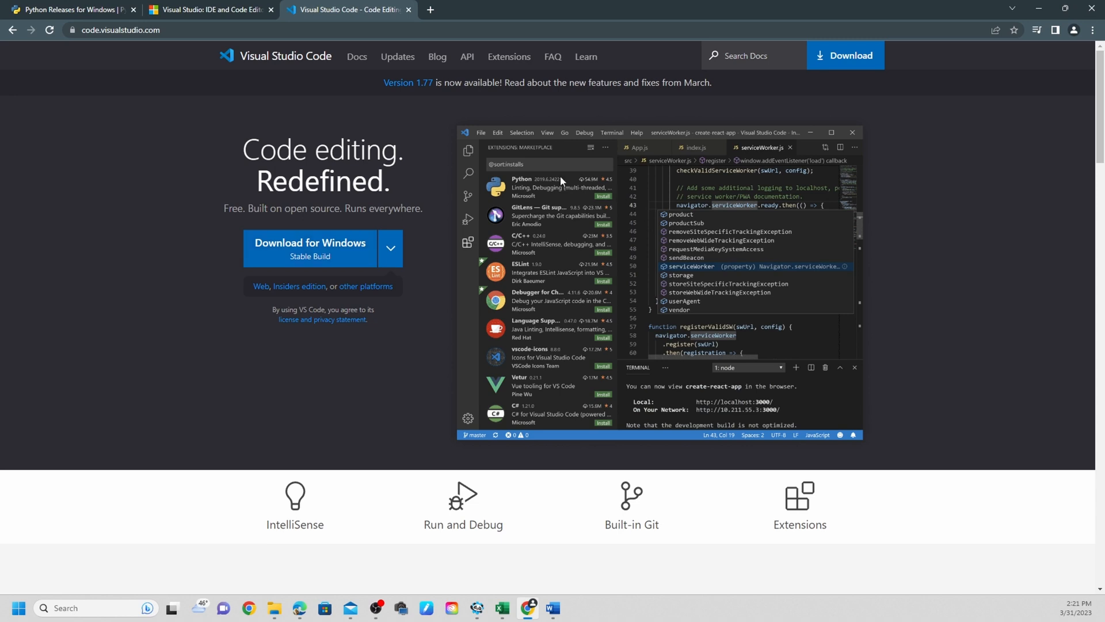
pyautogui.moveTo(529, 233)
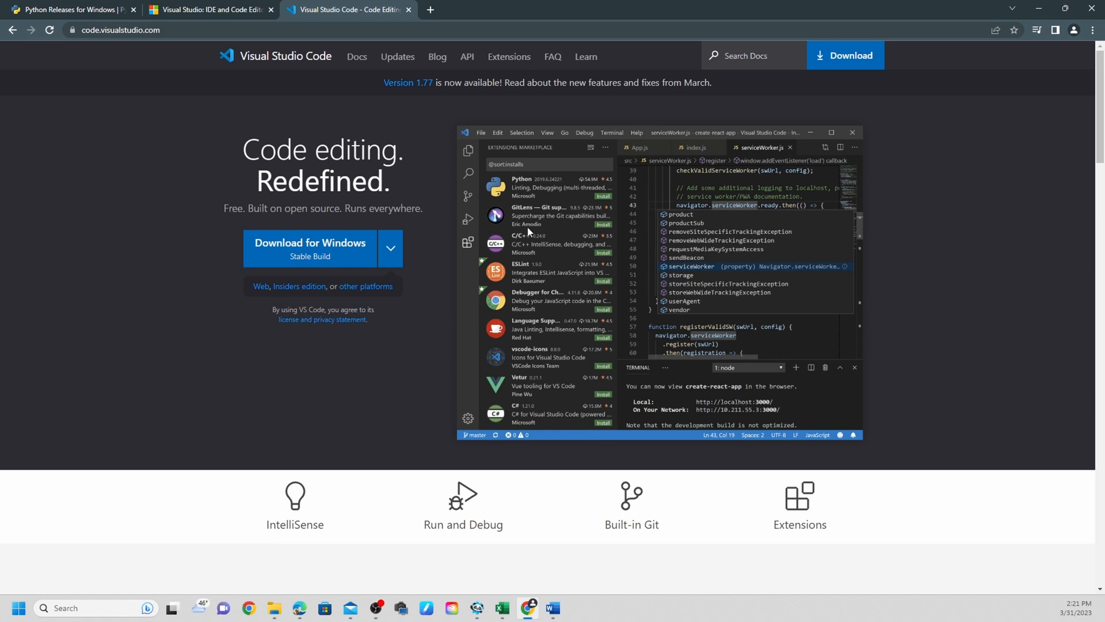
pyautogui.moveTo(480, 158)
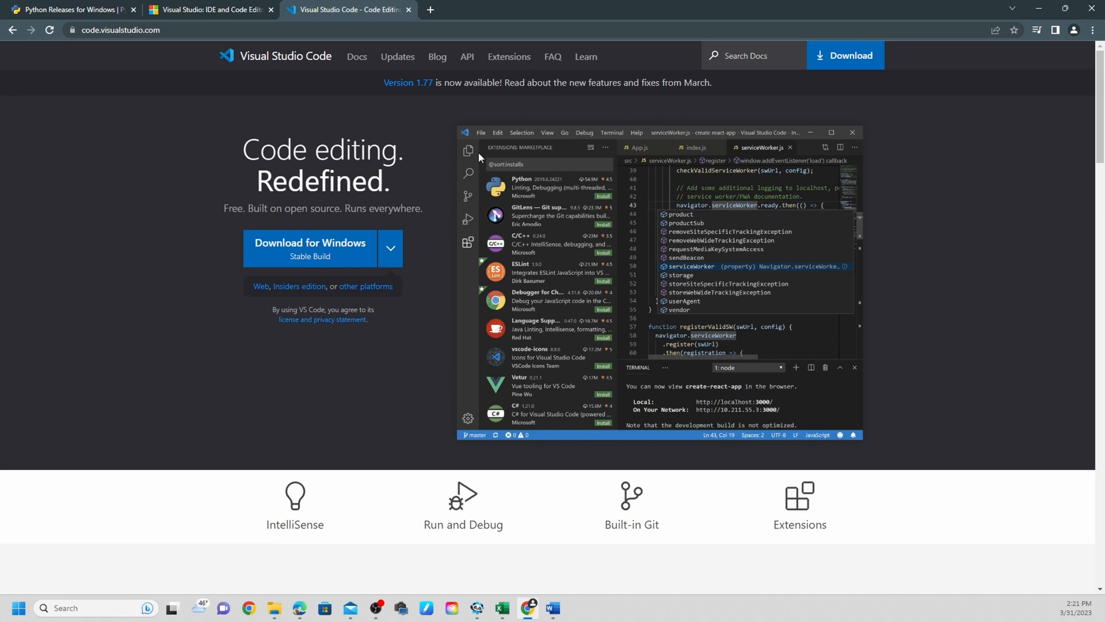
pyautogui.moveTo(796, 303)
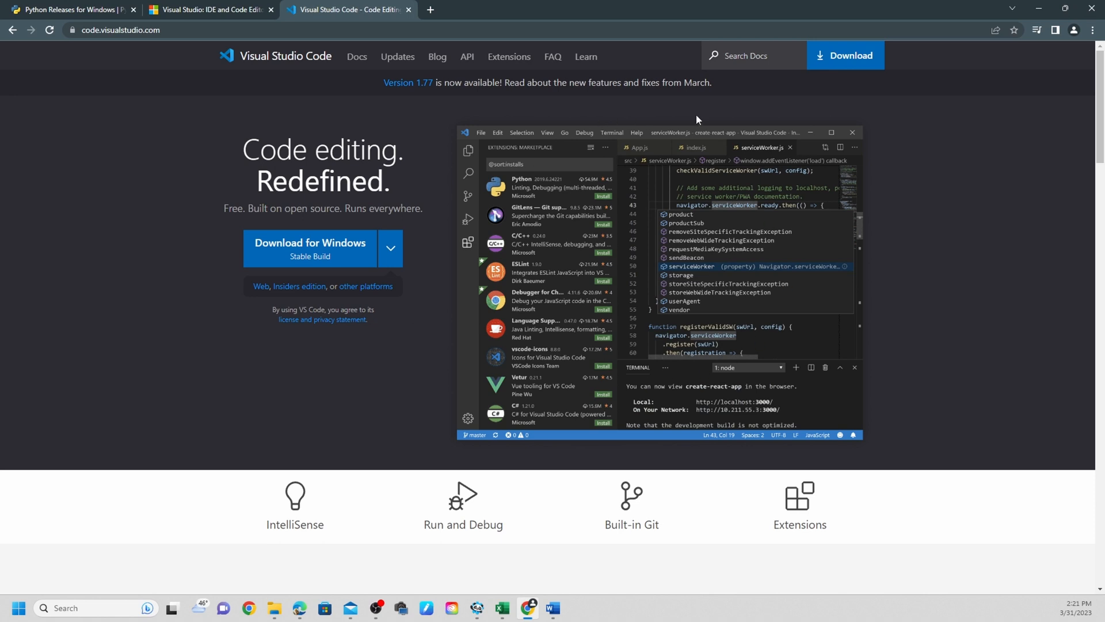
pyautogui.moveTo(678, 198)
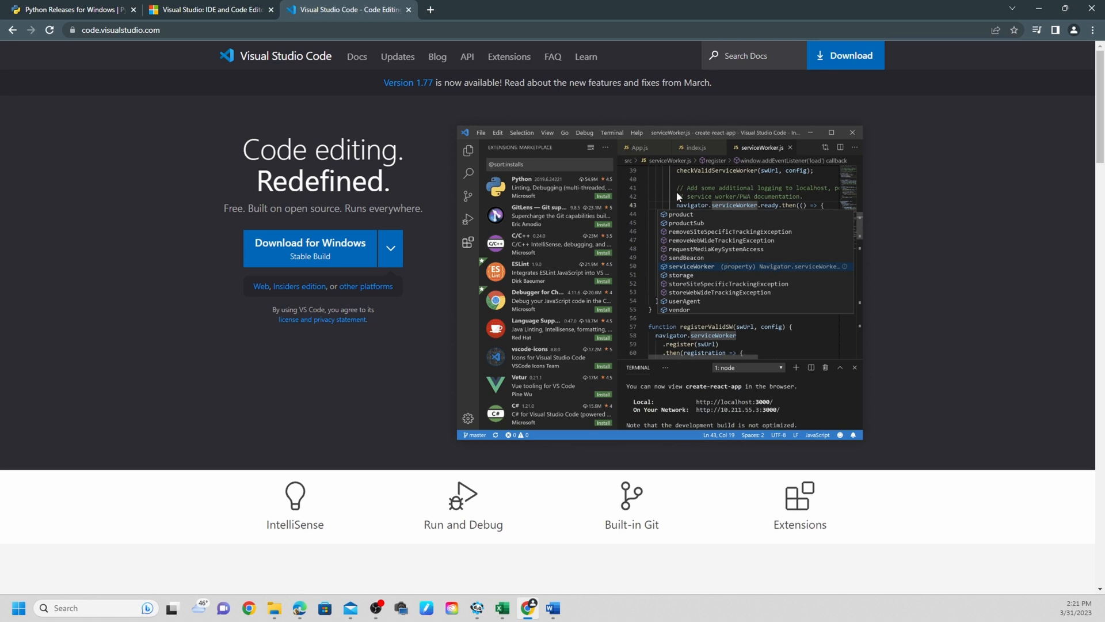
pyautogui.moveTo(316, 255)
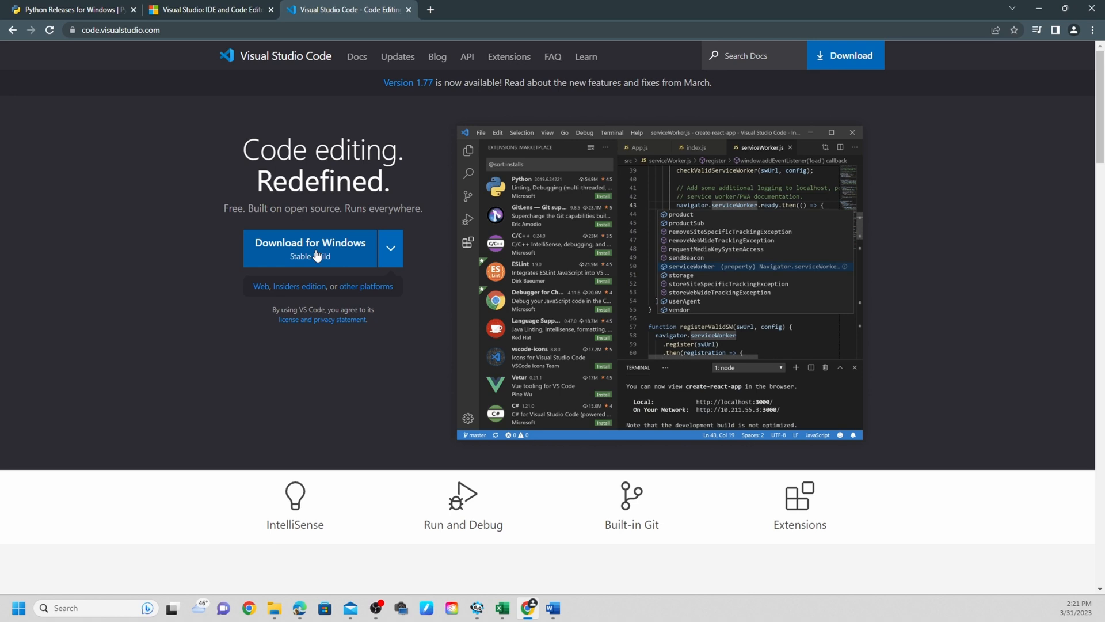
pyautogui.click(389, 248)
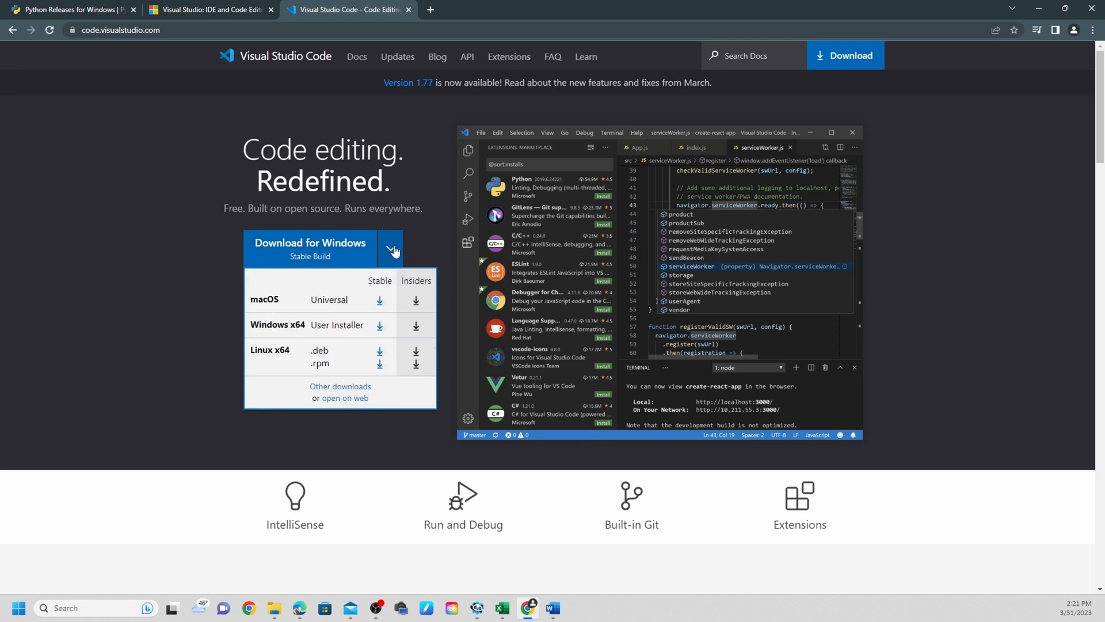
pyautogui.moveTo(393, 248)
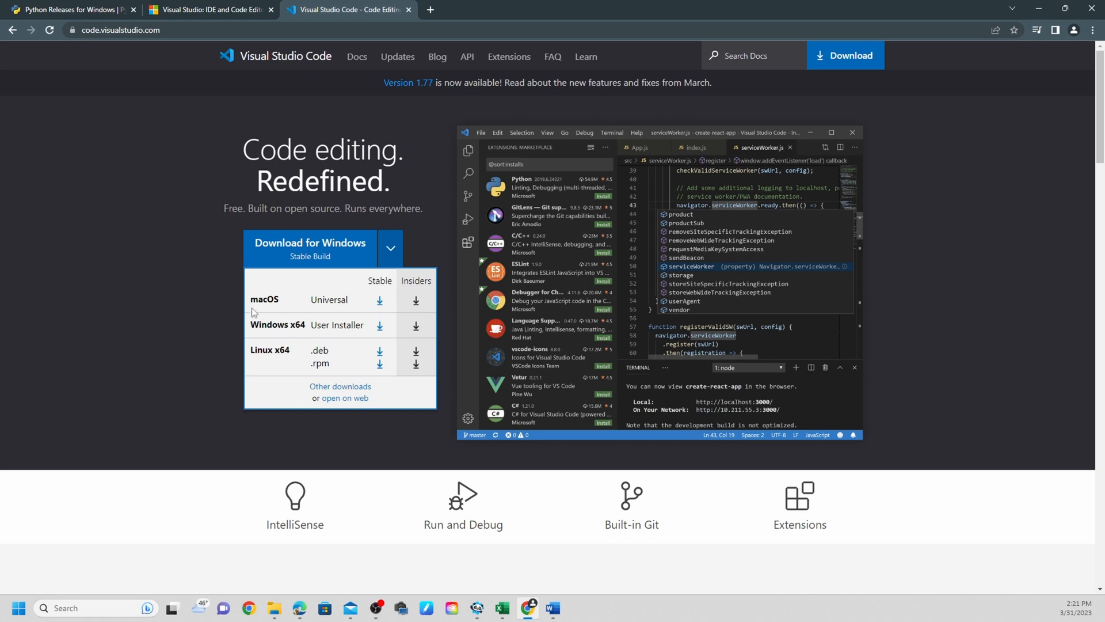
pyautogui.moveTo(306, 327)
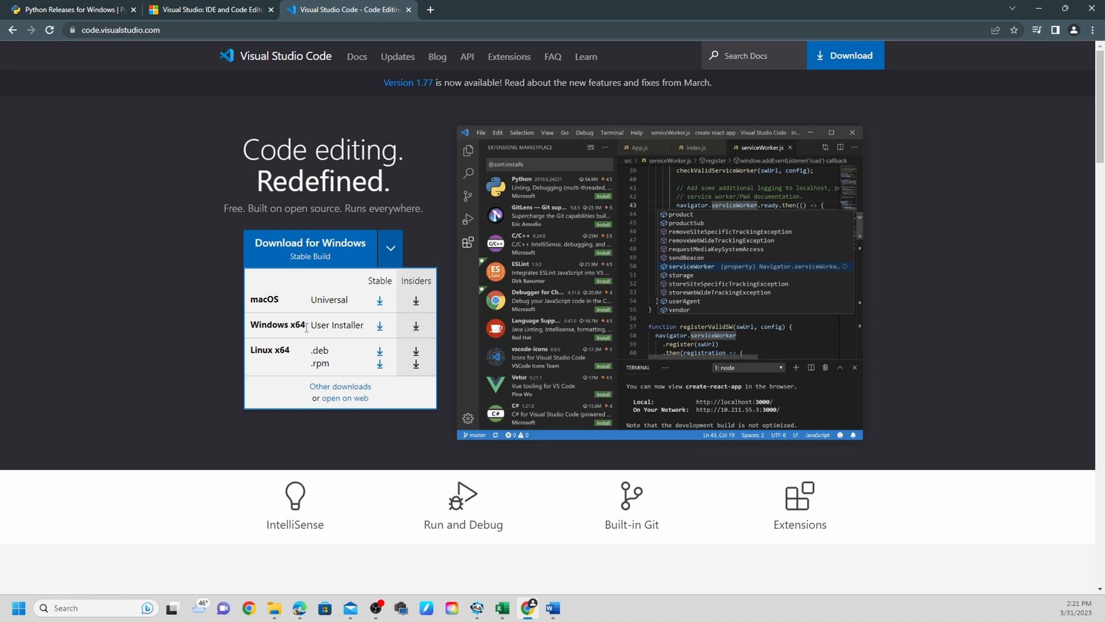
pyautogui.moveTo(270, 362)
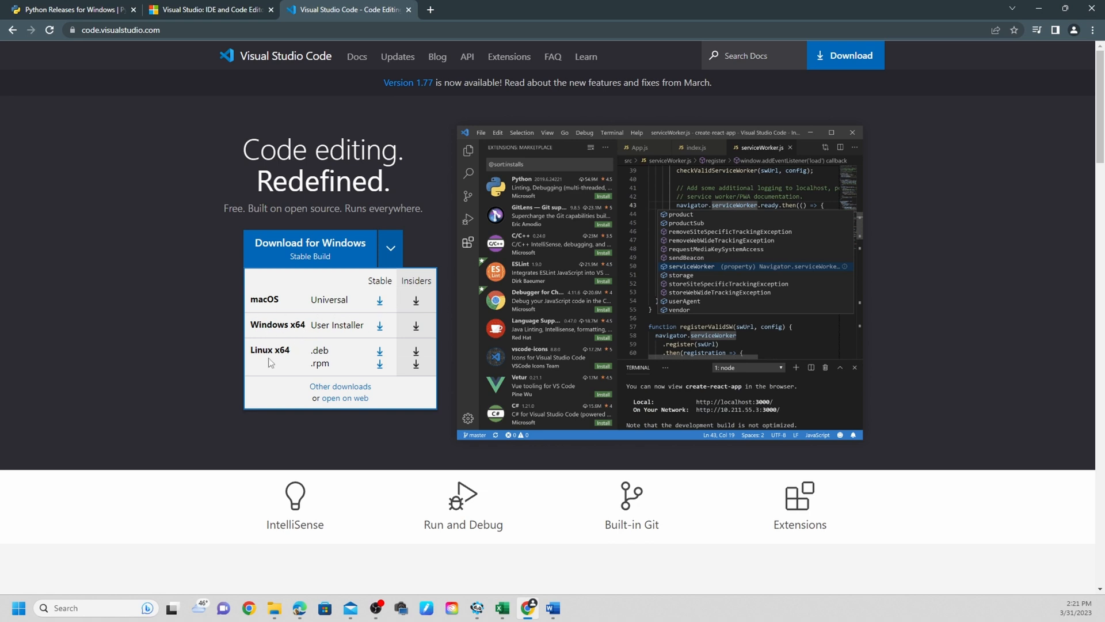
pyautogui.moveTo(371, 362)
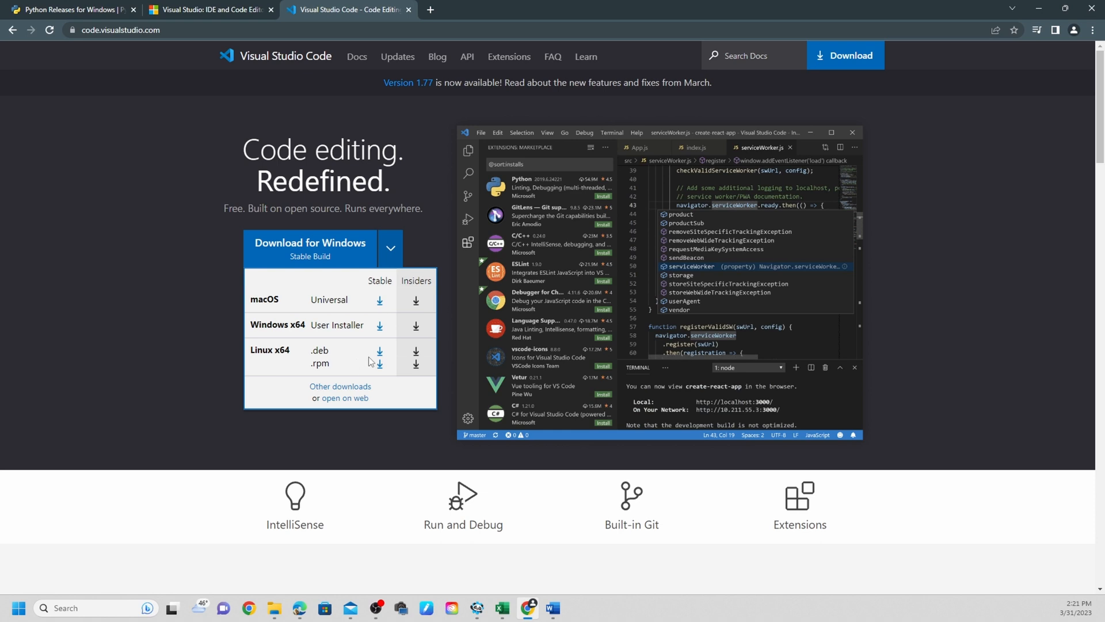
pyautogui.moveTo(395, 307)
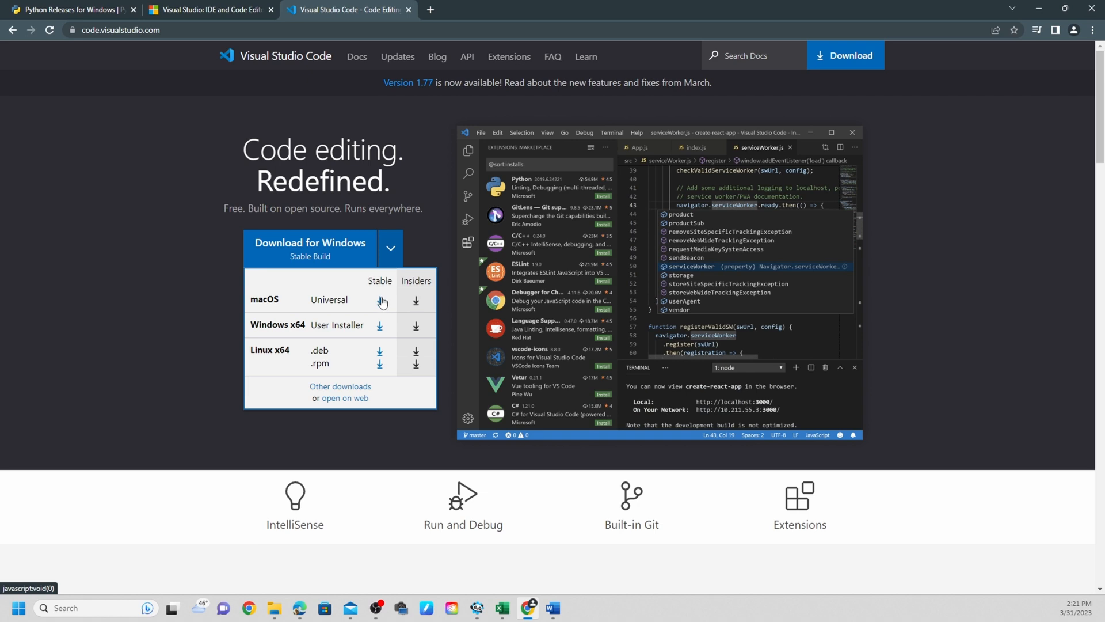
pyautogui.moveTo(382, 330)
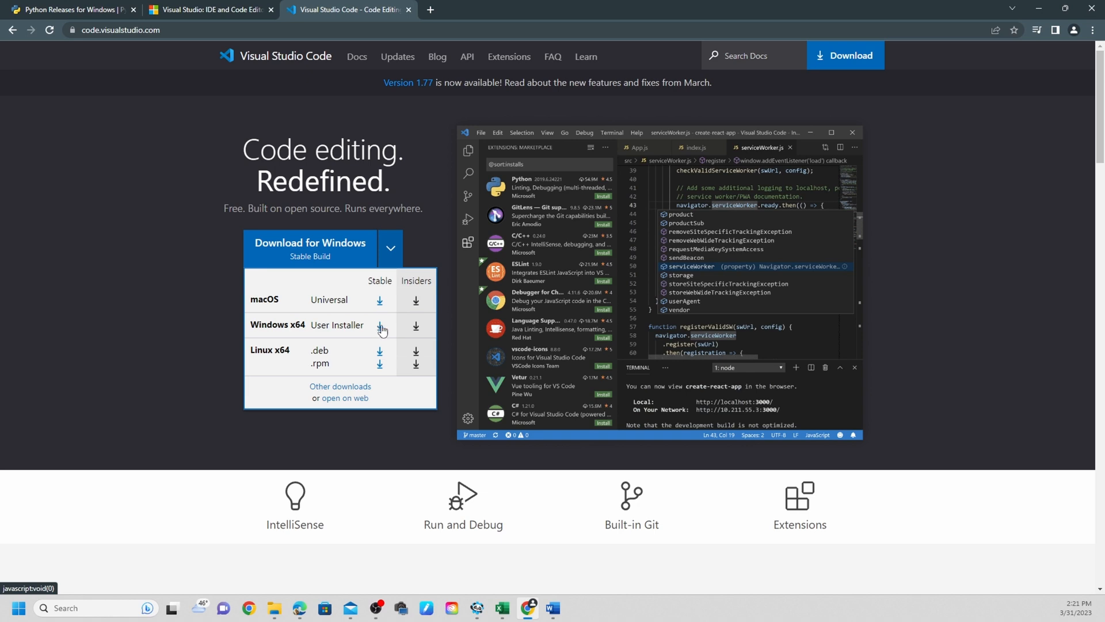
pyautogui.click(390, 248)
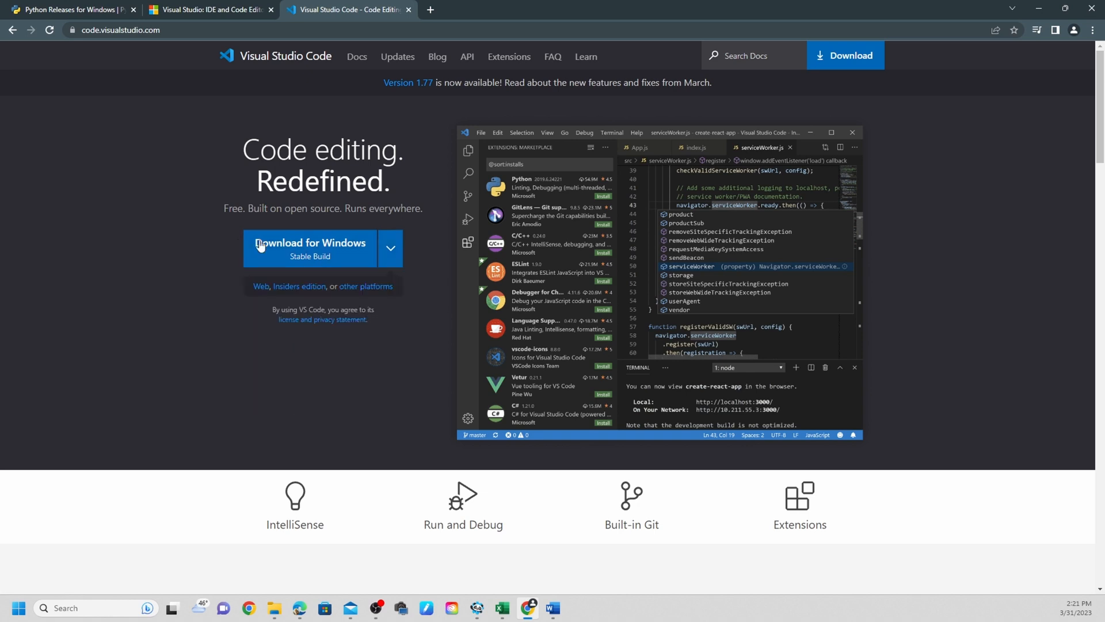
# Step: Download the stable VS Code Windows build, run it and accept the license agreement
pyautogui.click(310, 242)
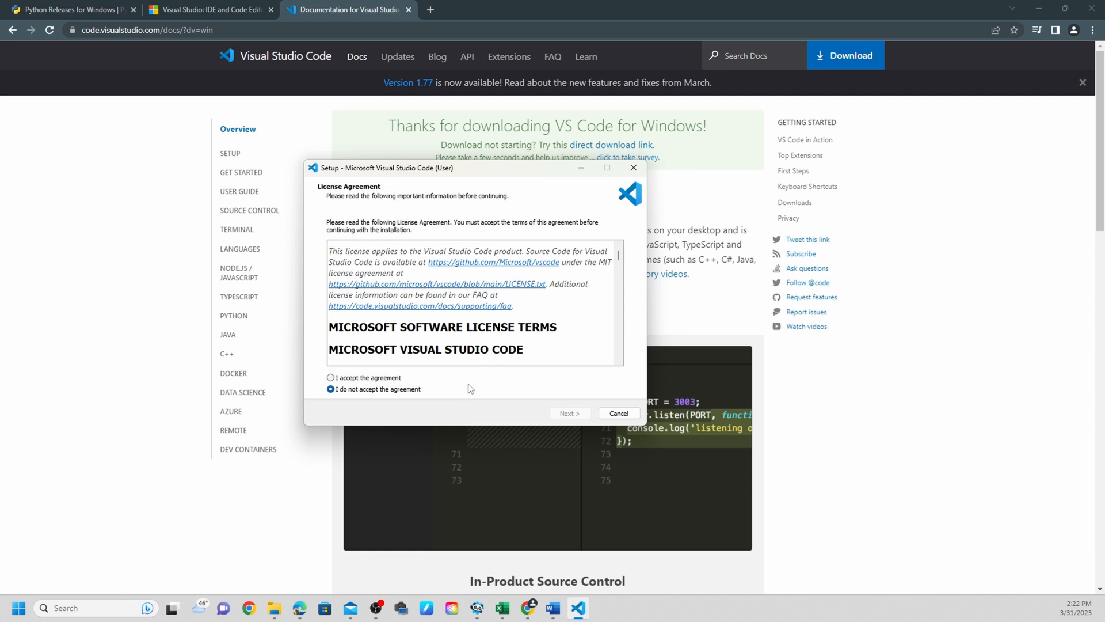
pyautogui.click(330, 377)
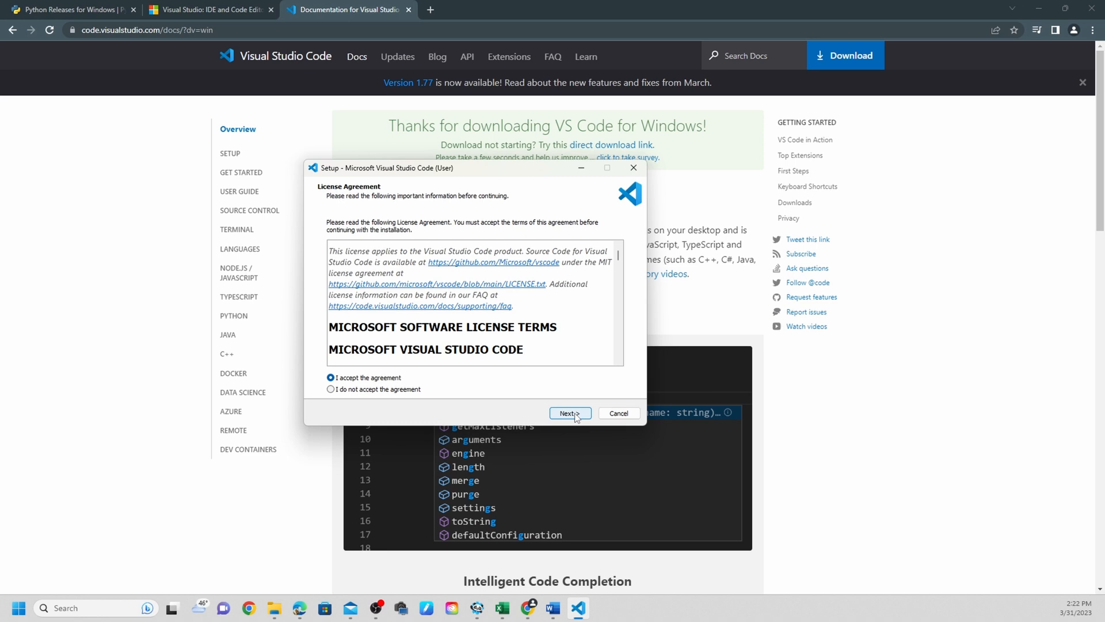
pyautogui.click(569, 414)
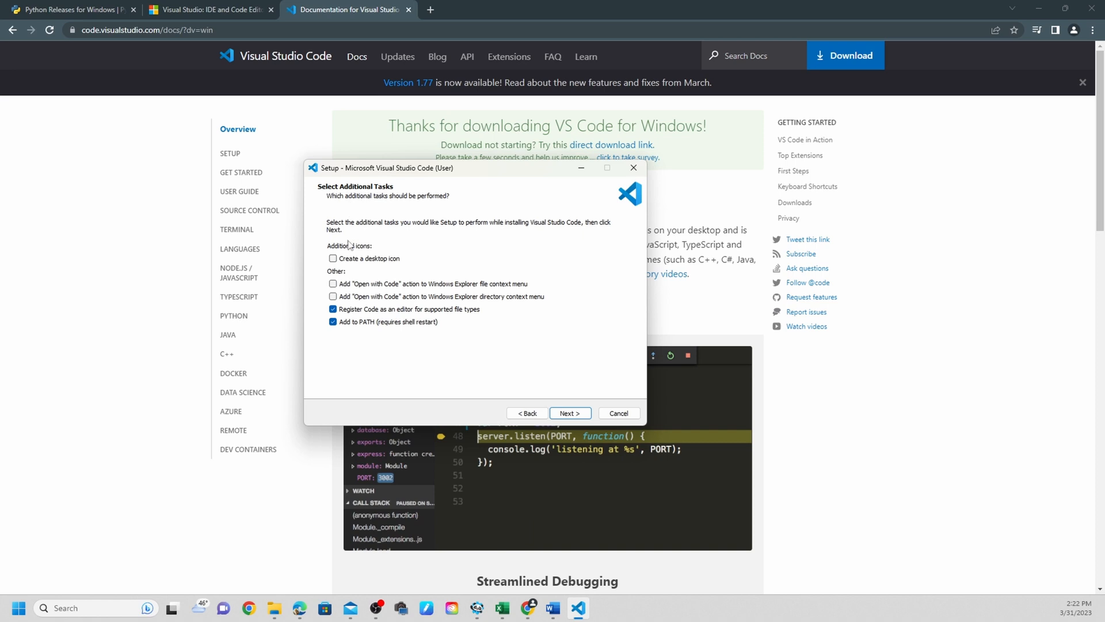
pyautogui.moveTo(456, 243)
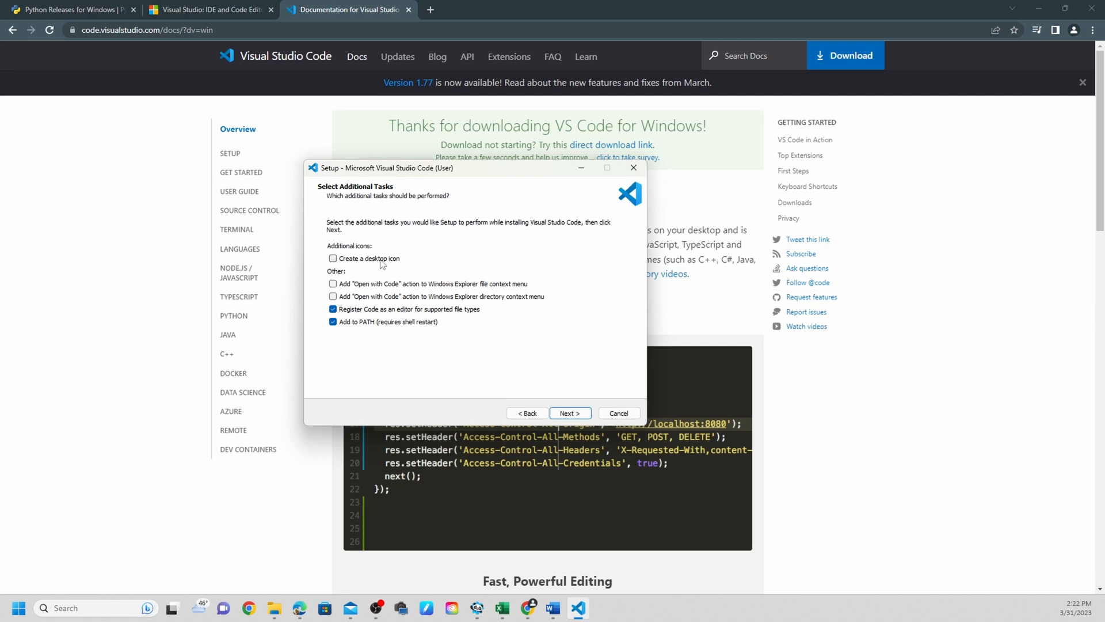
# Step: Add 'Create a desktop icon' to the setup tasks and start the VS Code installation
pyautogui.click(333, 258)
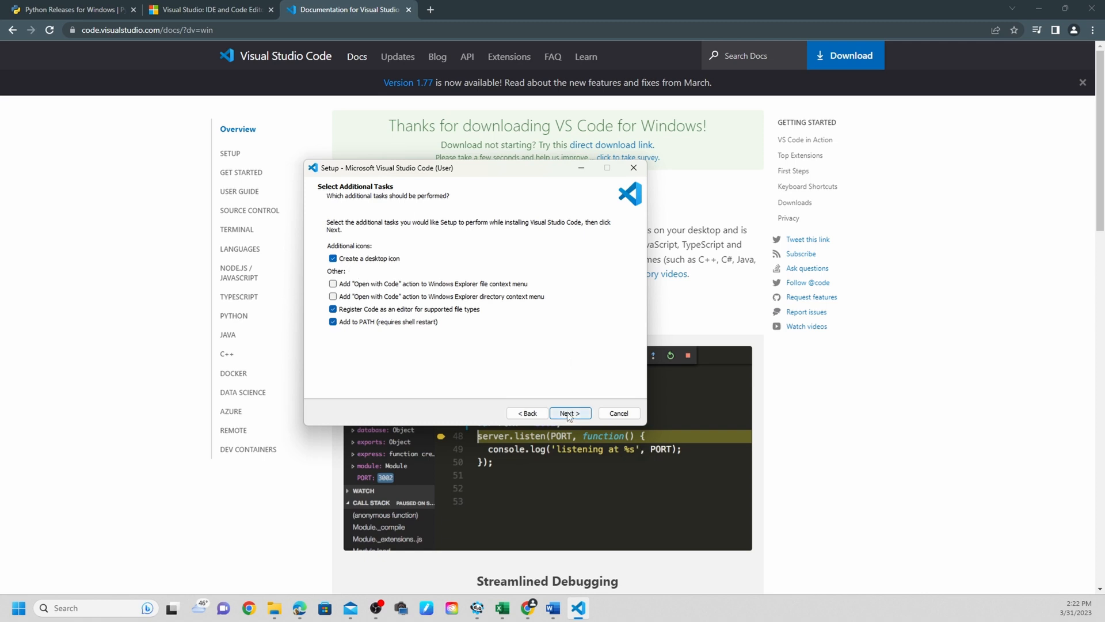
pyautogui.click(569, 413)
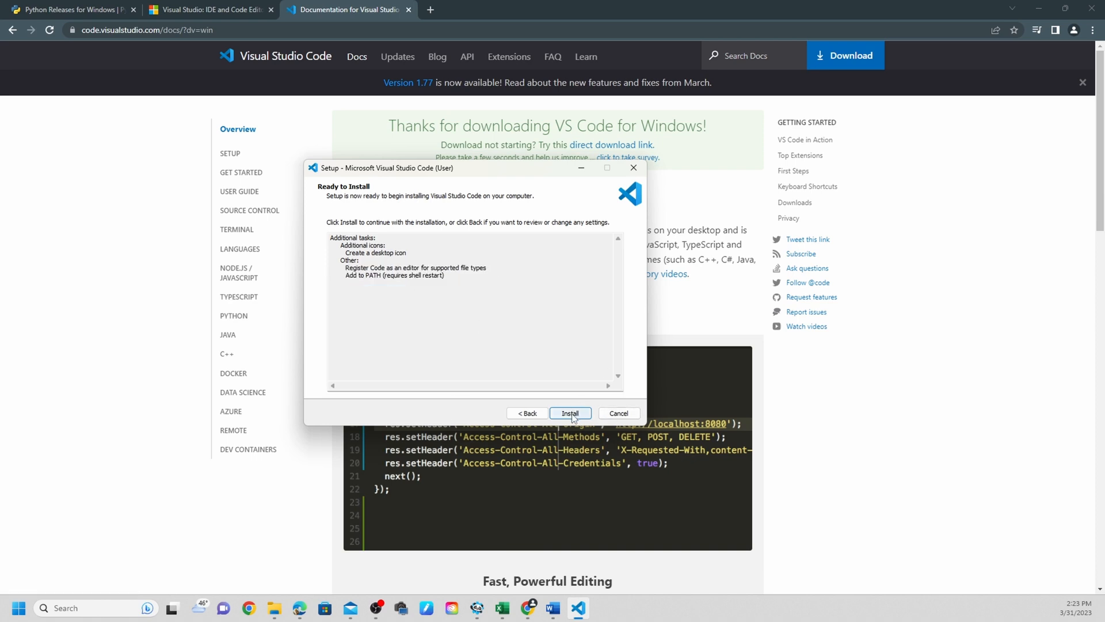
pyautogui.click(570, 413)
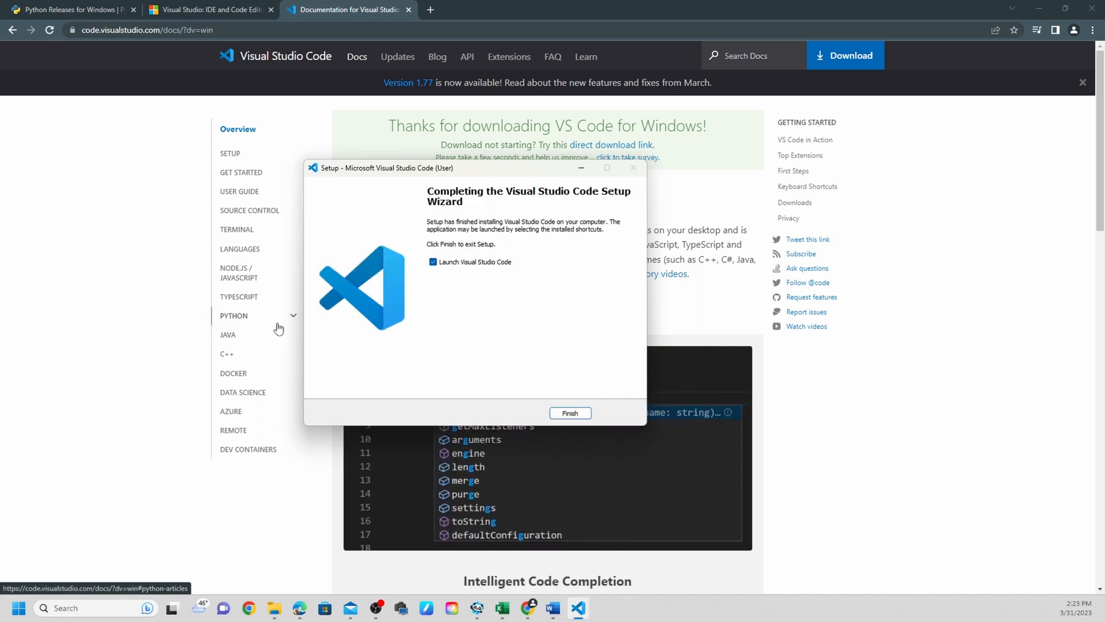
pyautogui.moveTo(576, 428)
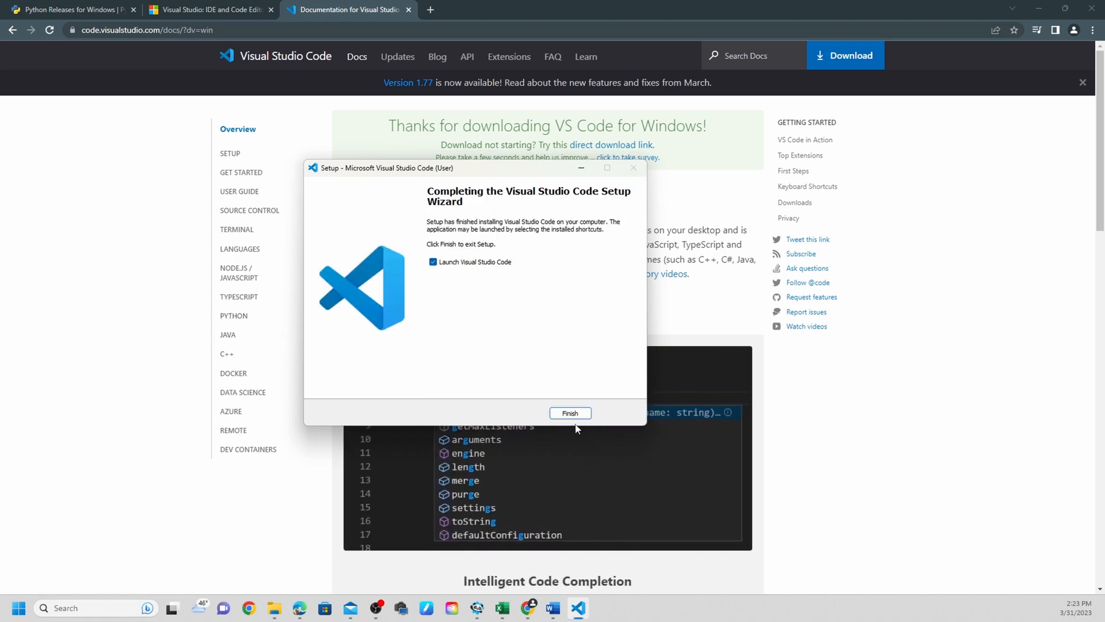
# Step: Finish setup with 'Launch Visual Studio Code' ticked so VS Code starts
pyautogui.click(569, 412)
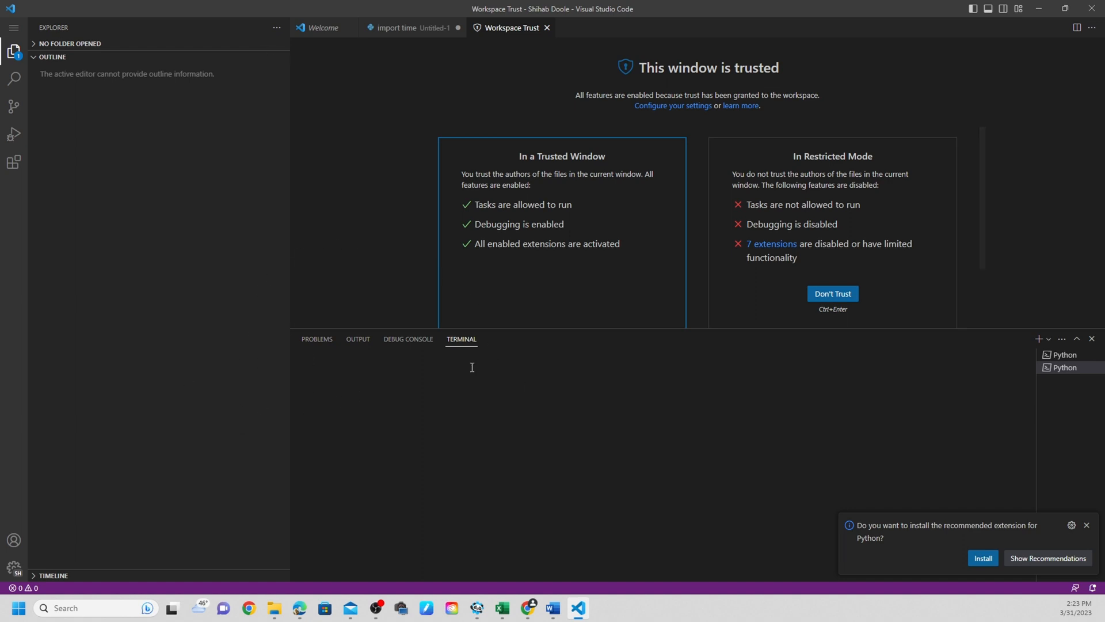
pyautogui.moveTo(566, 400)
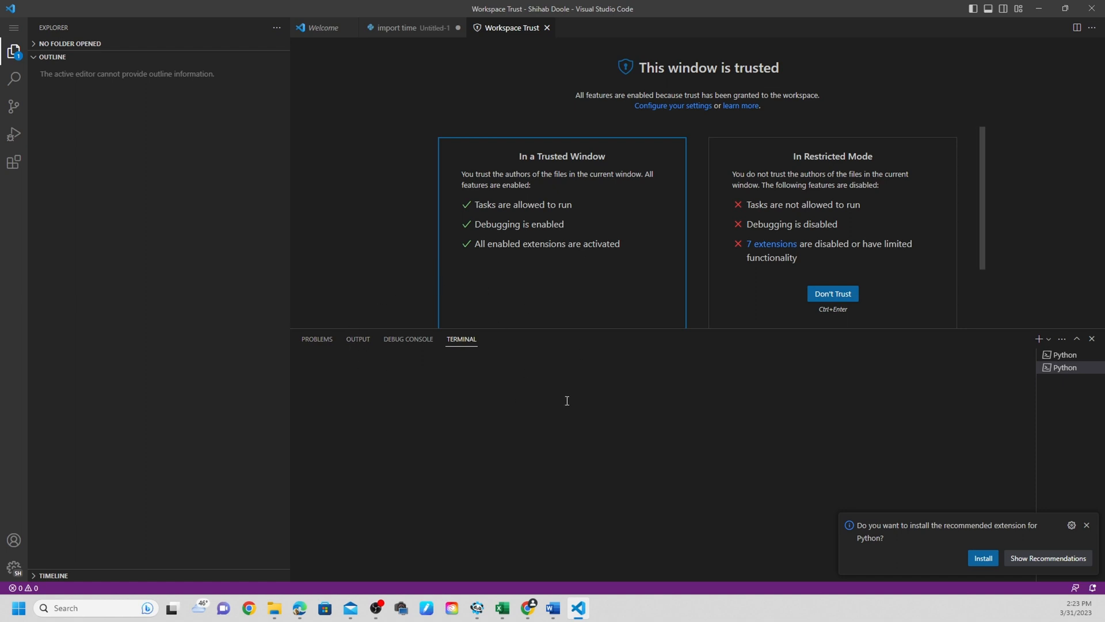
pyautogui.moveTo(416, 308)
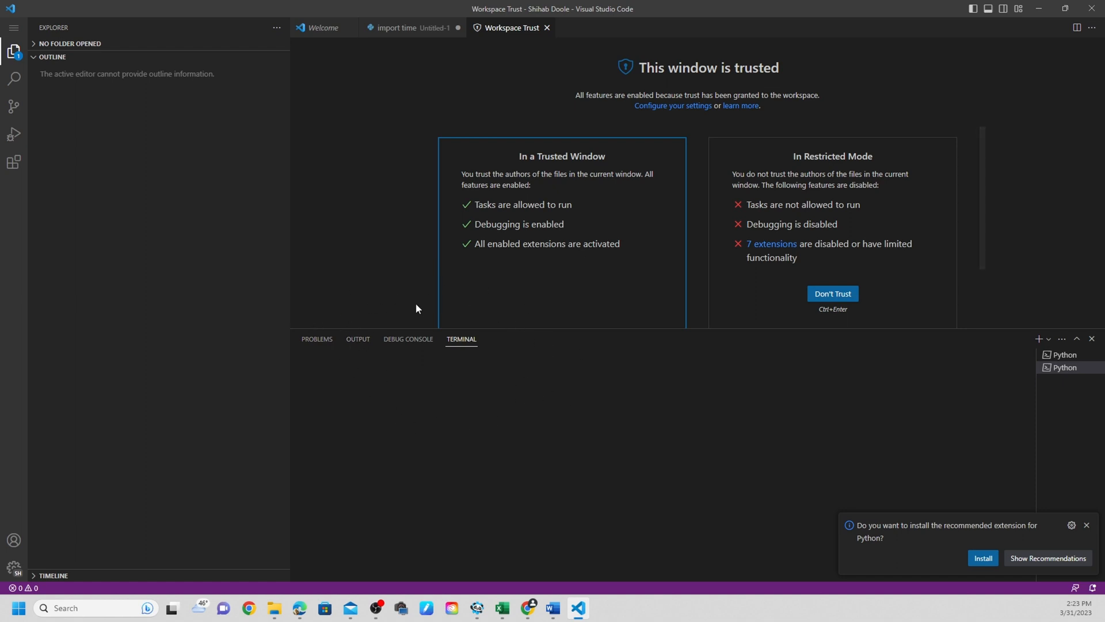
pyautogui.moveTo(308, 352)
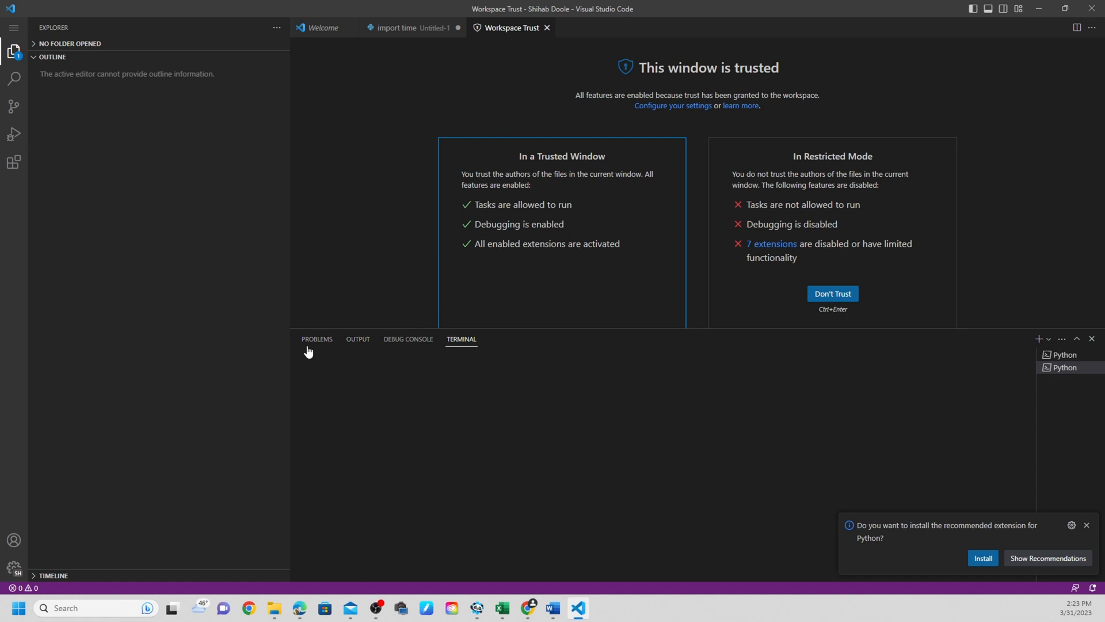
pyautogui.moveTo(455, 448)
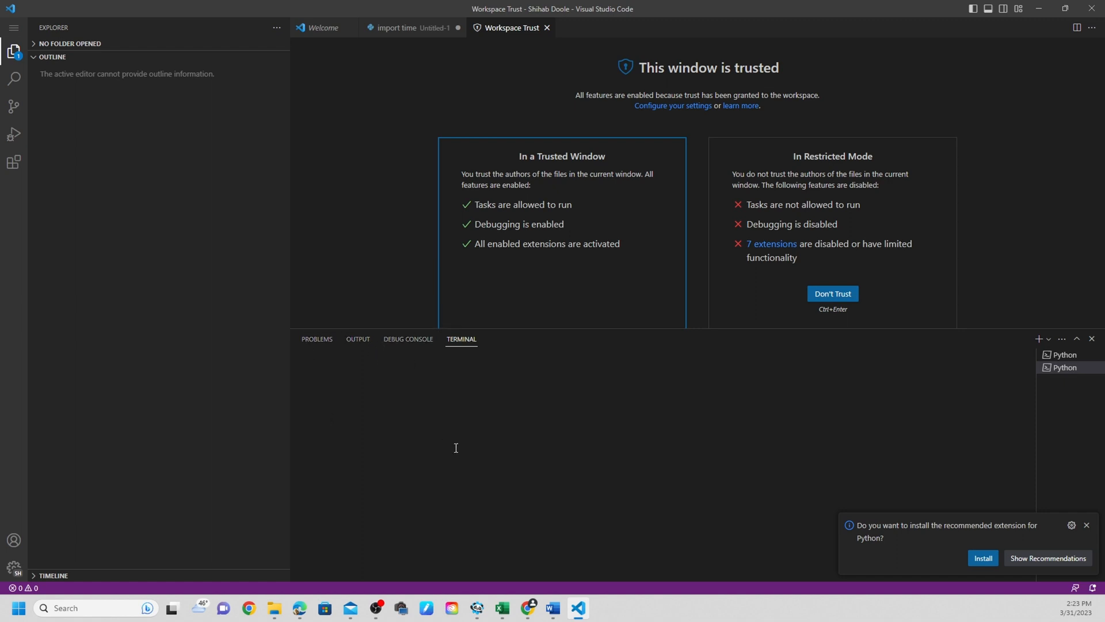
pyautogui.moveTo(367, 433)
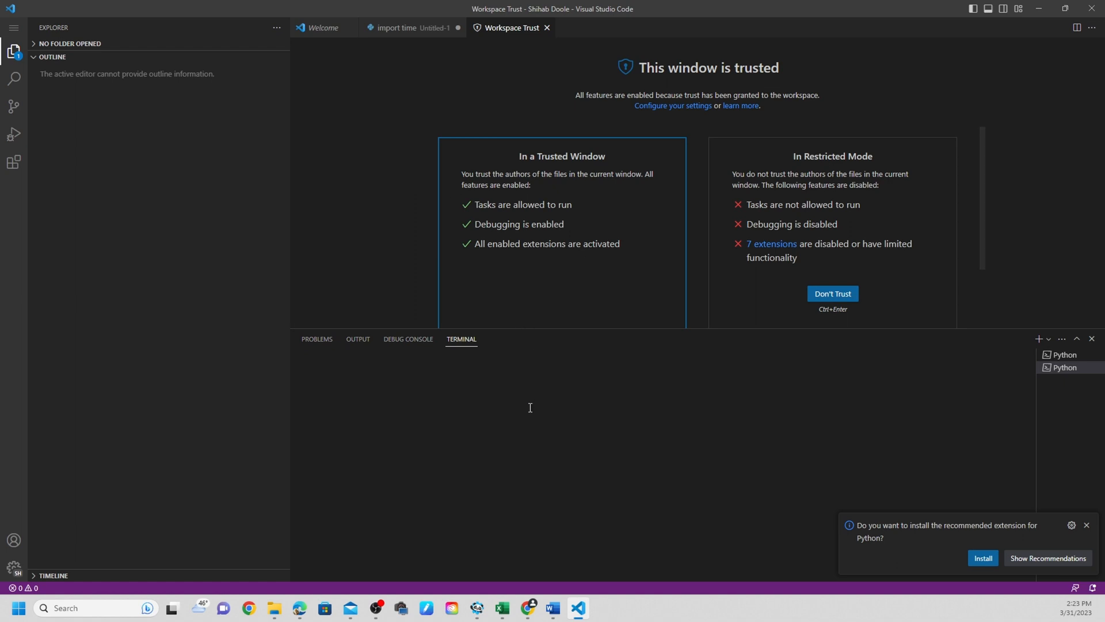
pyautogui.moveTo(571, 292)
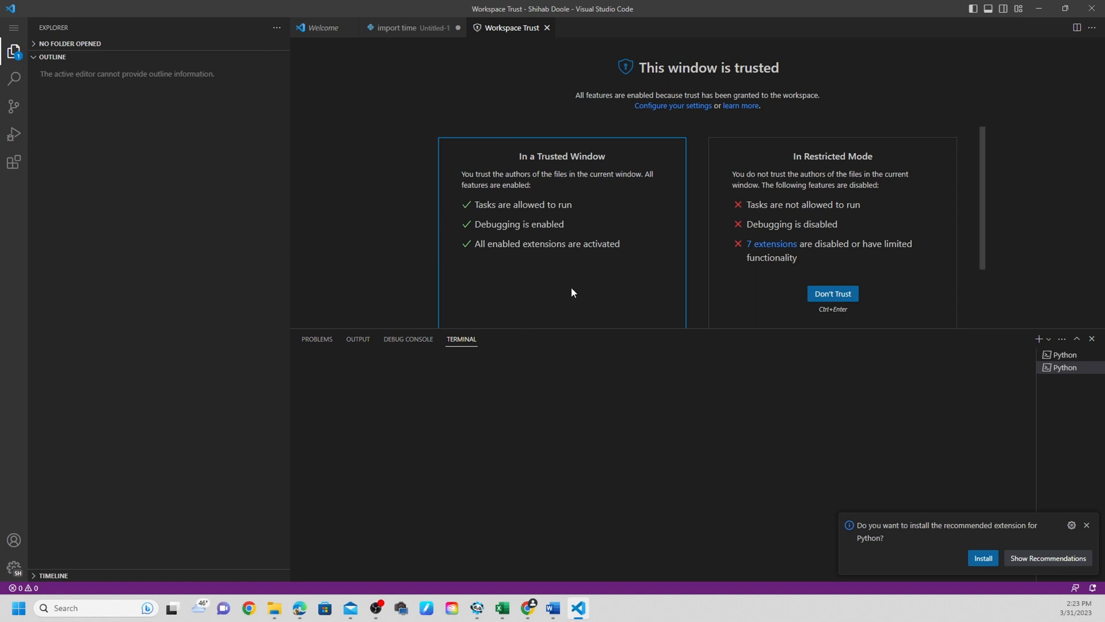
pyautogui.moveTo(318, 433)
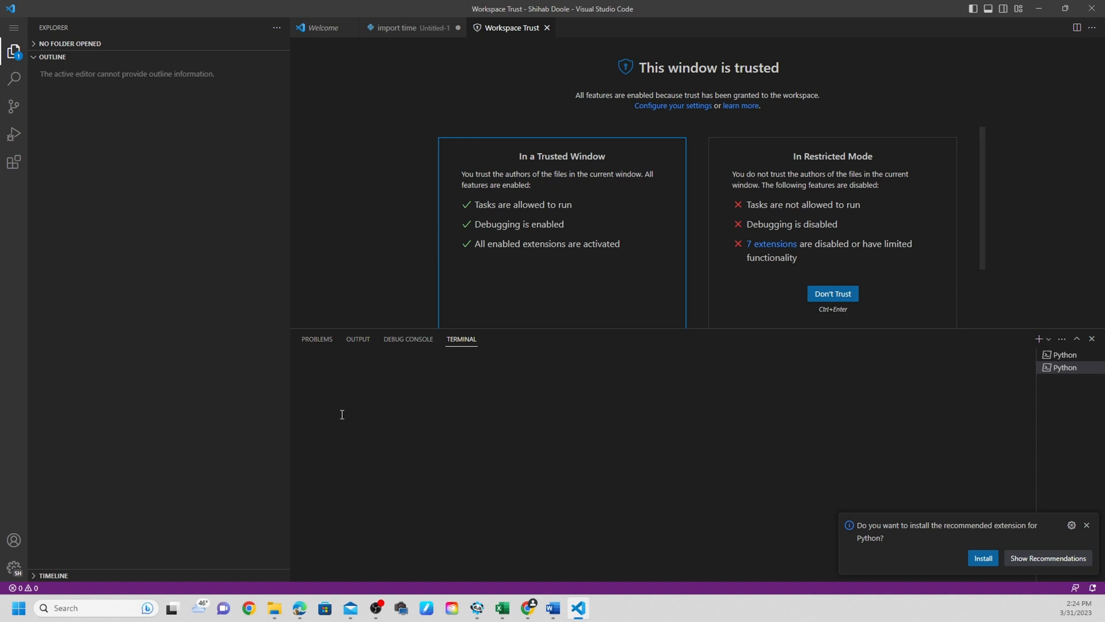
pyautogui.moveTo(288, 375)
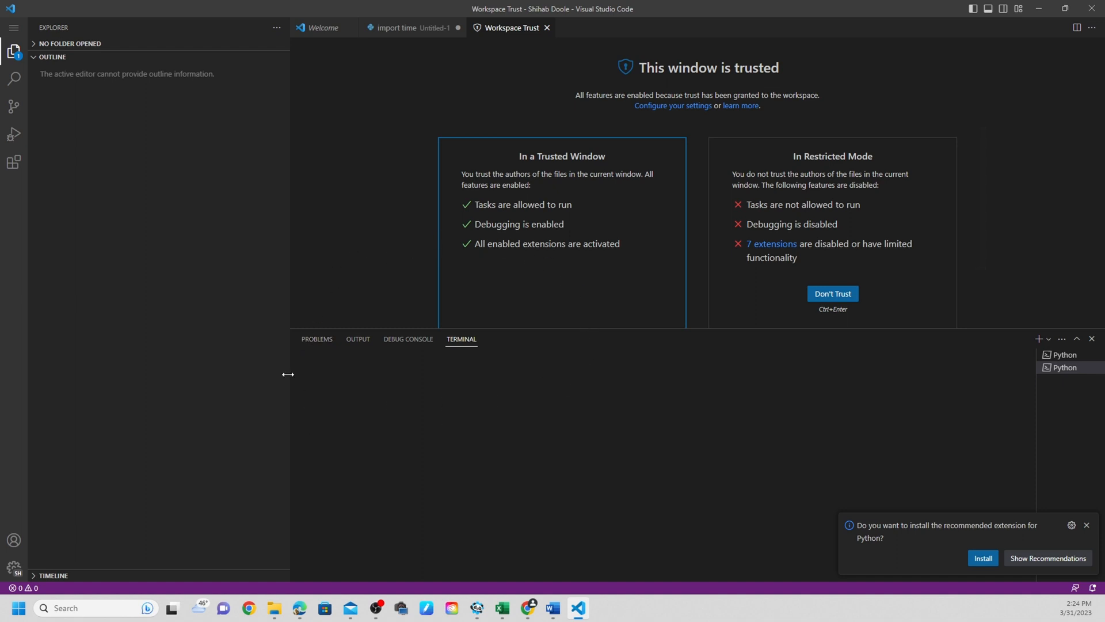
pyautogui.moveTo(310, 411)
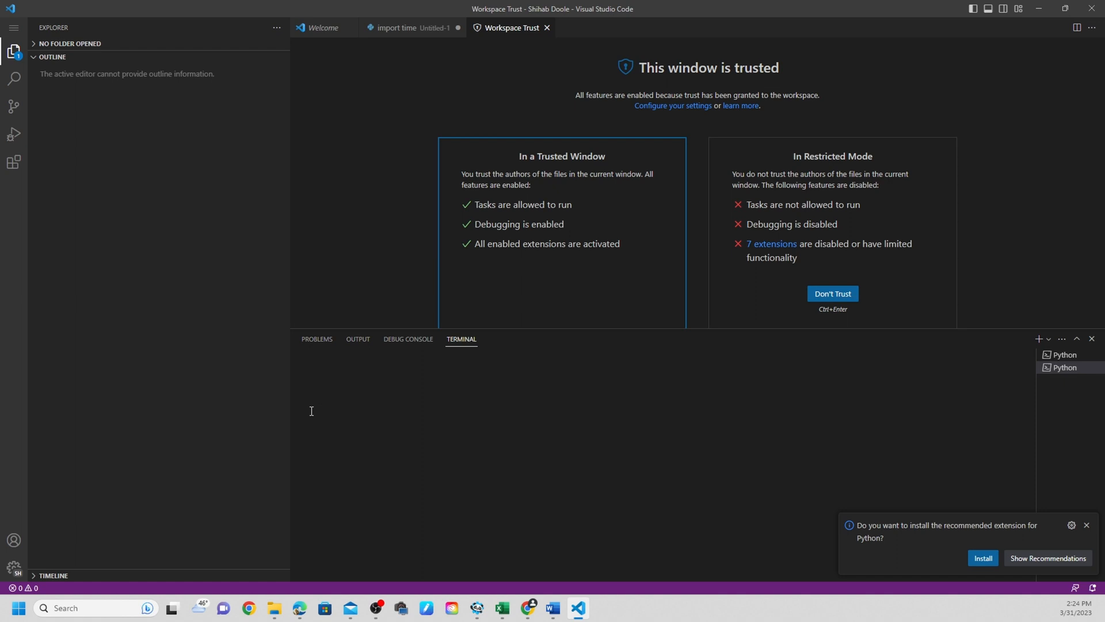
pyautogui.moveTo(445, 411)
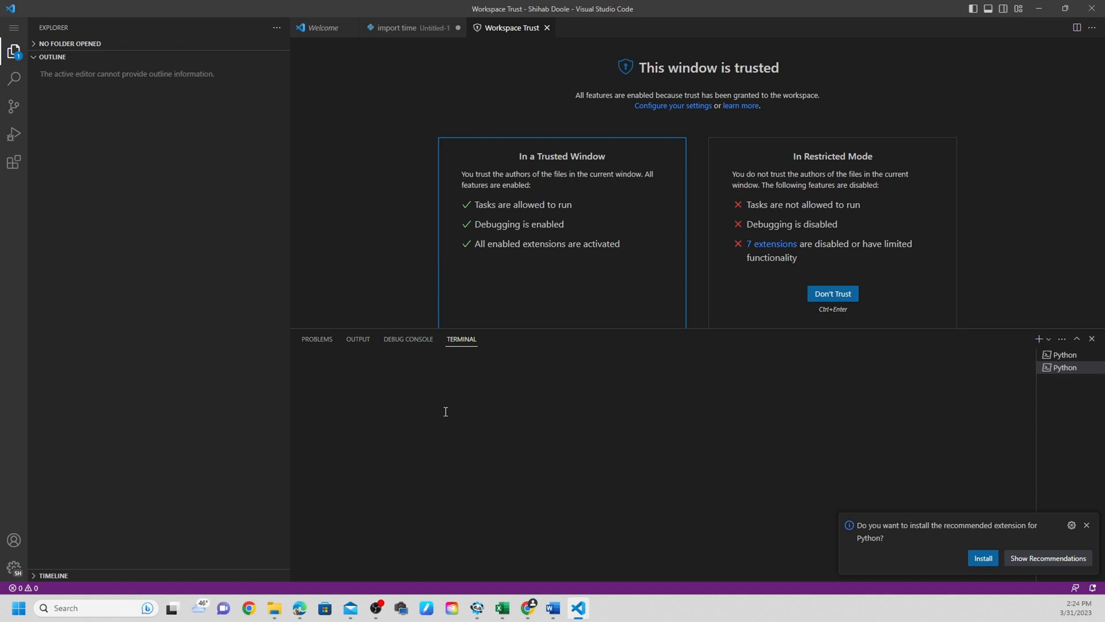
pyautogui.moveTo(445, 414)
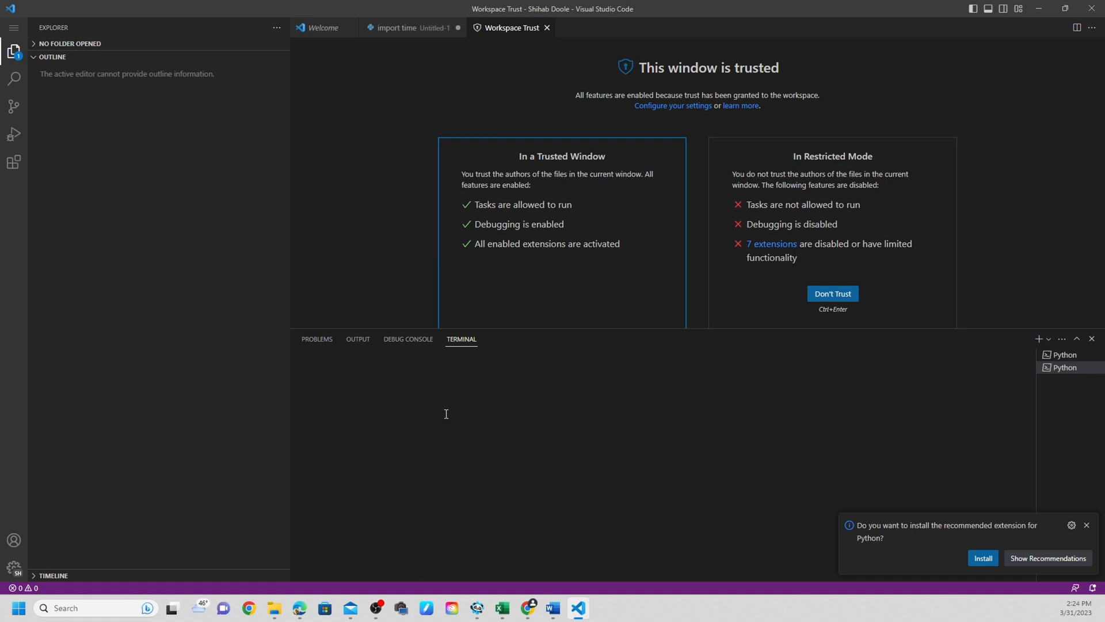
pyautogui.moveTo(443, 413)
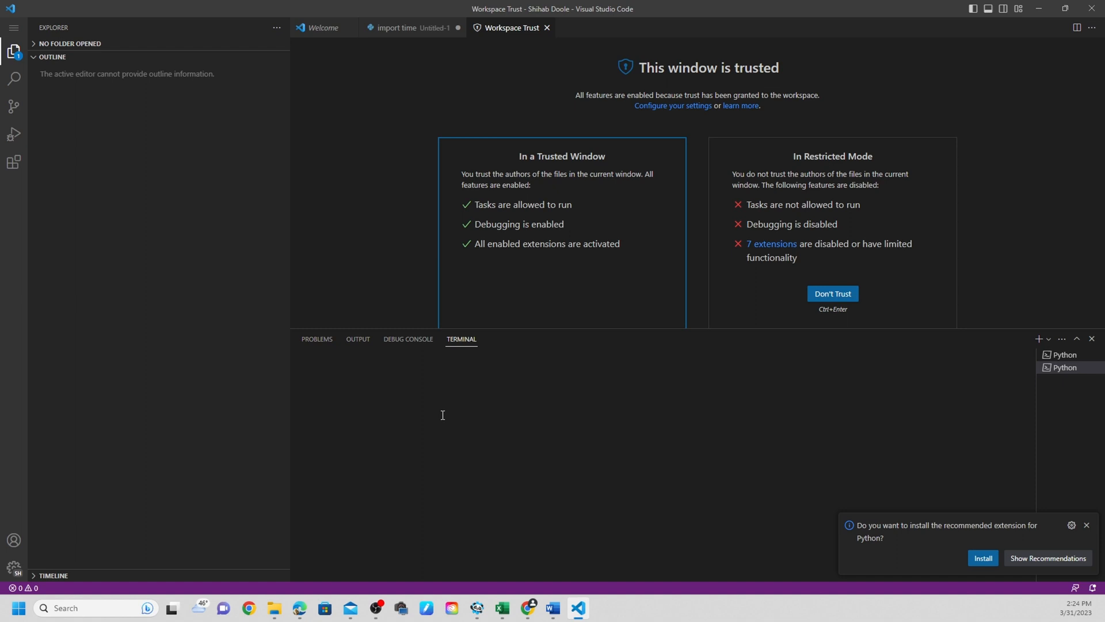
pyautogui.moveTo(421, 407)
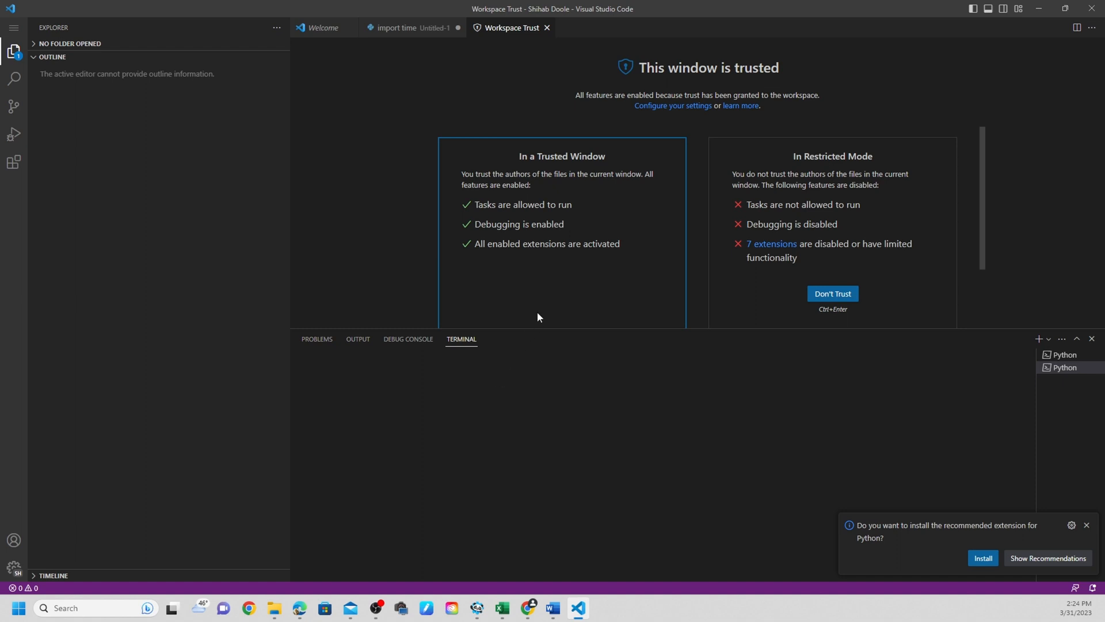
pyautogui.moveTo(577, 192)
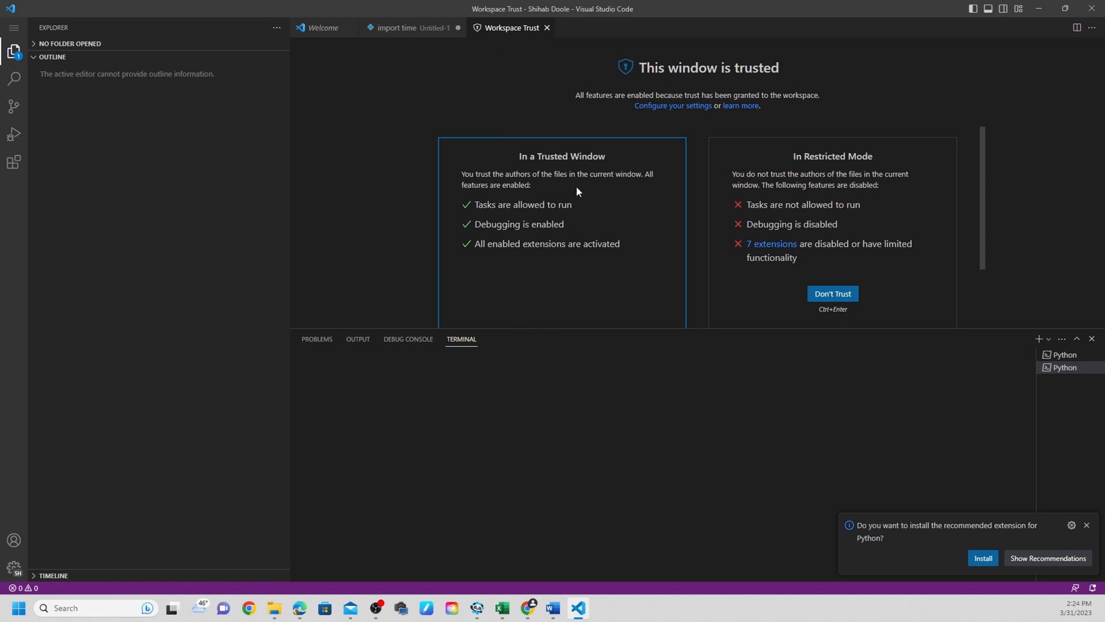
pyautogui.moveTo(688, 86)
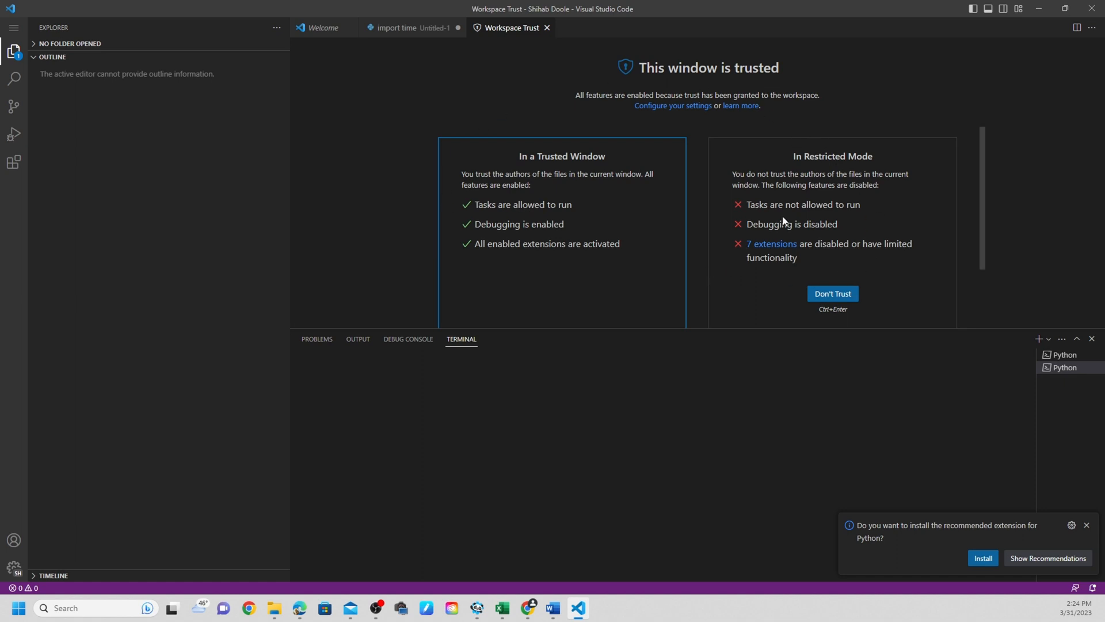
pyautogui.moveTo(858, 214)
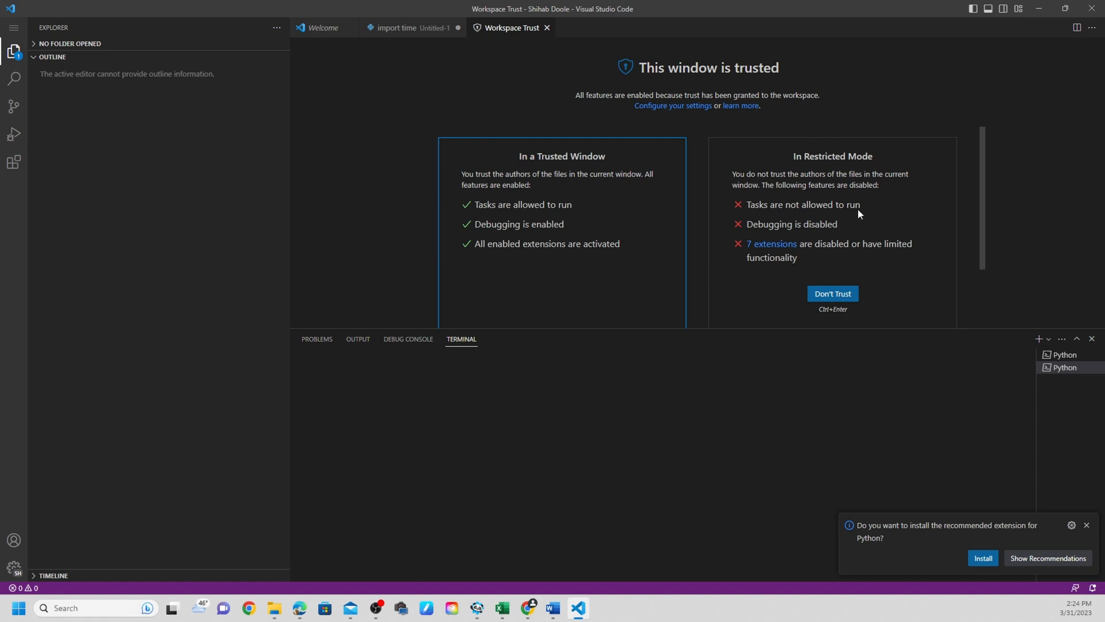
pyautogui.scroll(-3)
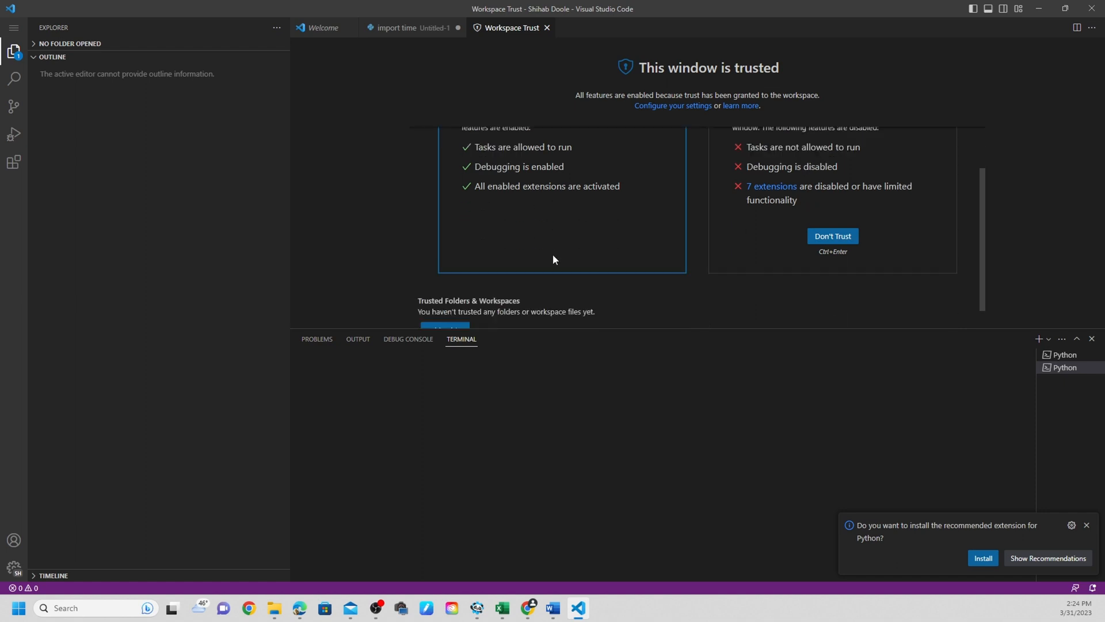
pyautogui.scroll(-3)
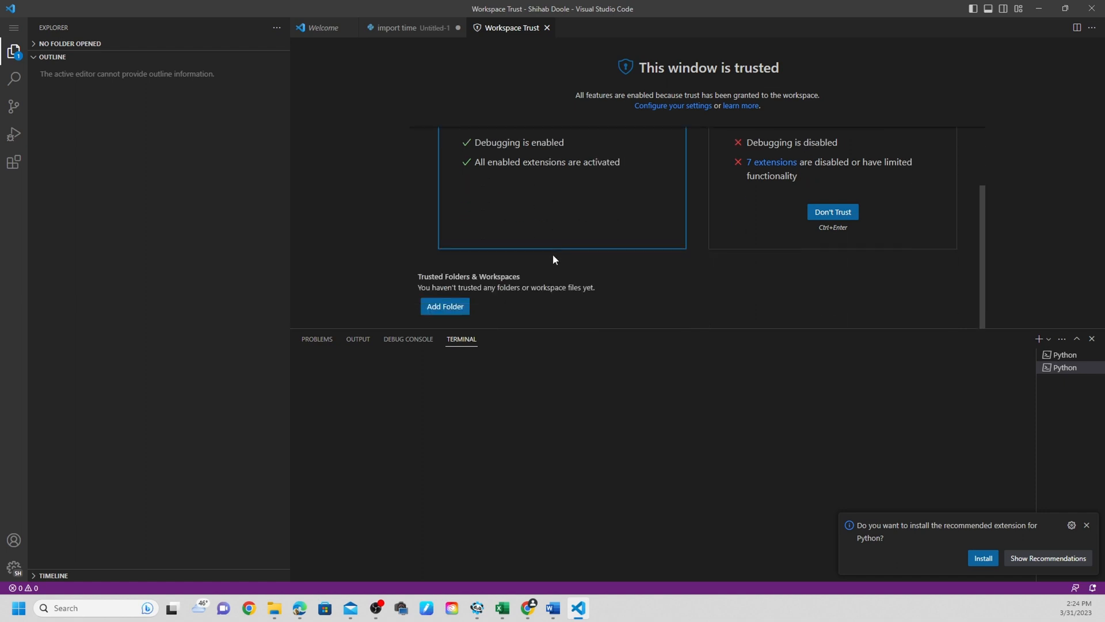
pyautogui.moveTo(788, 235)
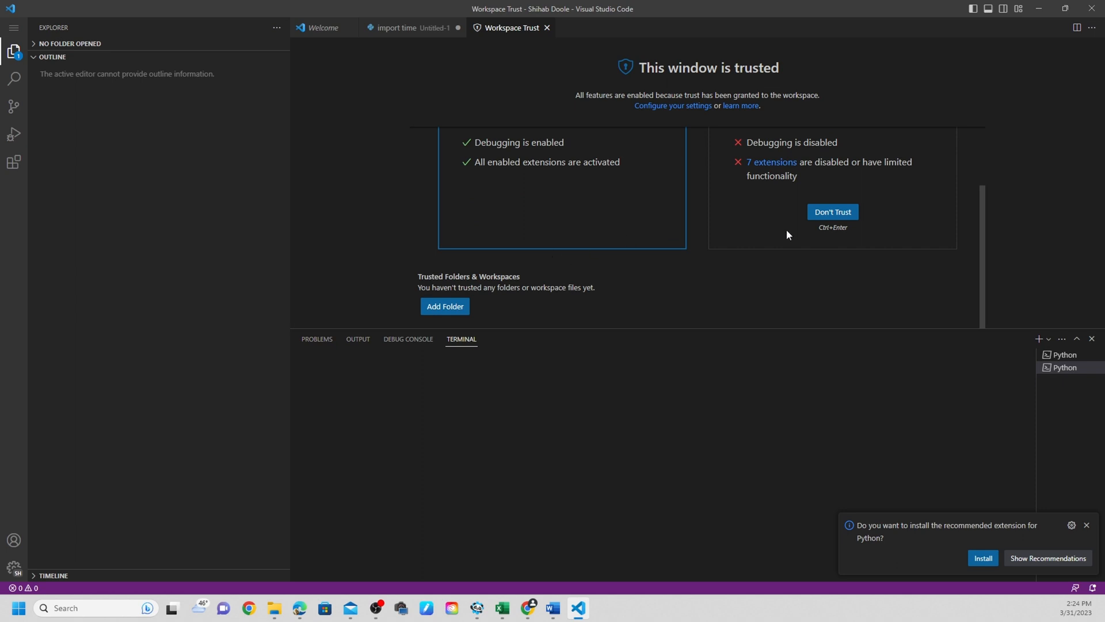
pyautogui.moveTo(948, 540)
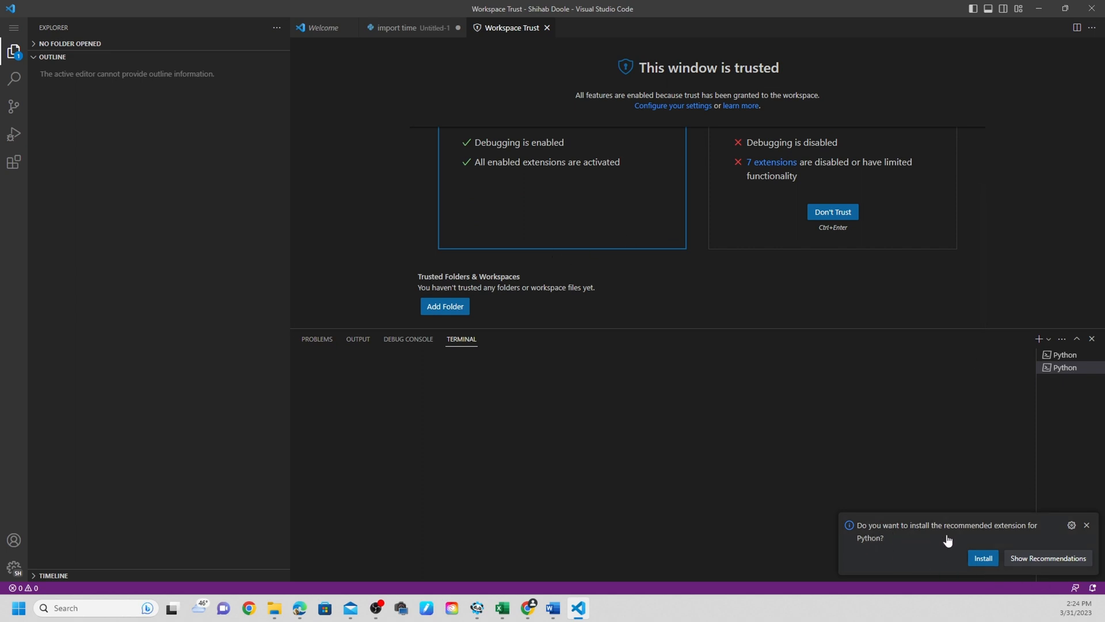
pyautogui.moveTo(1033, 537)
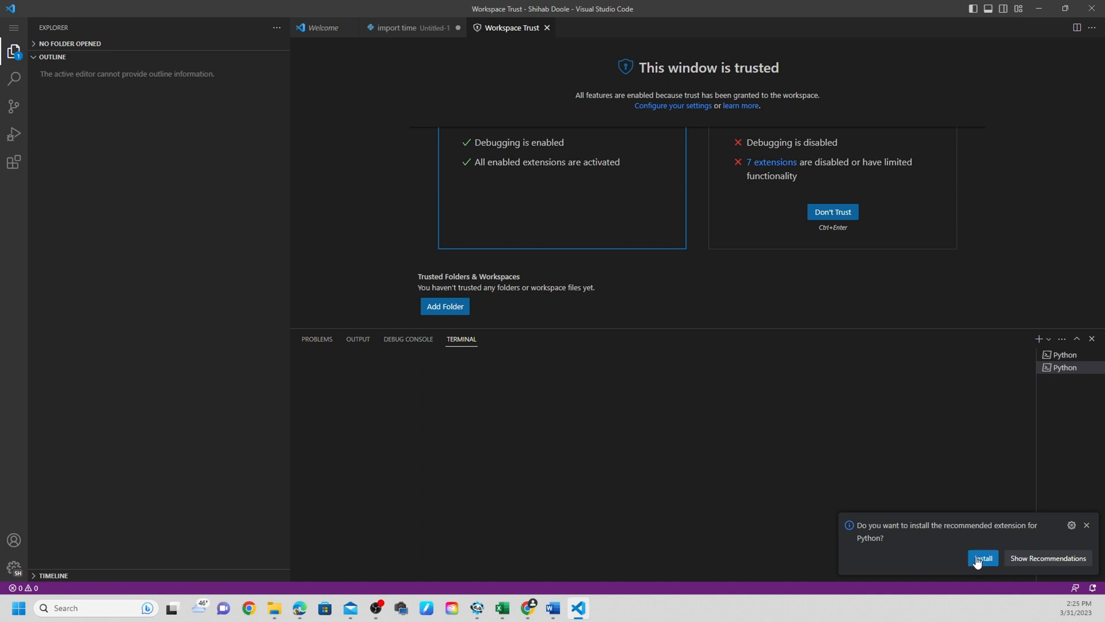
# Step: Install the recommended Microsoft Python extension from the notification, briefly checking the Start menu
pyautogui.click(983, 557)
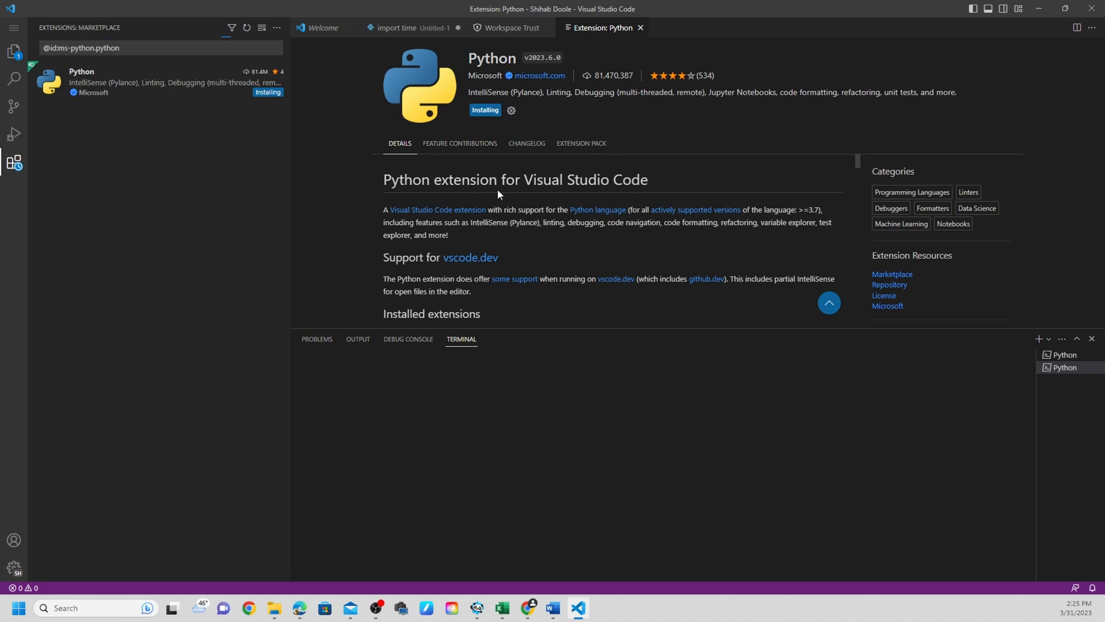
pyautogui.moveTo(602, 141)
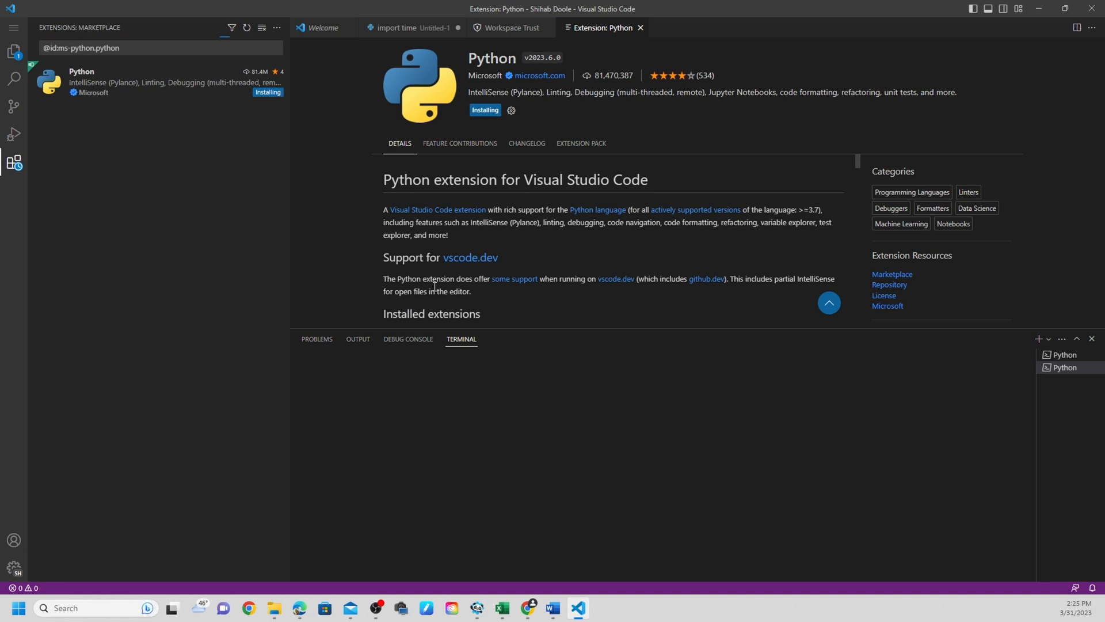
pyautogui.click(18, 608)
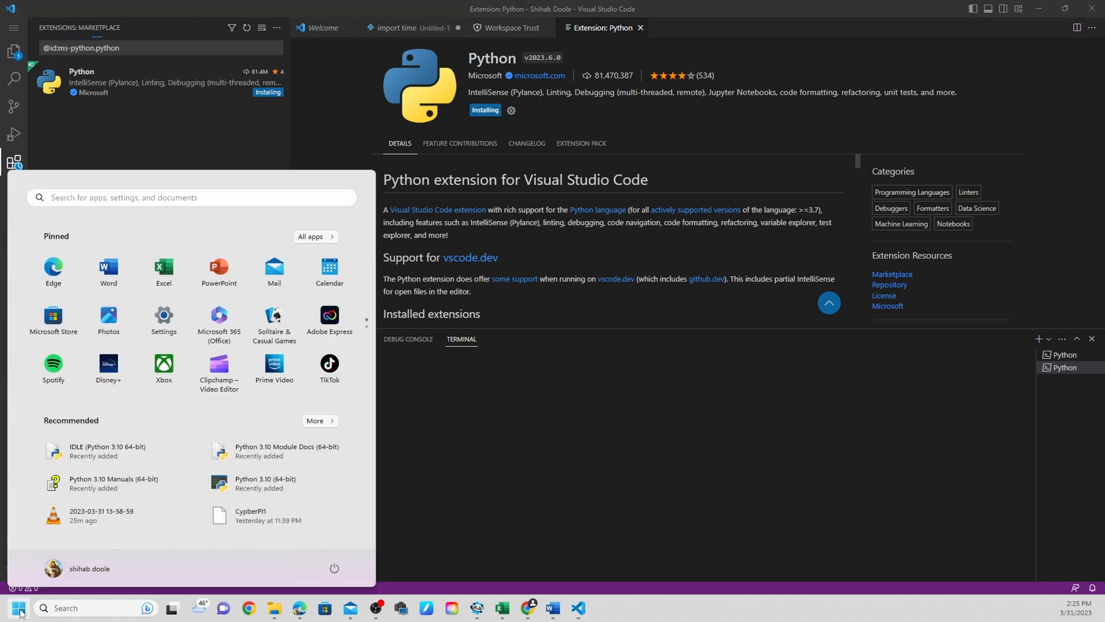
pyautogui.moveTo(131, 522)
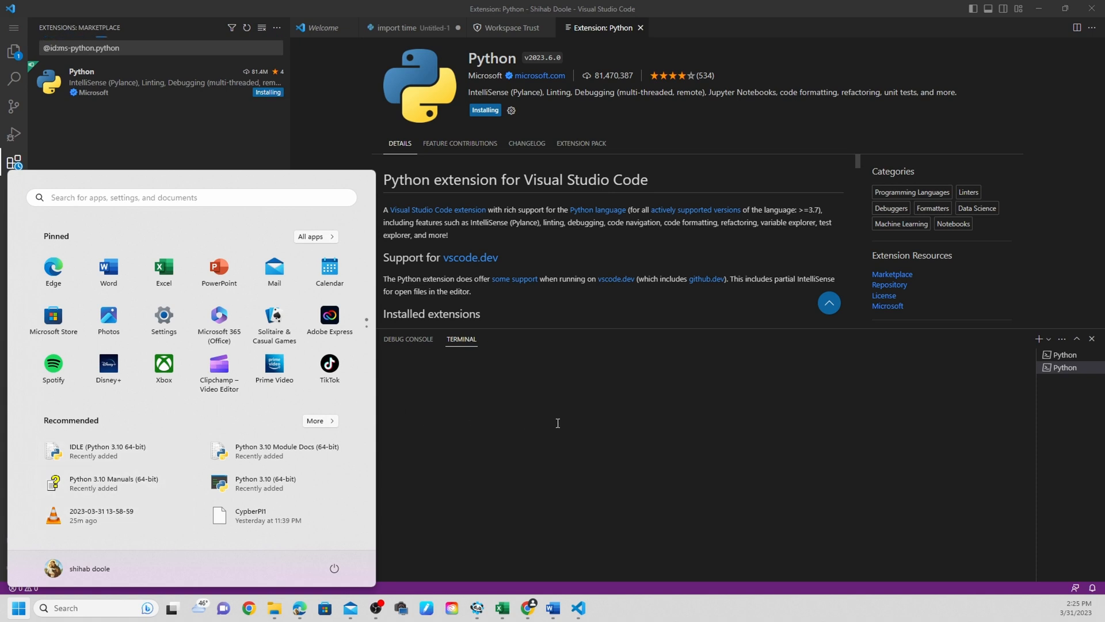
pyautogui.click(557, 426)
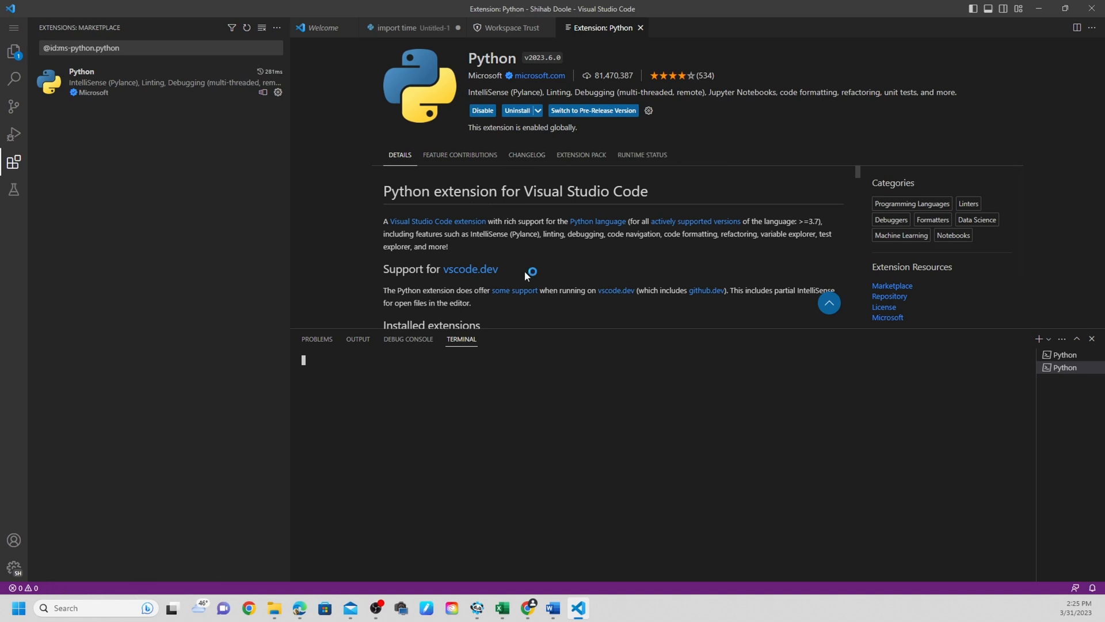
pyautogui.moveTo(377, 185)
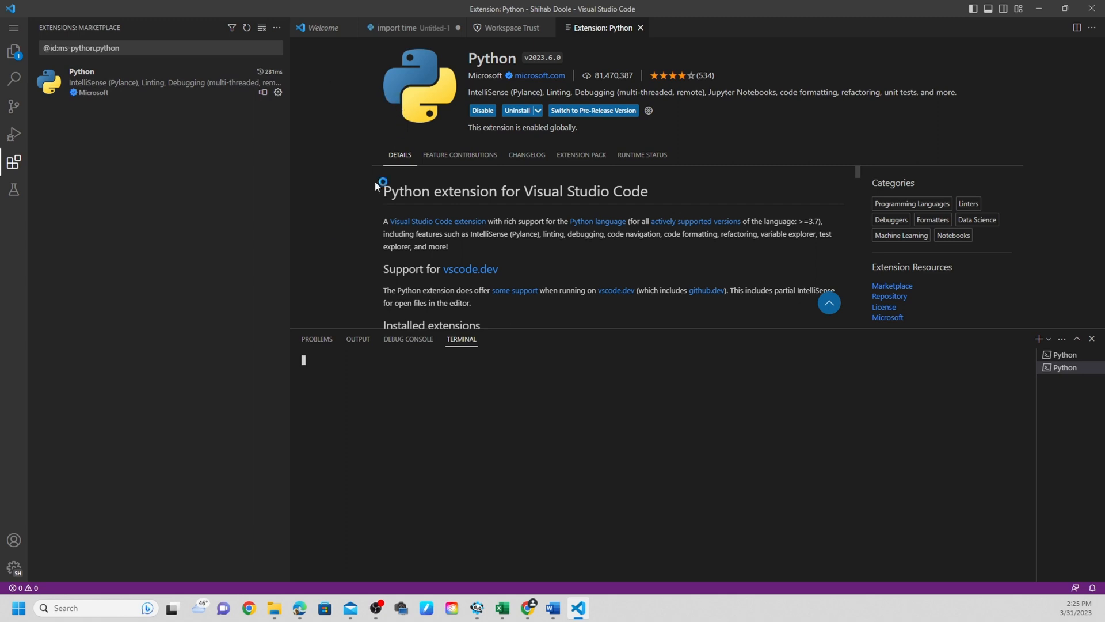
pyautogui.moveTo(148, 282)
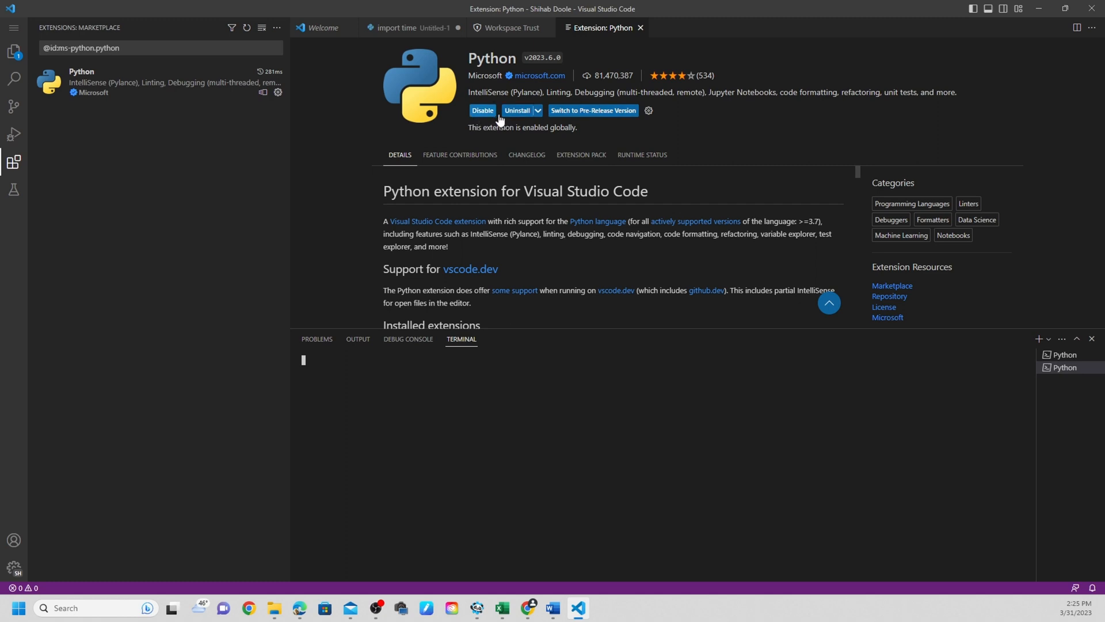
pyautogui.click(537, 110)
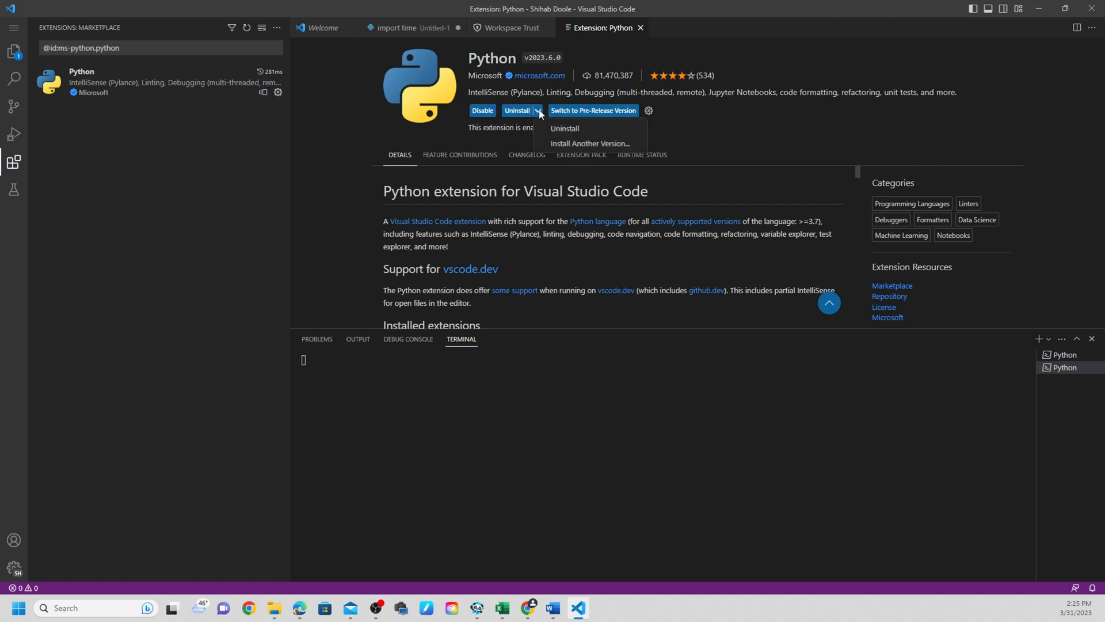
pyautogui.moveTo(543, 116)
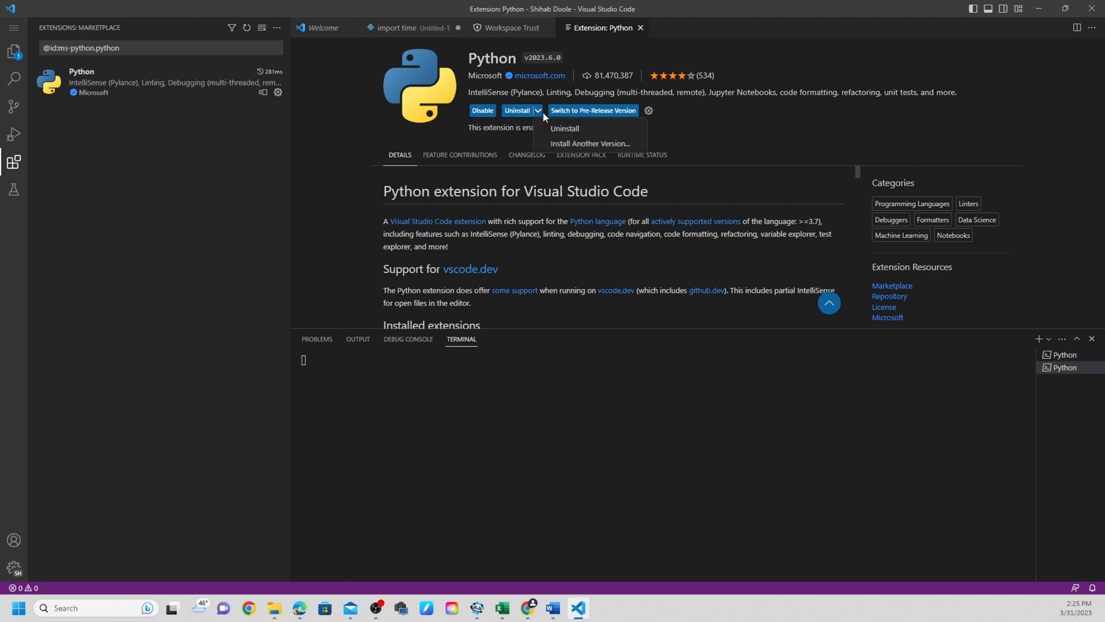
pyautogui.moveTo(590, 144)
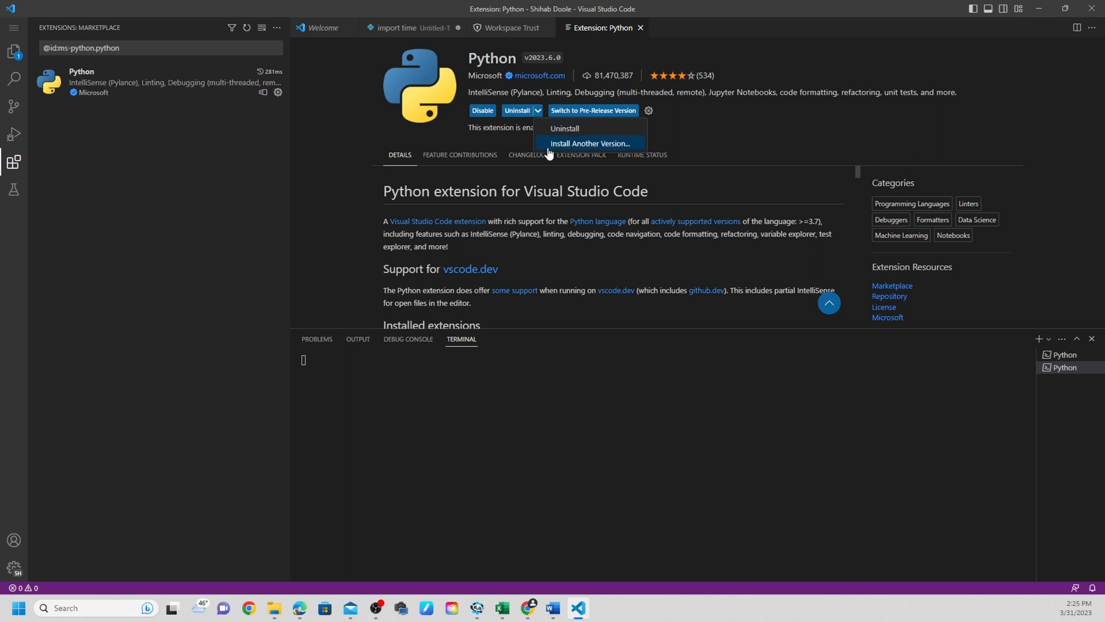
pyautogui.click(529, 268)
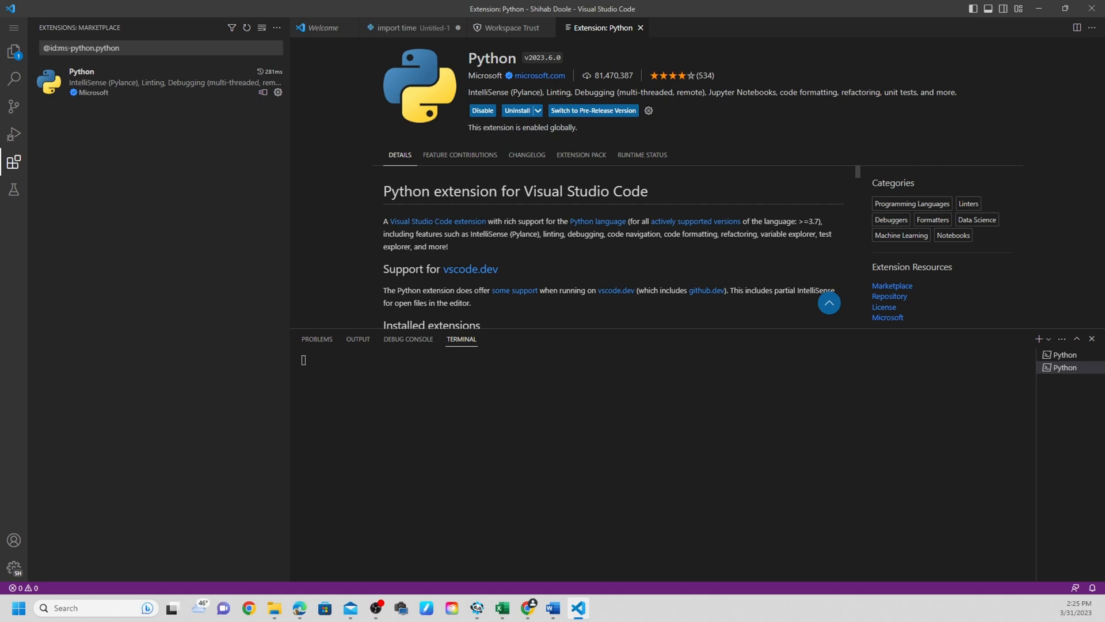
pyautogui.moveTo(511, 384)
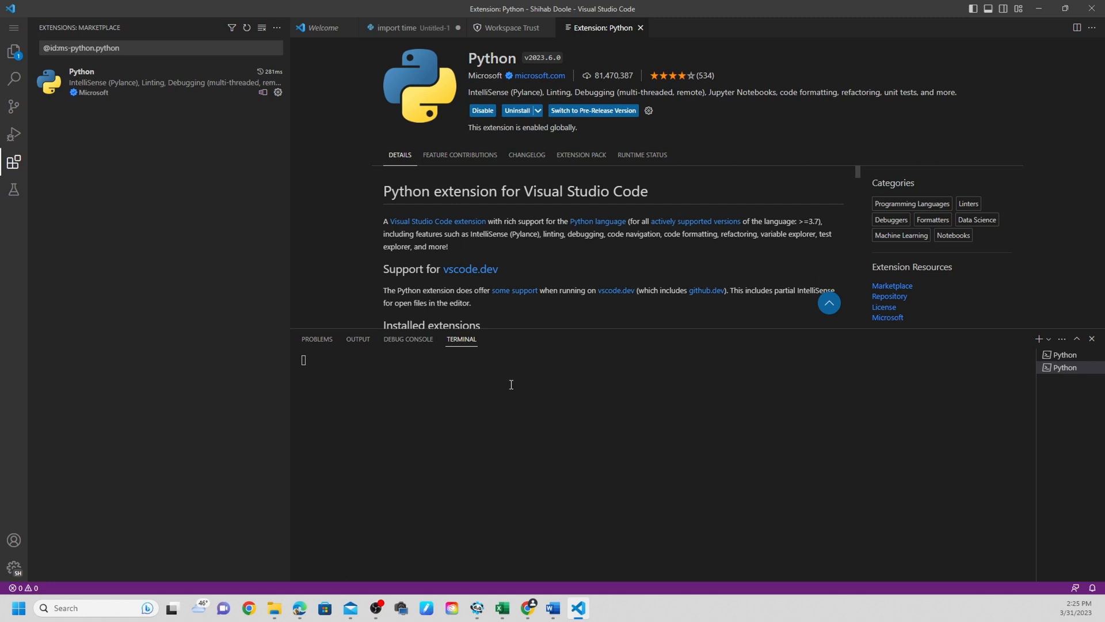
pyautogui.moveTo(335, 411)
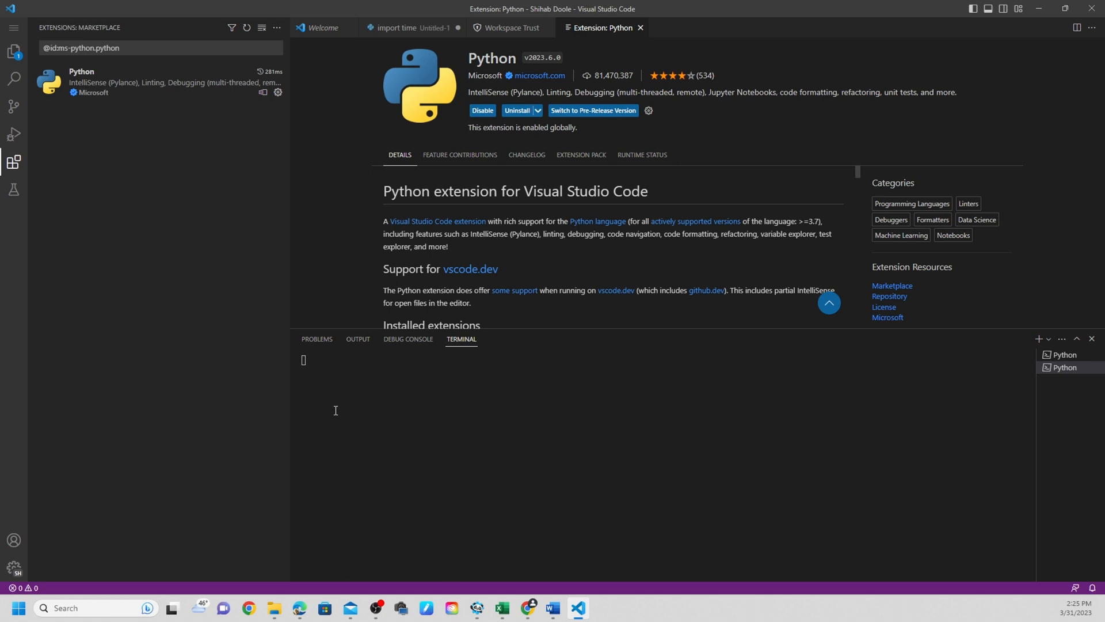
pyautogui.moveTo(314, 493)
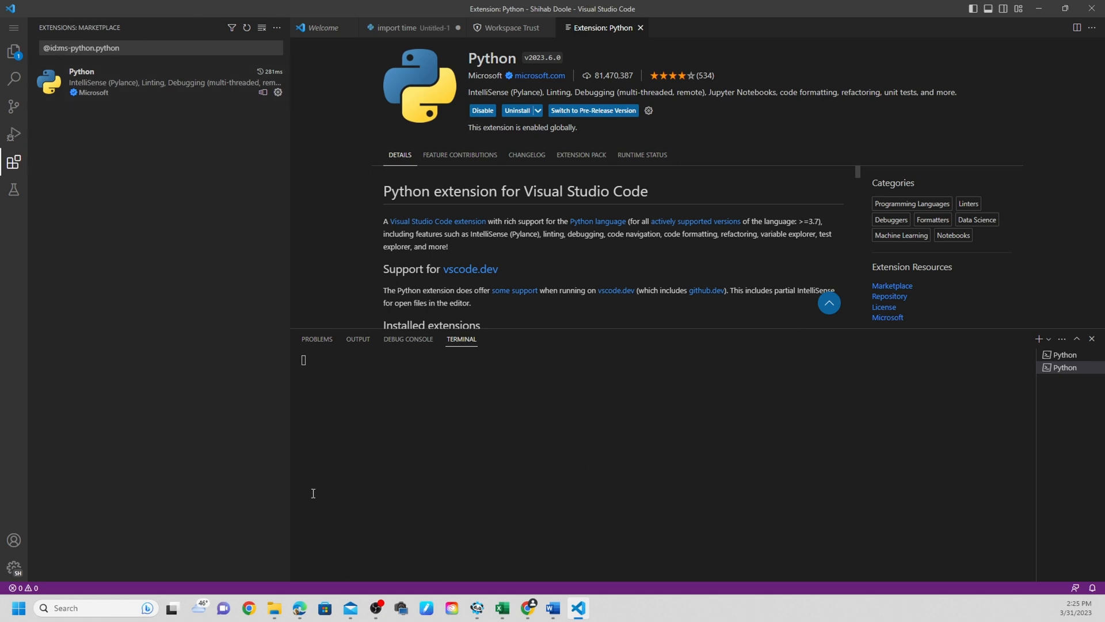
pyautogui.moveTo(312, 70)
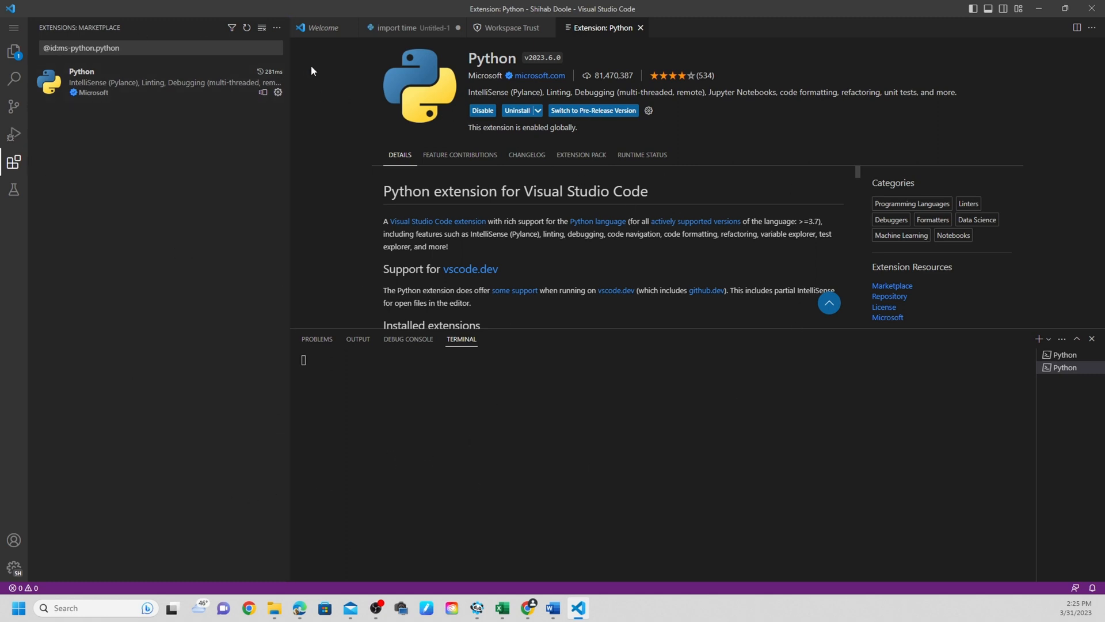
pyautogui.moveTo(521, 274)
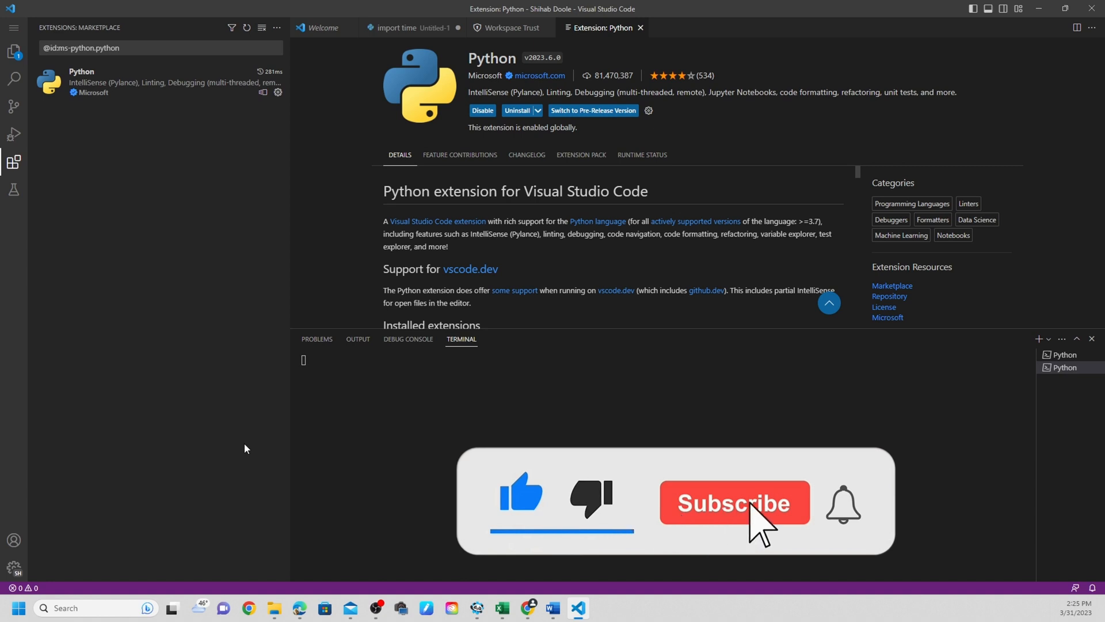
pyautogui.click(733, 502)
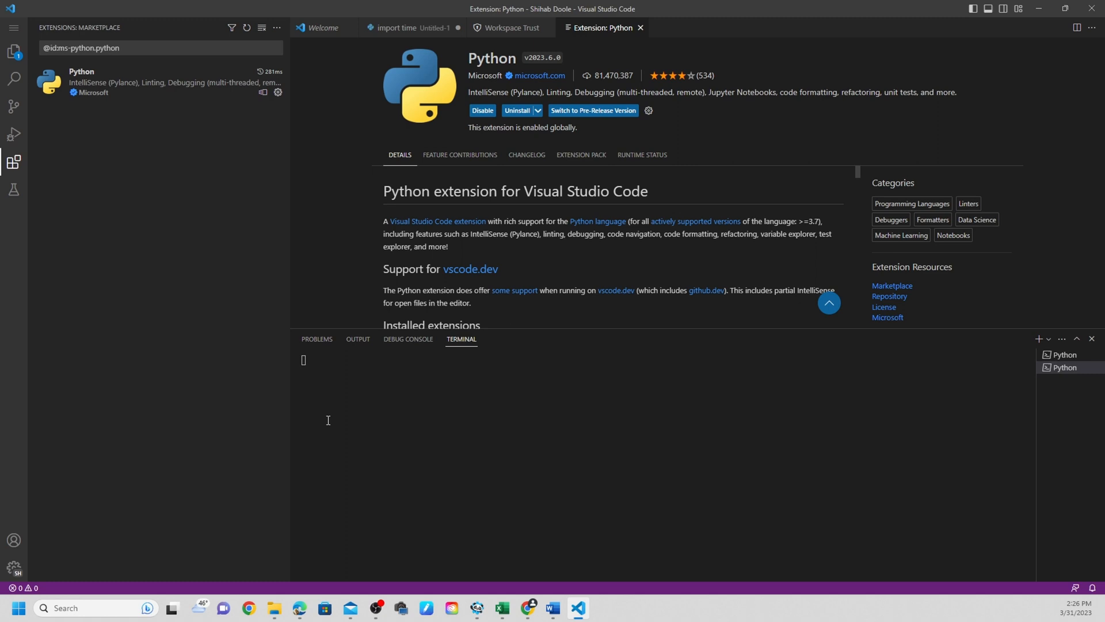
pyautogui.moveTo(332, 399)
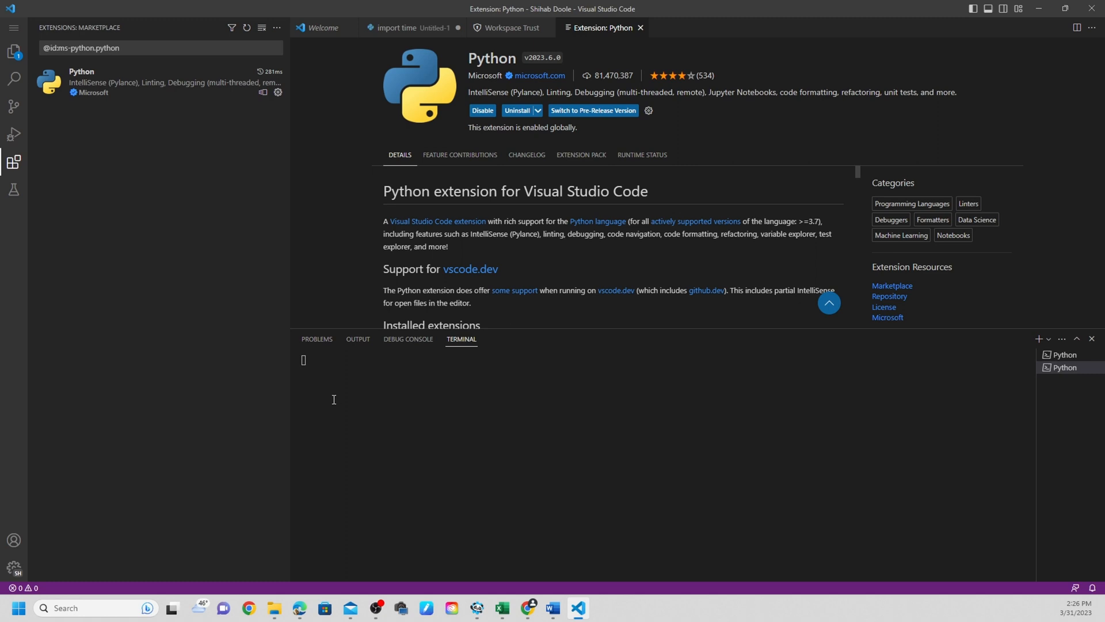